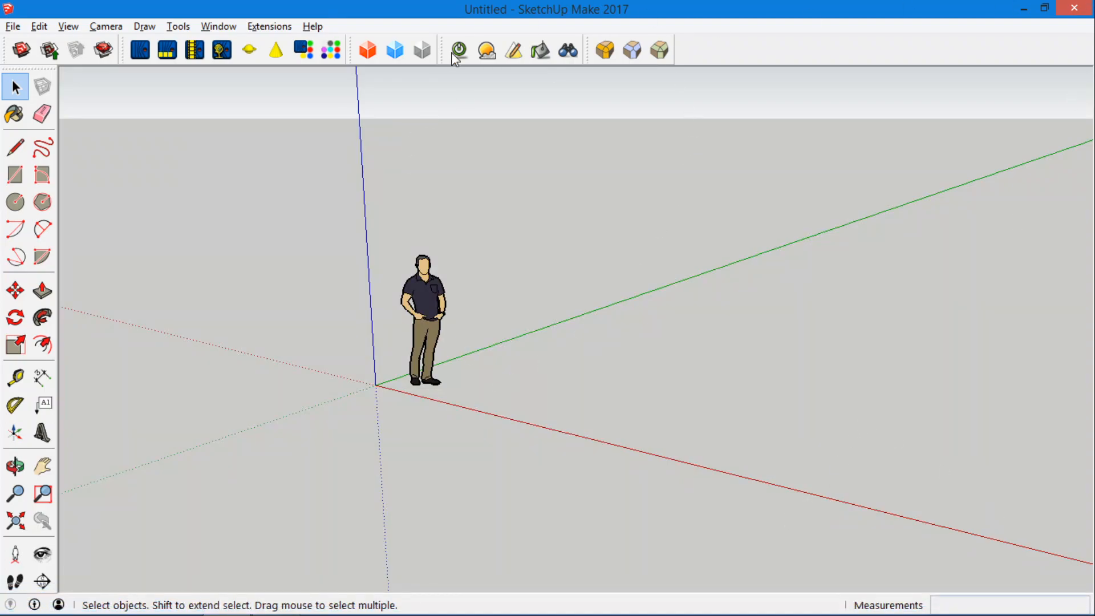
mouse_move(414, 414)
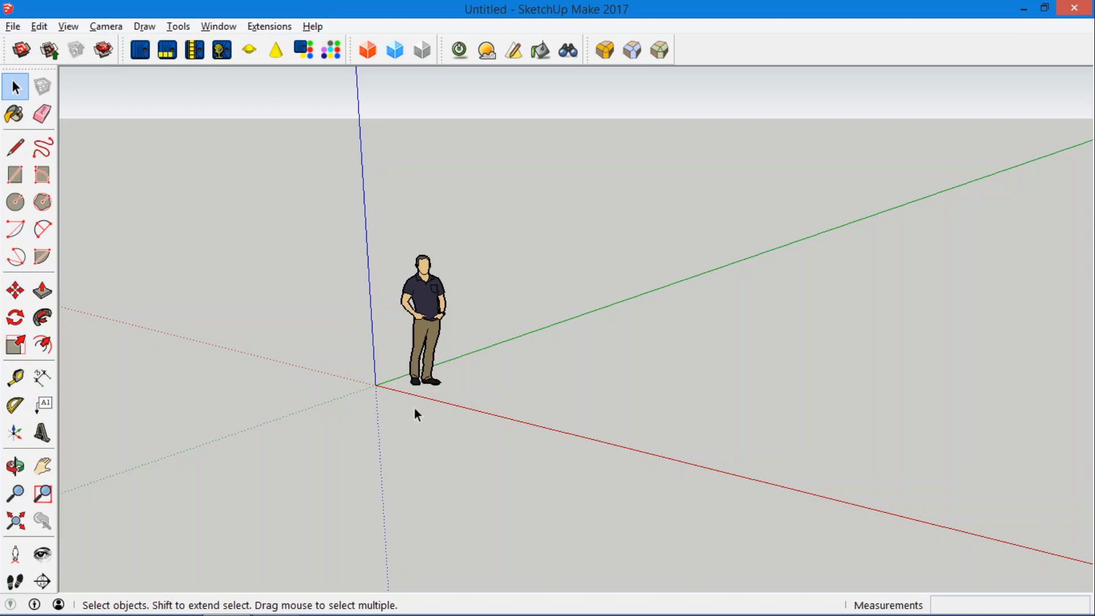
Select and delete the default standing human figure, leaving only the axes
click(421, 318)
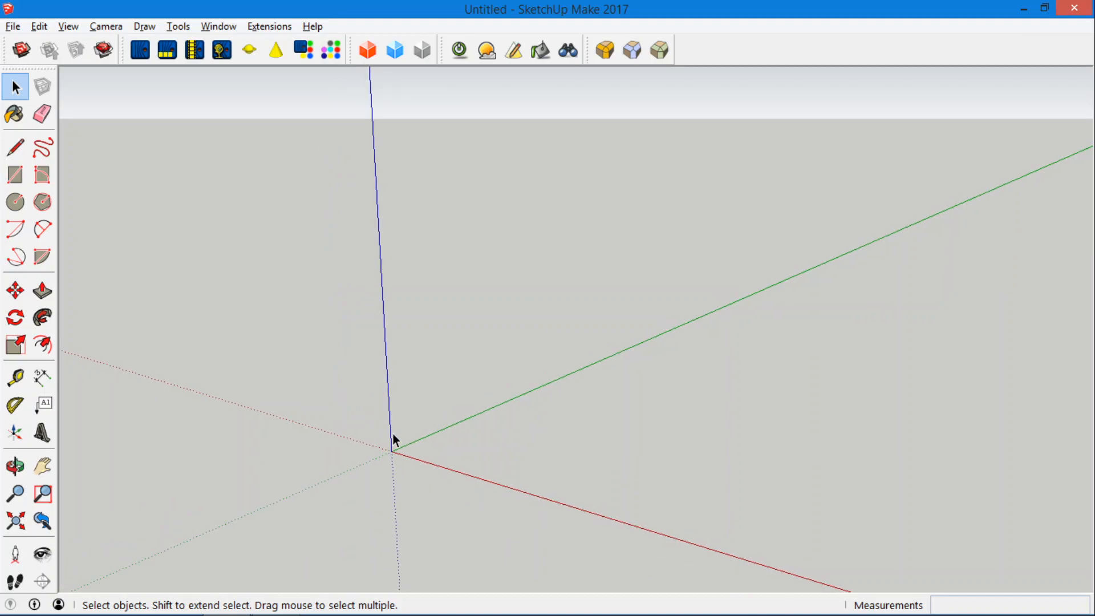
click(15, 201)
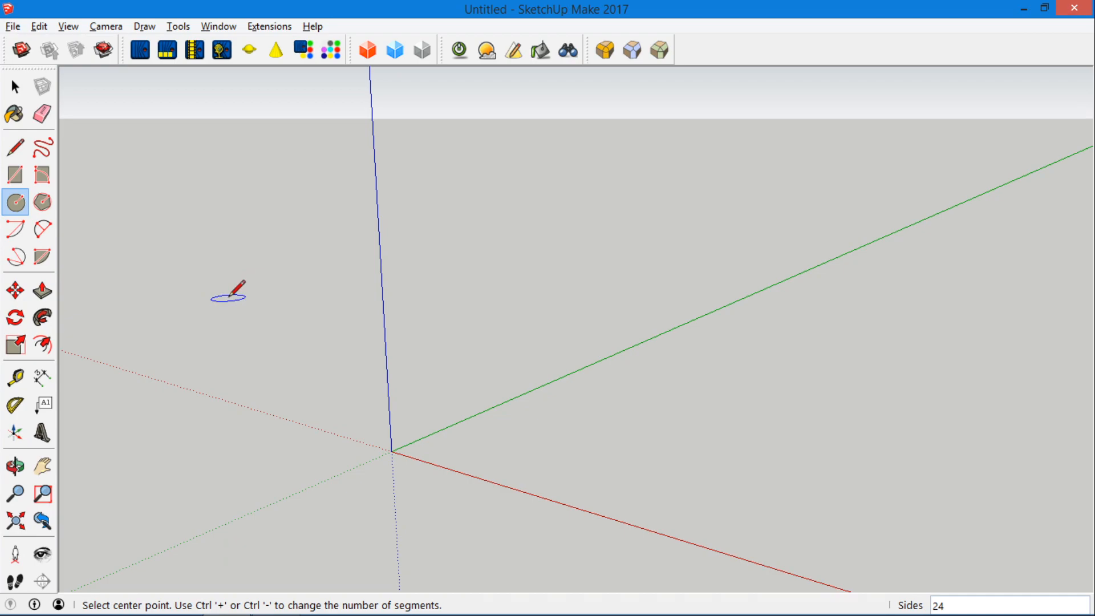
mouse_move(390, 451)
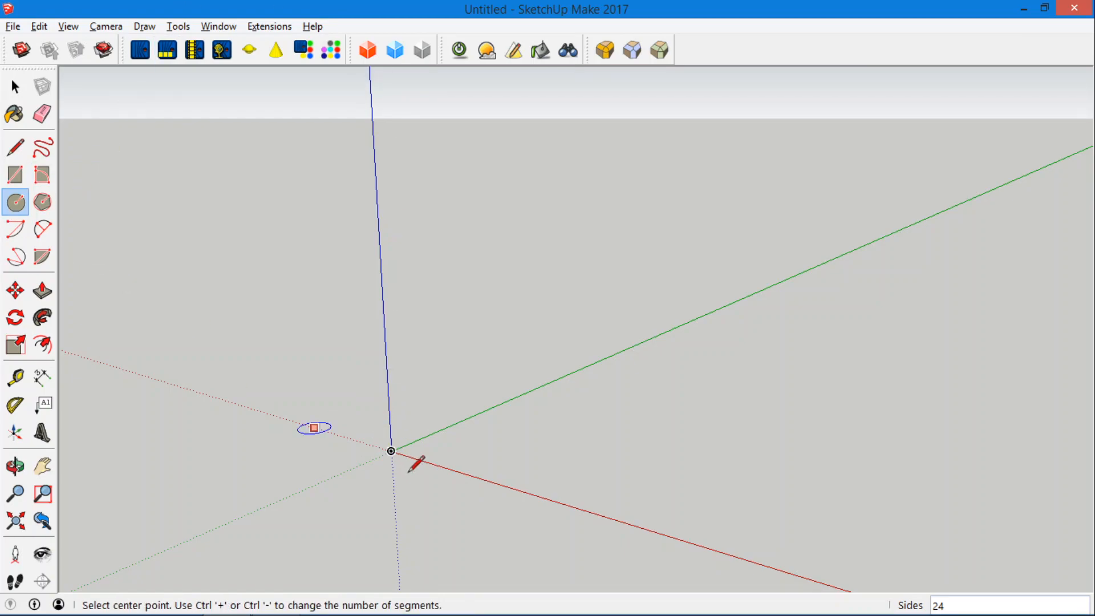
mouse_move(390, 451)
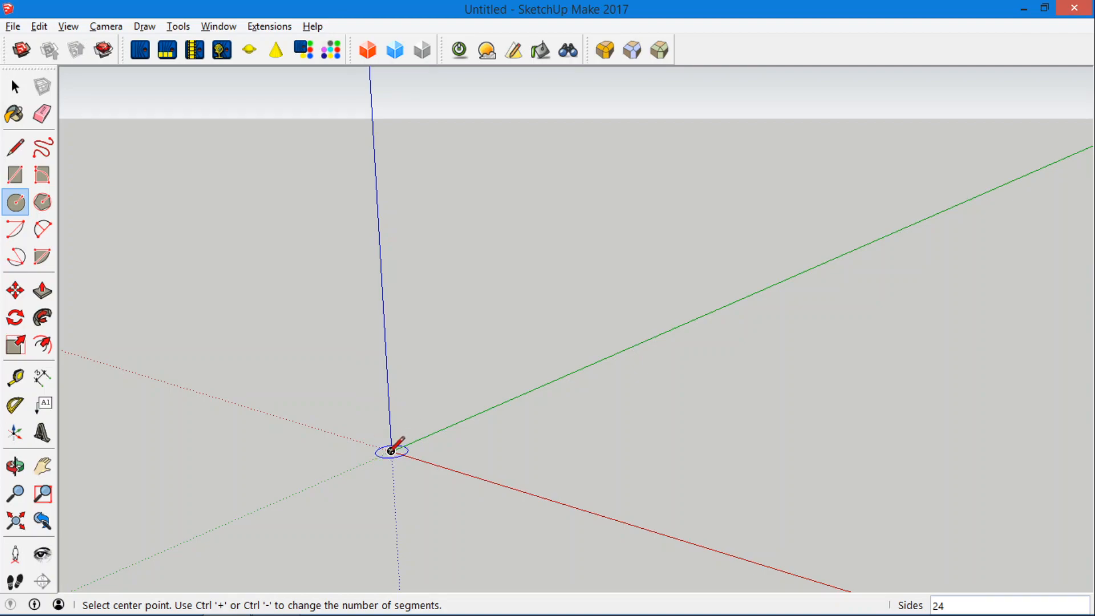
Draw a large circular face centred on the origin and orbit to inspect it
click(391, 451)
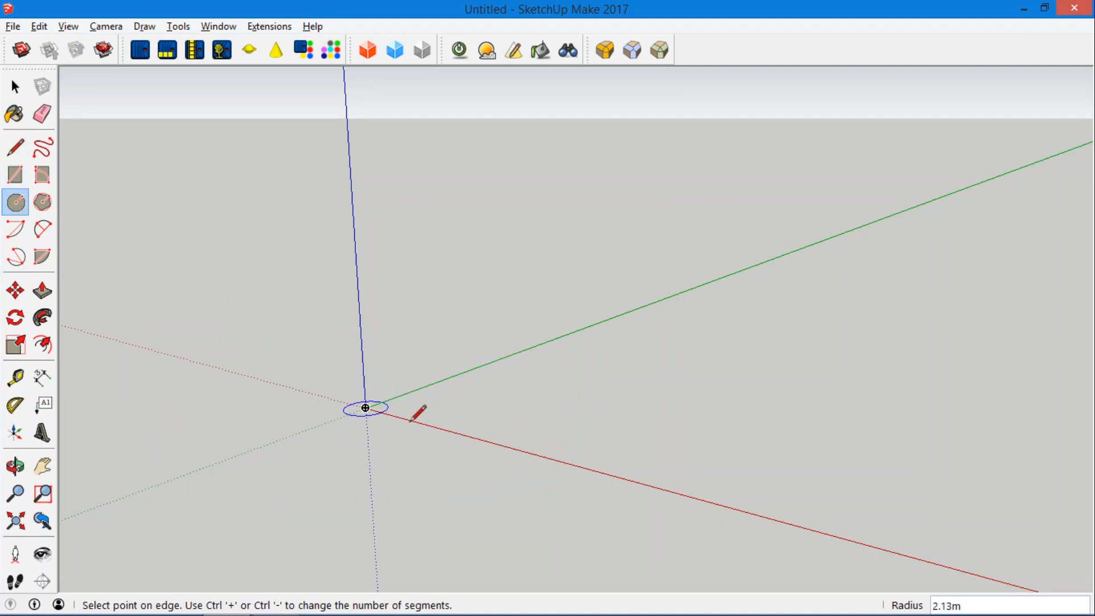
drag(365, 407, 650, 483)
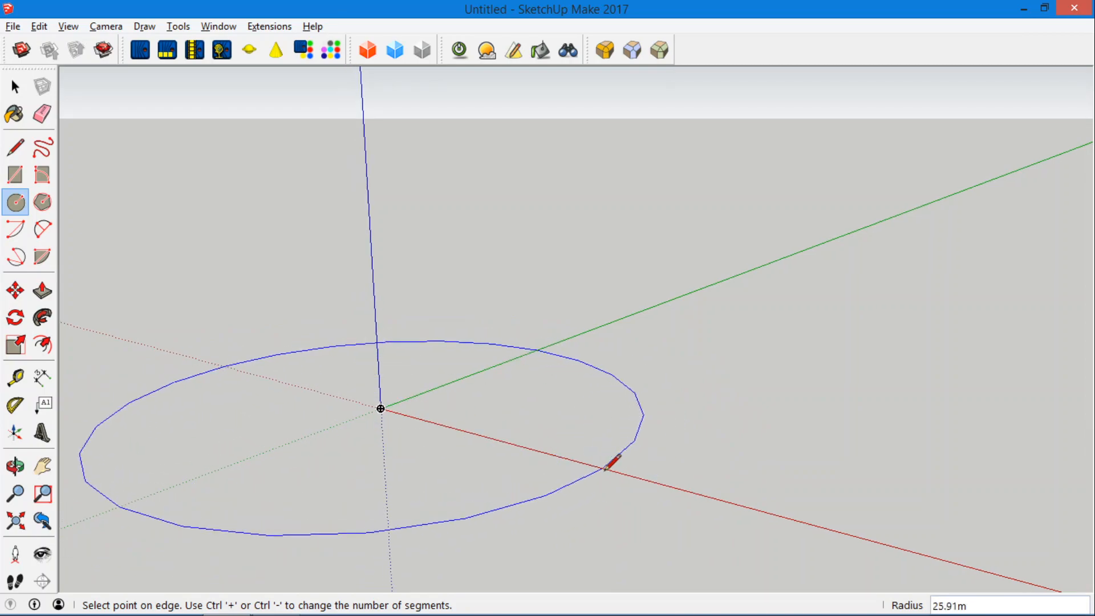
click(610, 463)
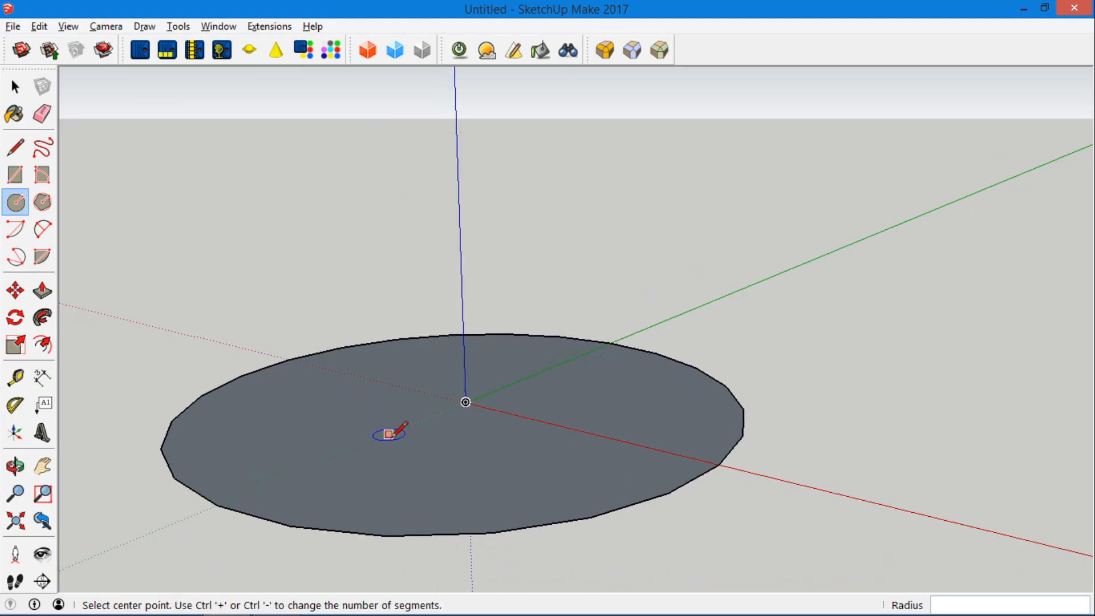
click(15, 466)
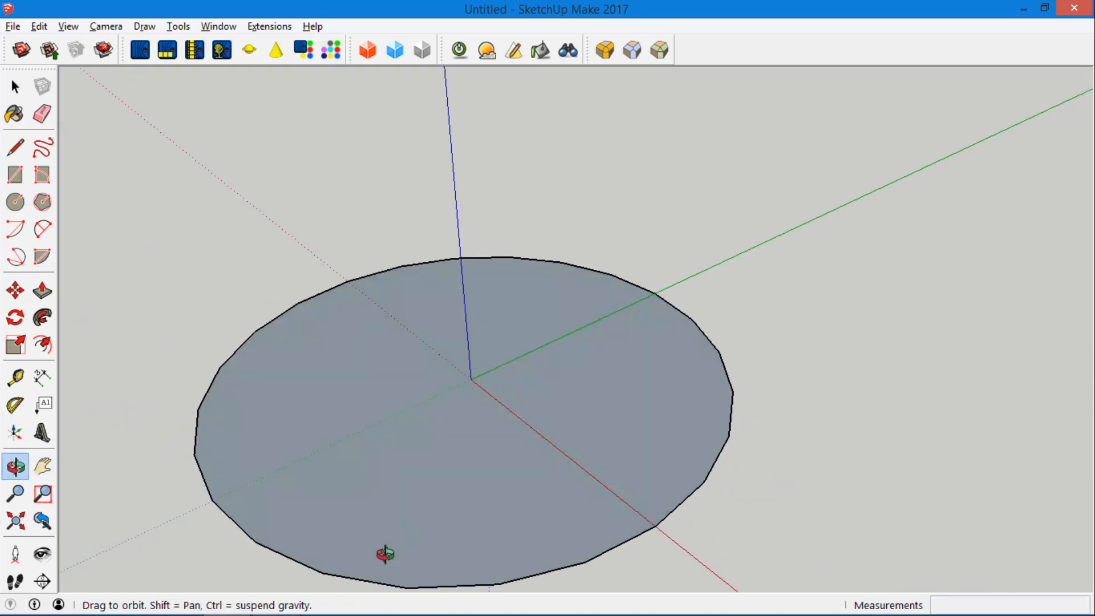
drag(385, 554, 223, 565)
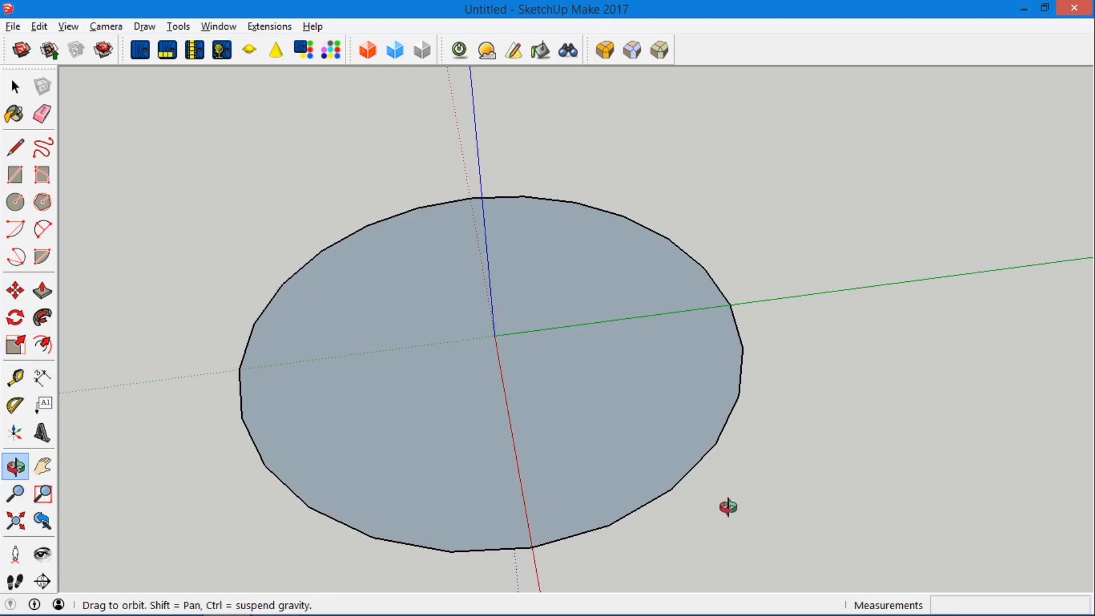
mouse_move(591, 235)
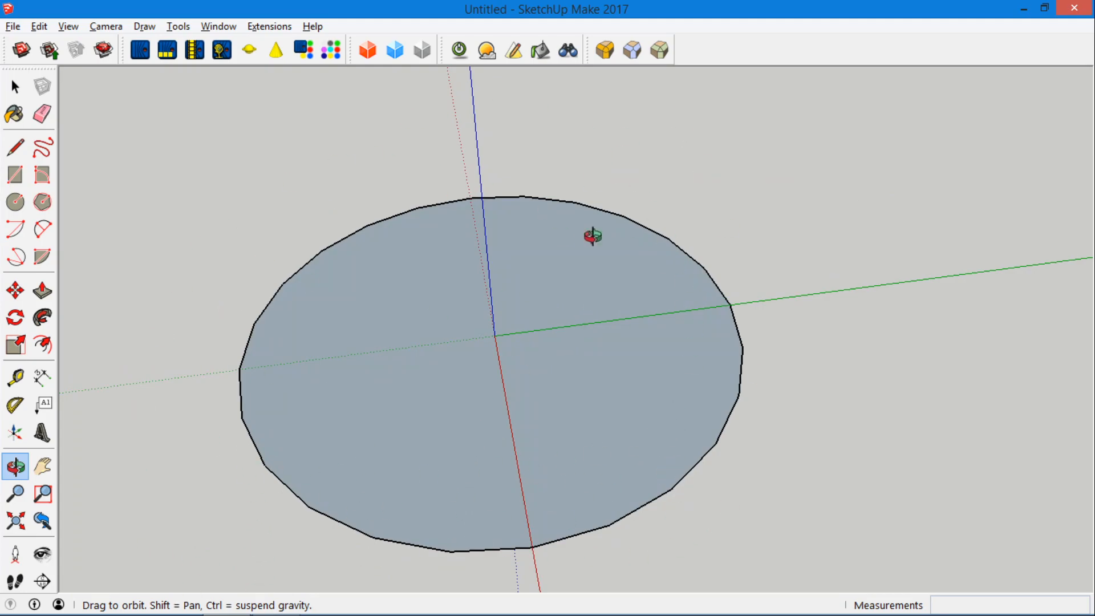
drag(590, 235, 886, 35)
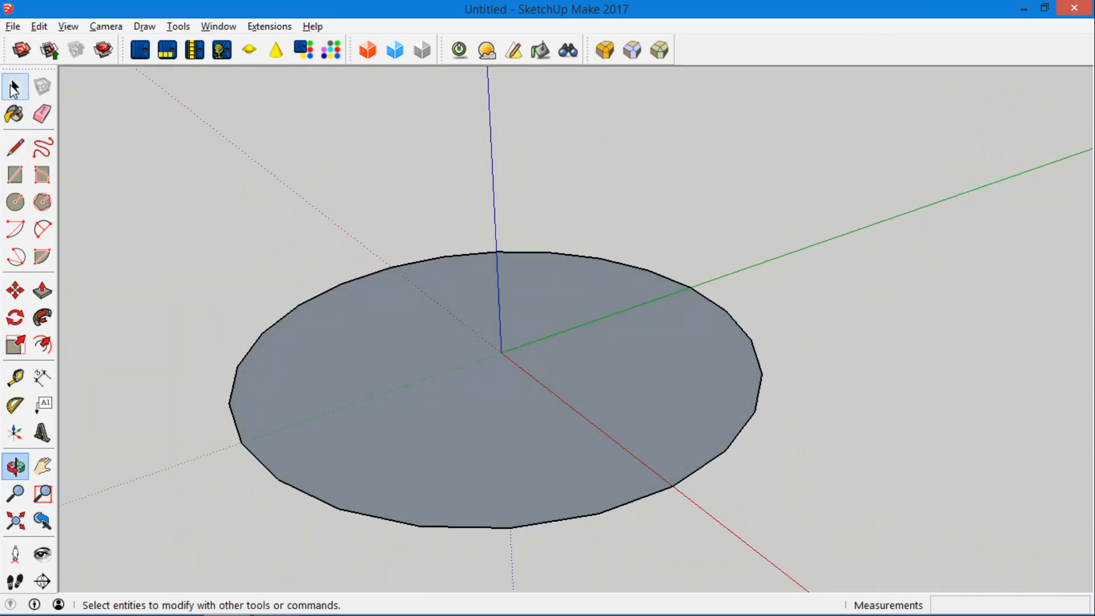
Redraw the circle at the origin with 60 sides and a 60 m radius
click(15, 87)
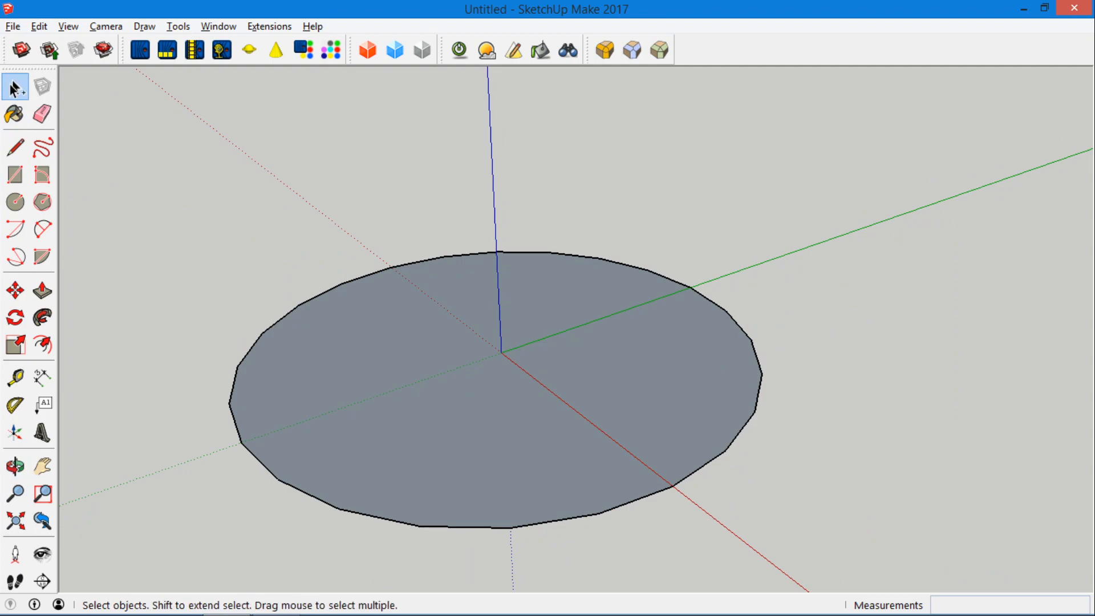
mouse_move(12, 25)
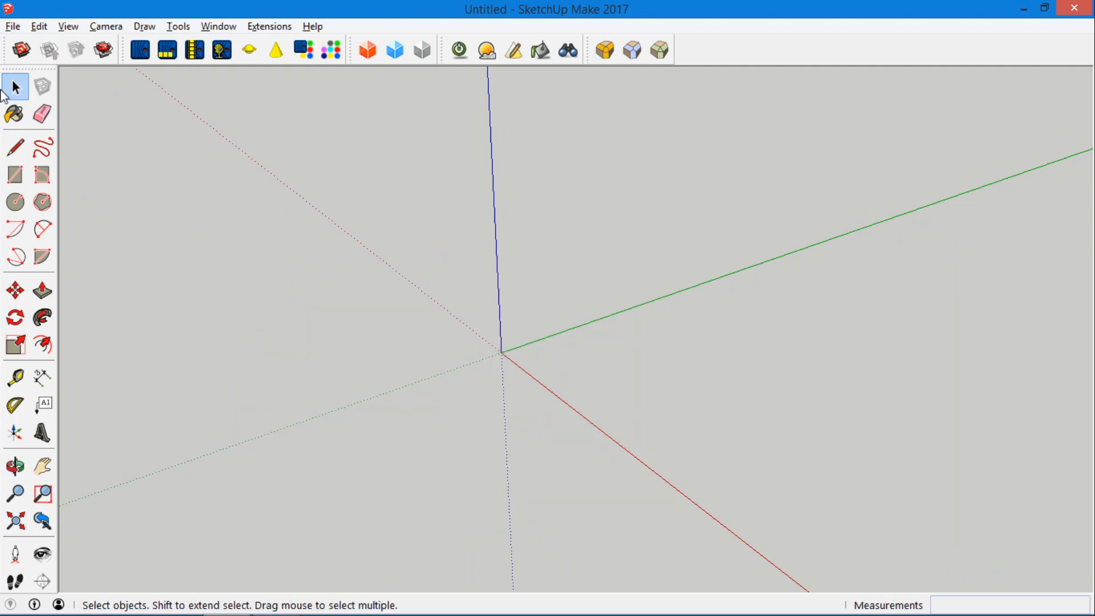
click(15, 202)
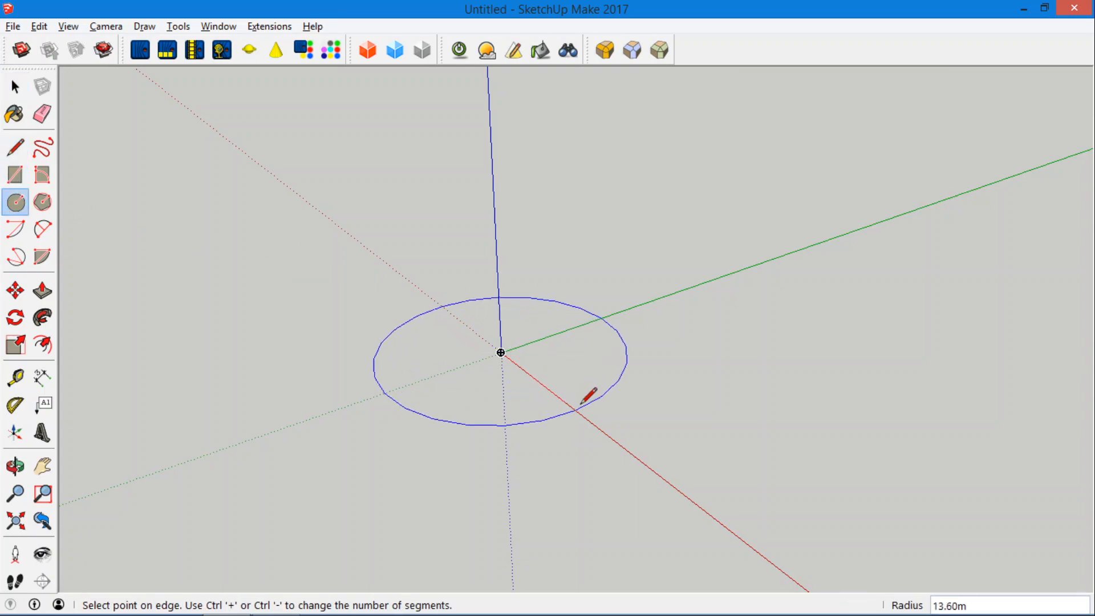
mouse_move(632, 388)
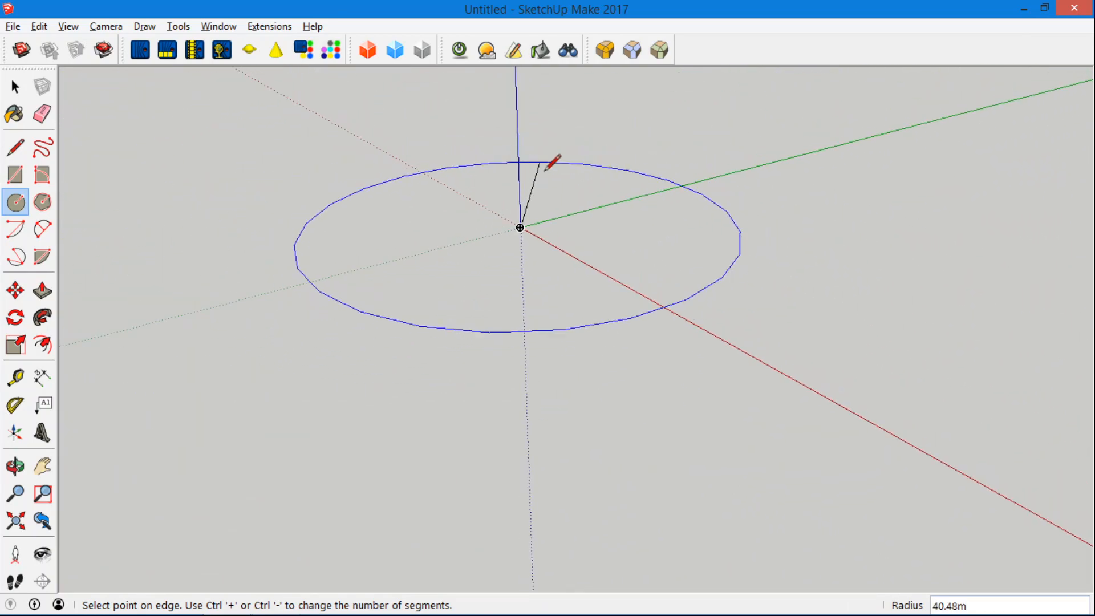
mouse_move(725, 328)
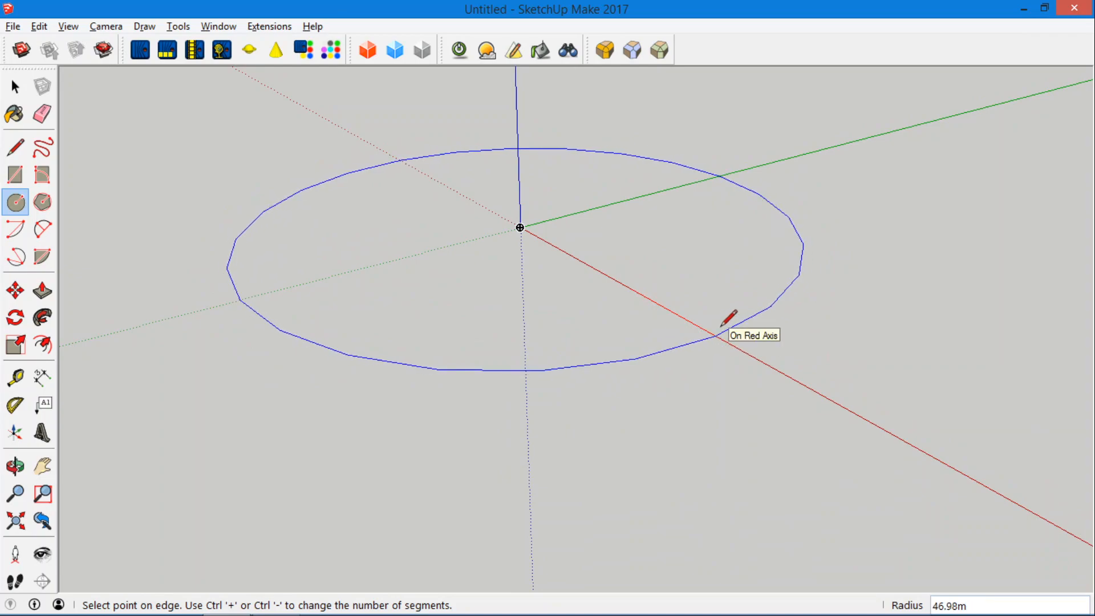
text(60)
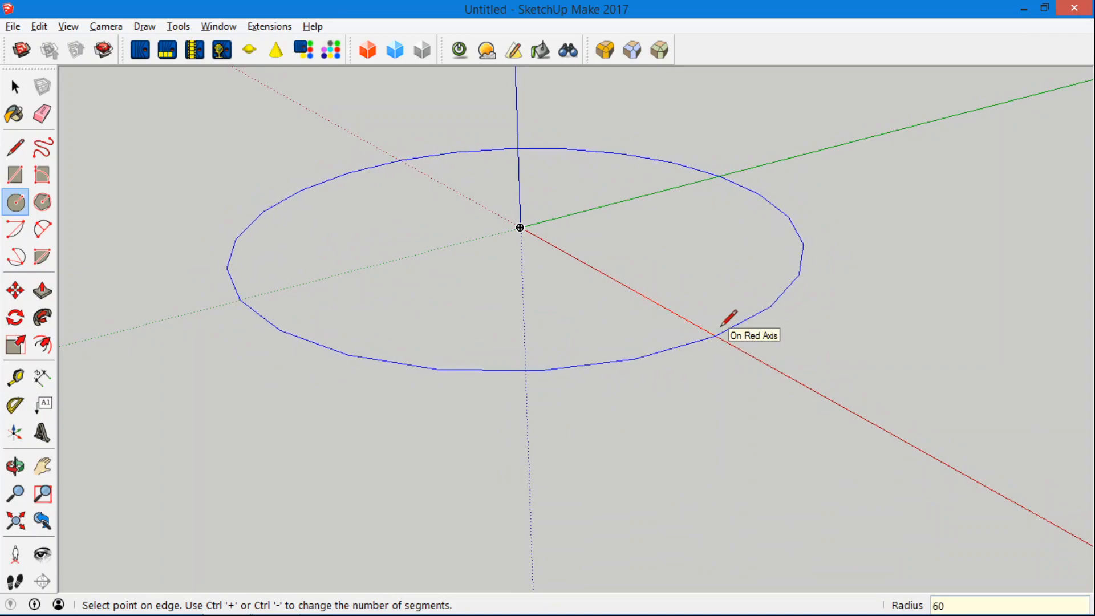
text(s)
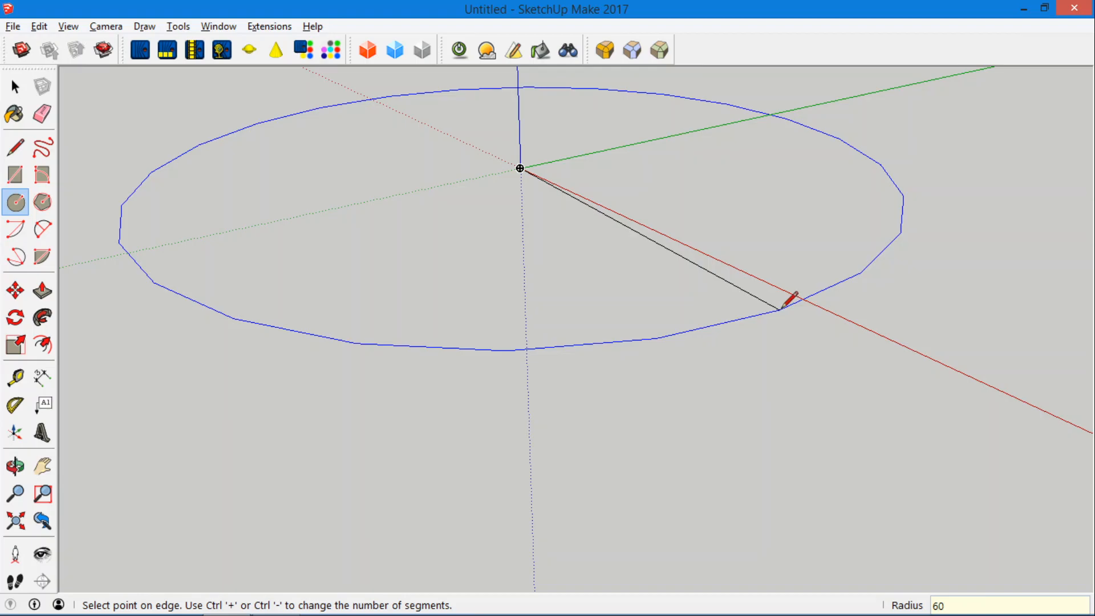
text(s)
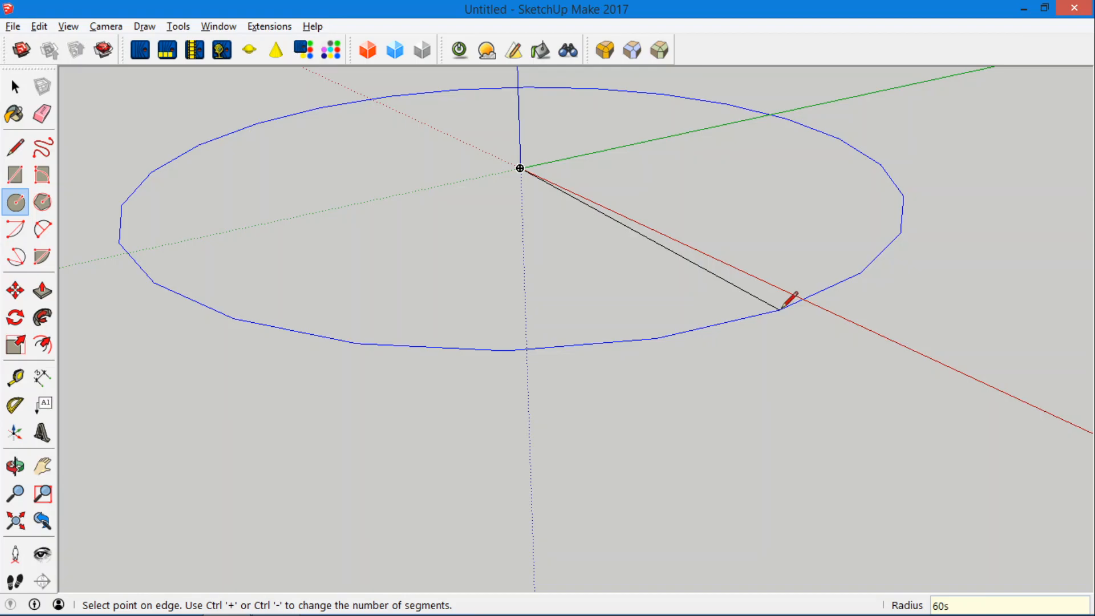
click(787, 302)
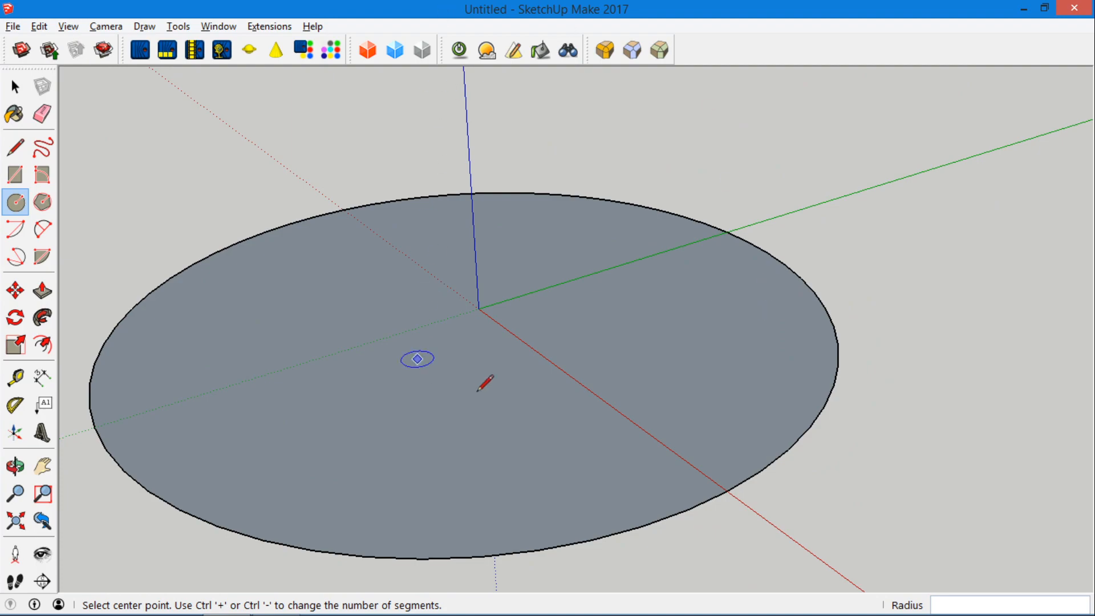
mouse_move(651, 508)
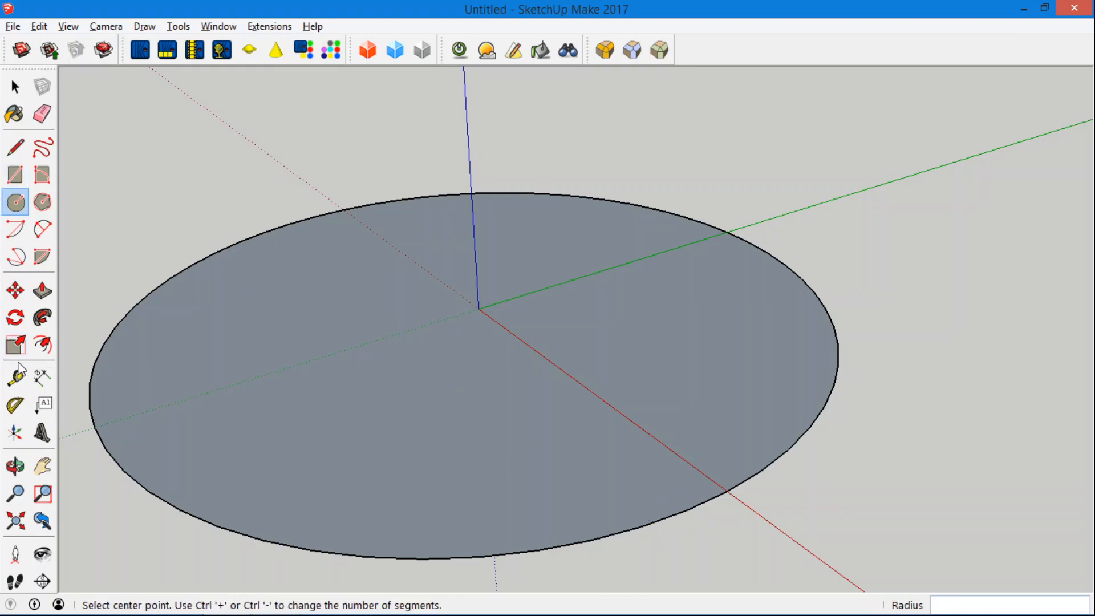
Pull the circular face up into a thin disc, then orbit to view its edge and underside
click(42, 289)
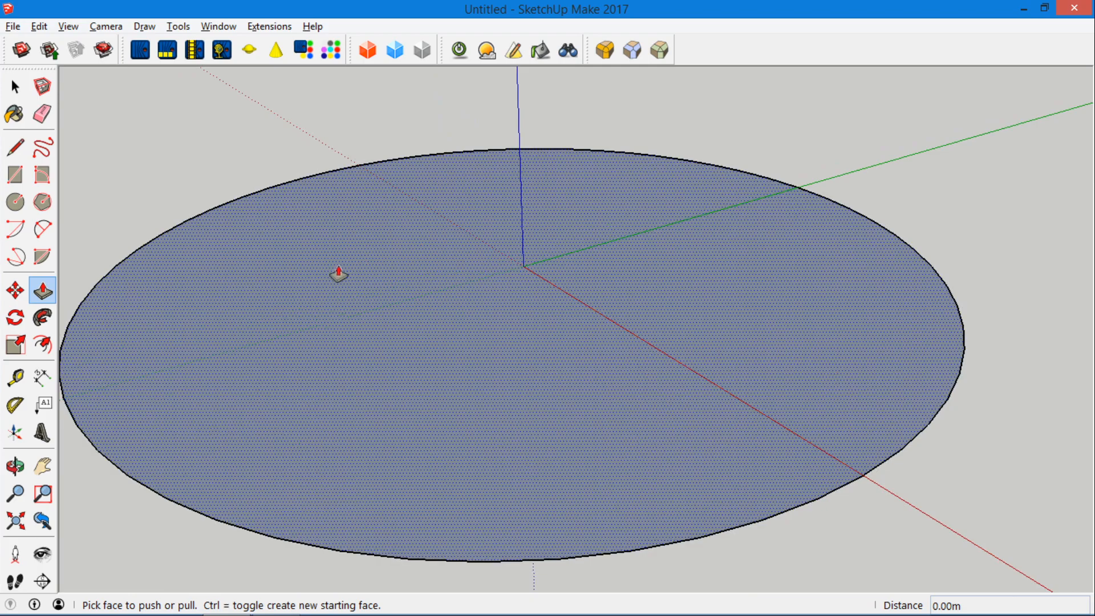
click(16, 466)
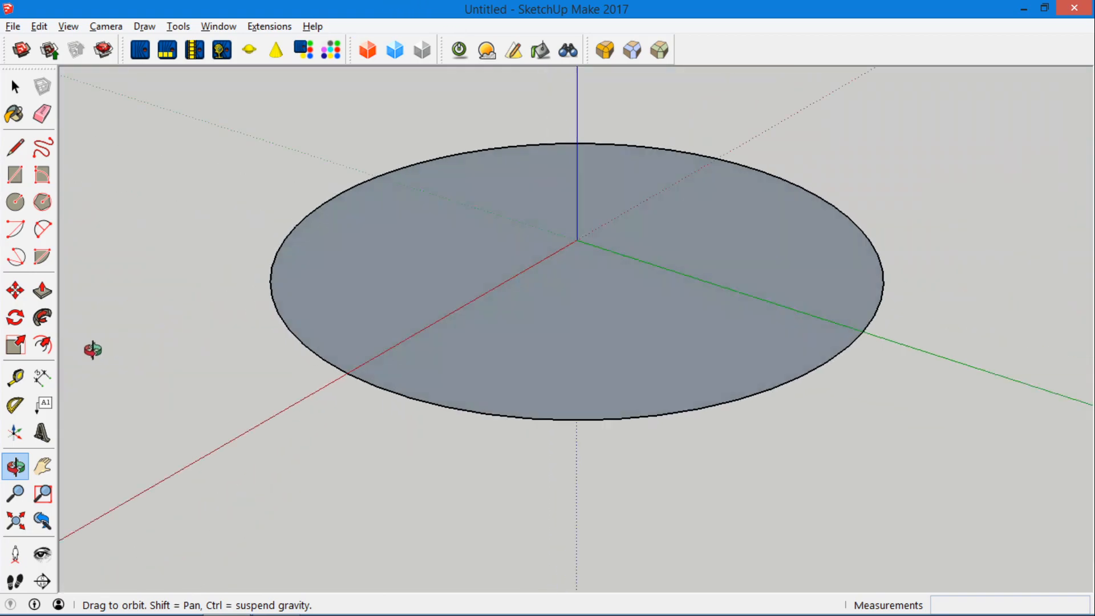
drag(92, 349, 508, 328)
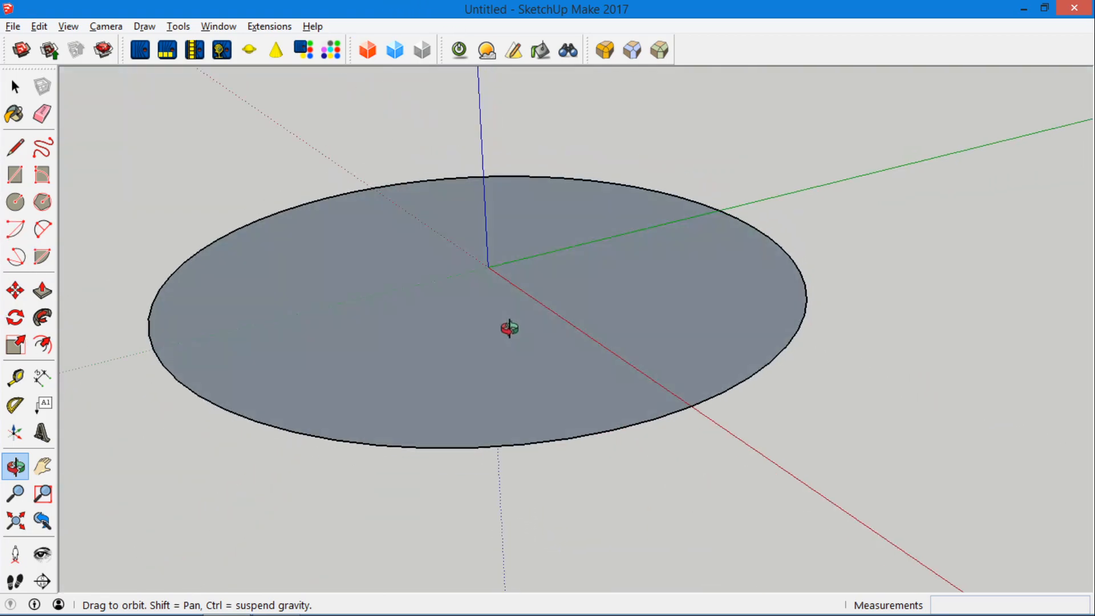
drag(510, 326, 451, 94)
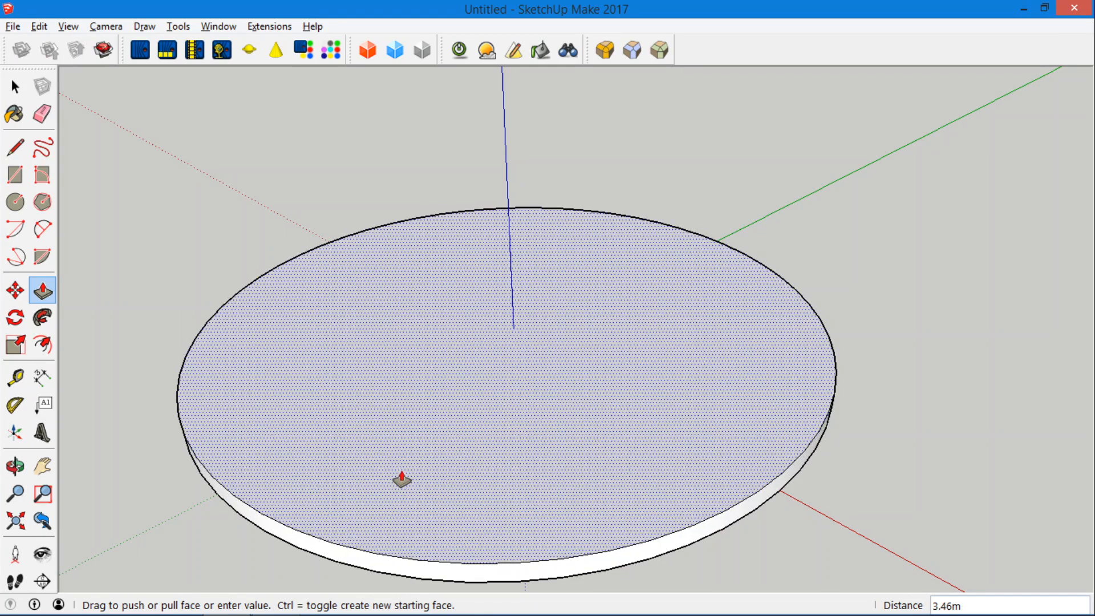
drag(401, 478, 402, 475)
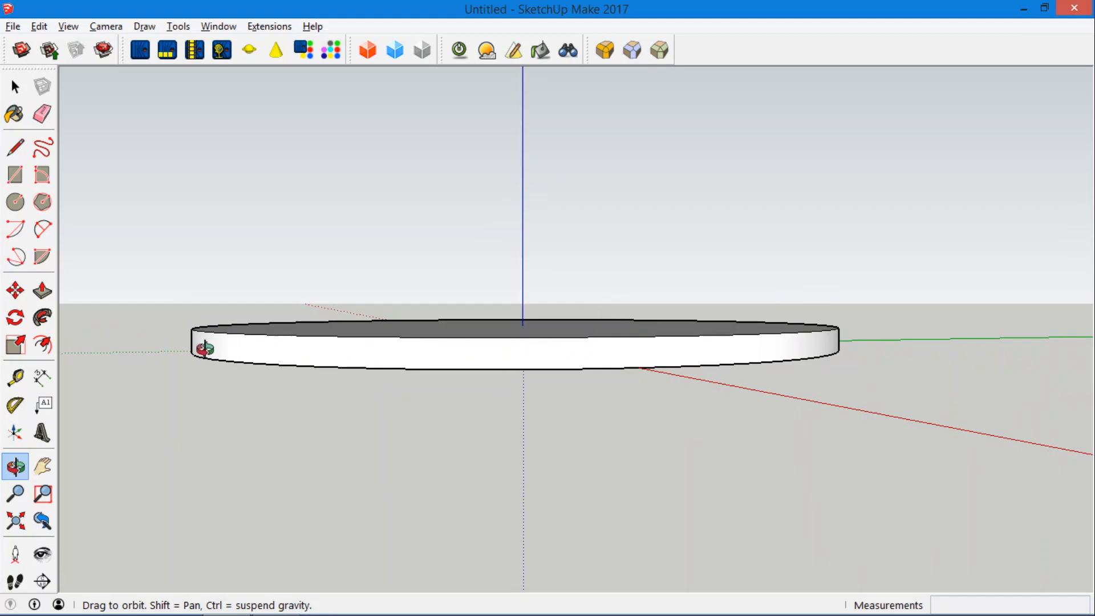
drag(202, 349, 293, 118)
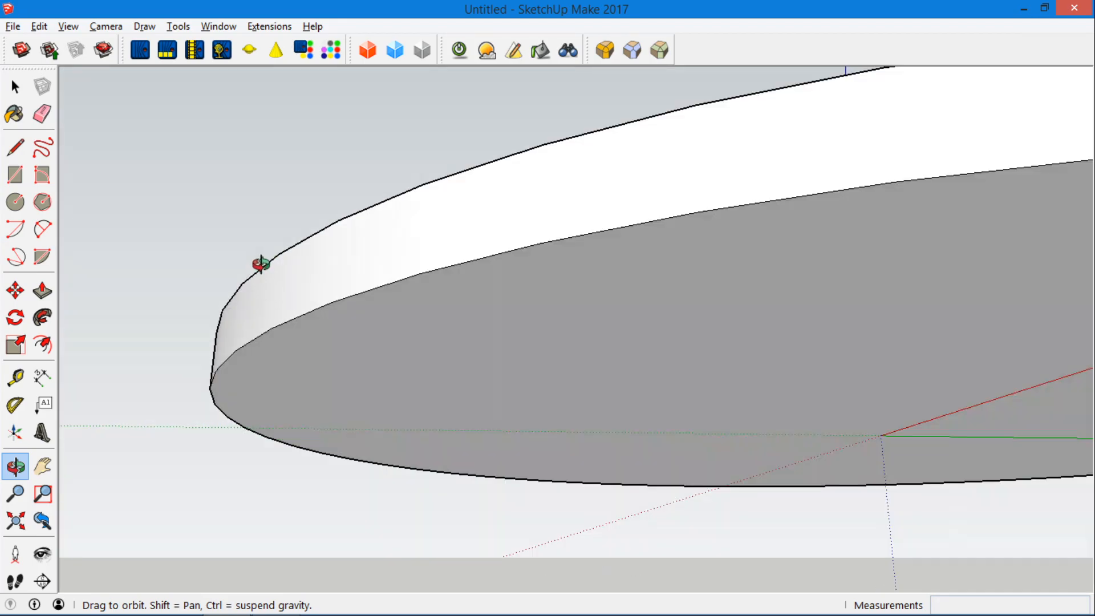
drag(262, 264, 223, 390)
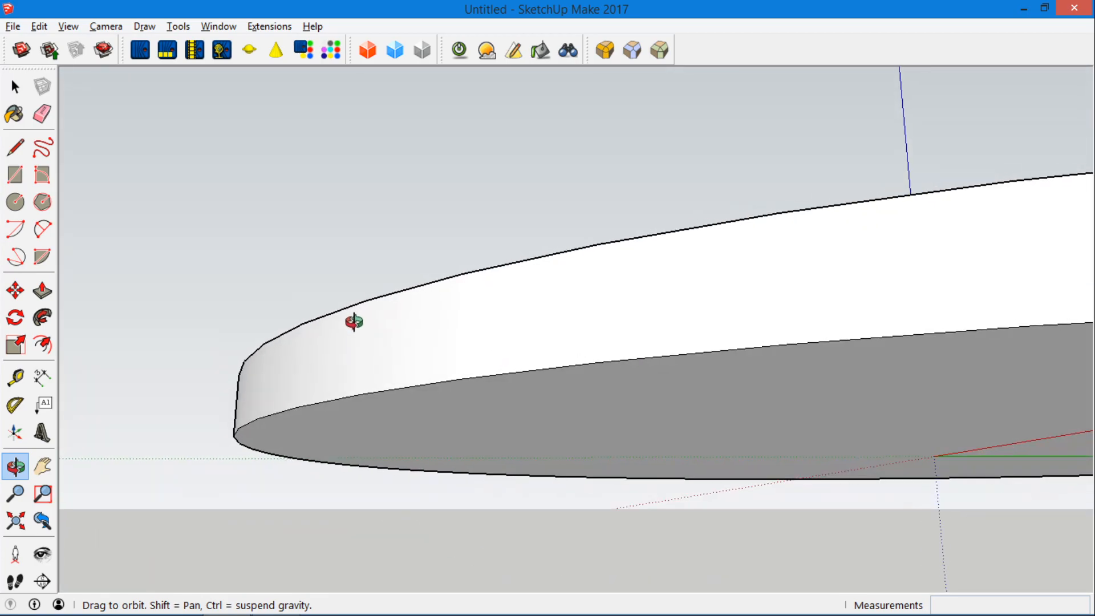
drag(355, 321, 478, 217)
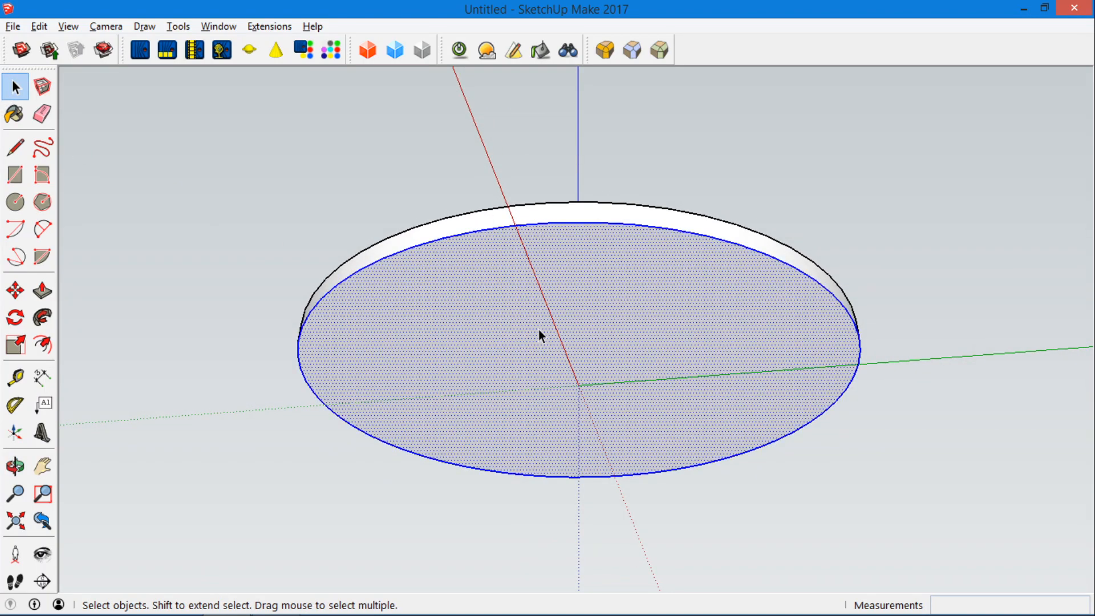
Scale the disc's bottom face slightly smaller about its centre so the side tapers
click(15, 467)
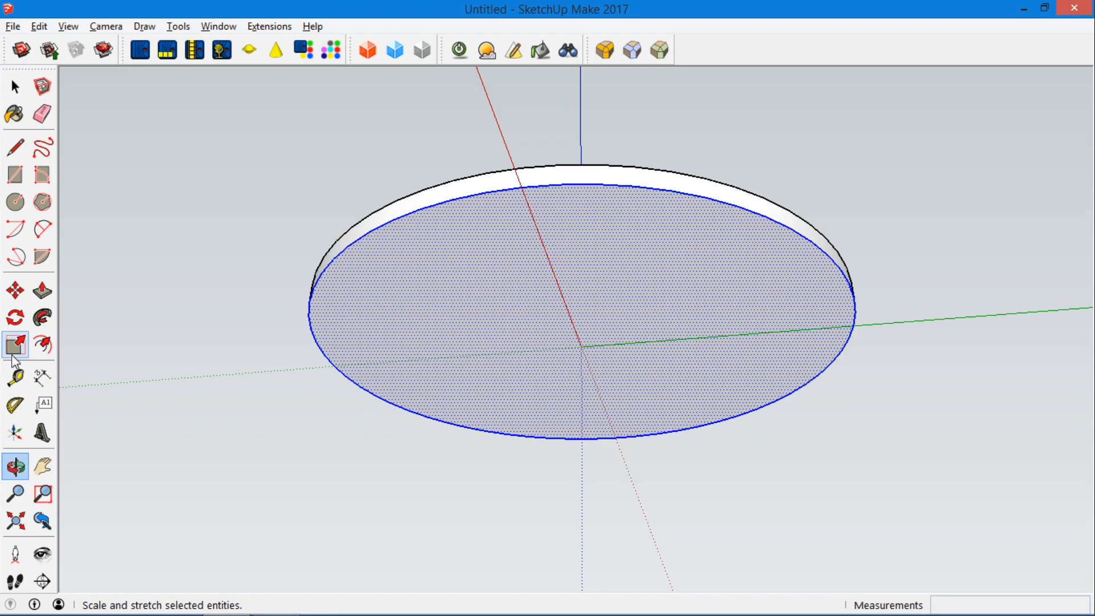
click(16, 344)
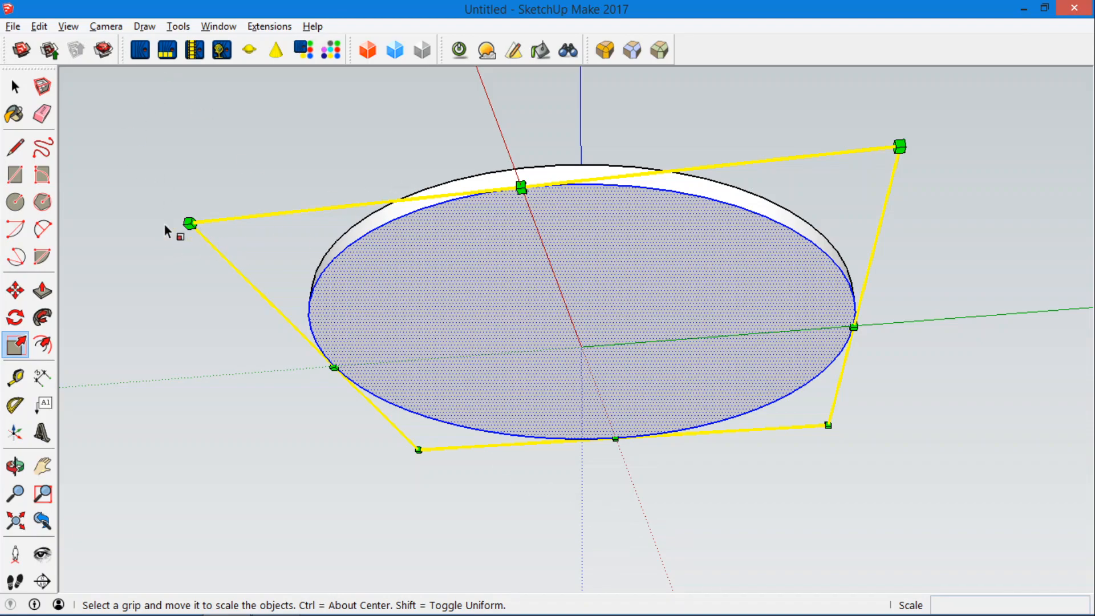
mouse_move(245, 229)
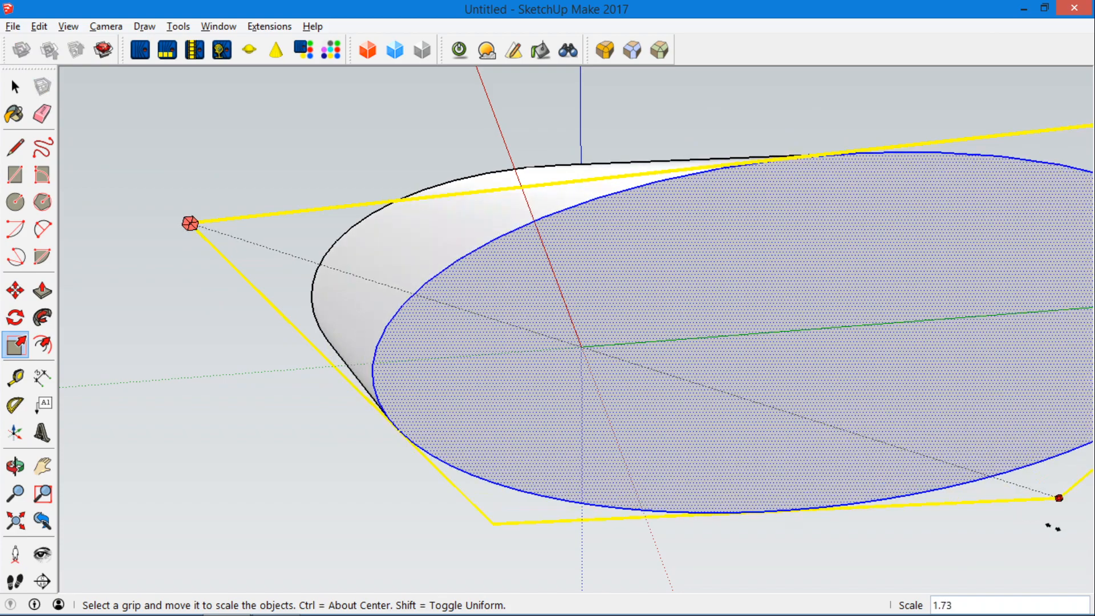
drag(1061, 498, 996, 479)
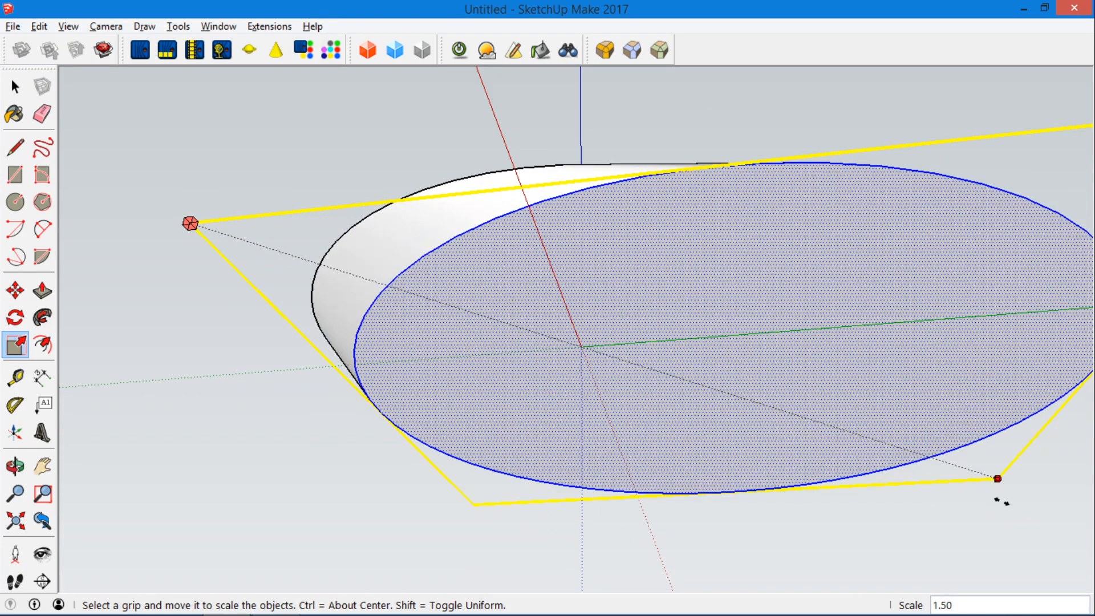
drag(996, 478, 905, 450)
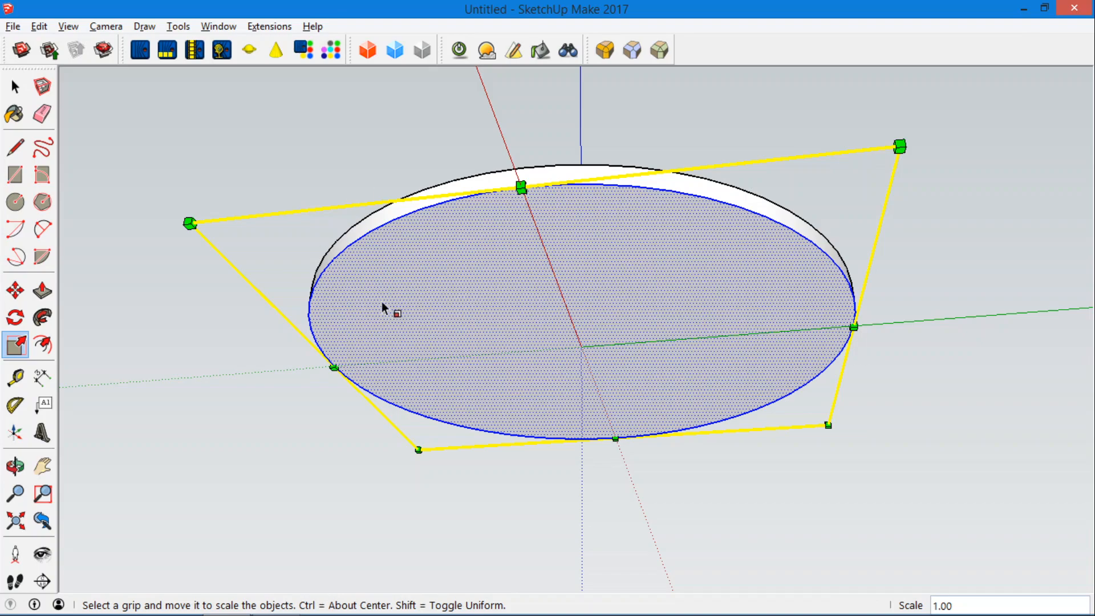
mouse_move(390, 313)
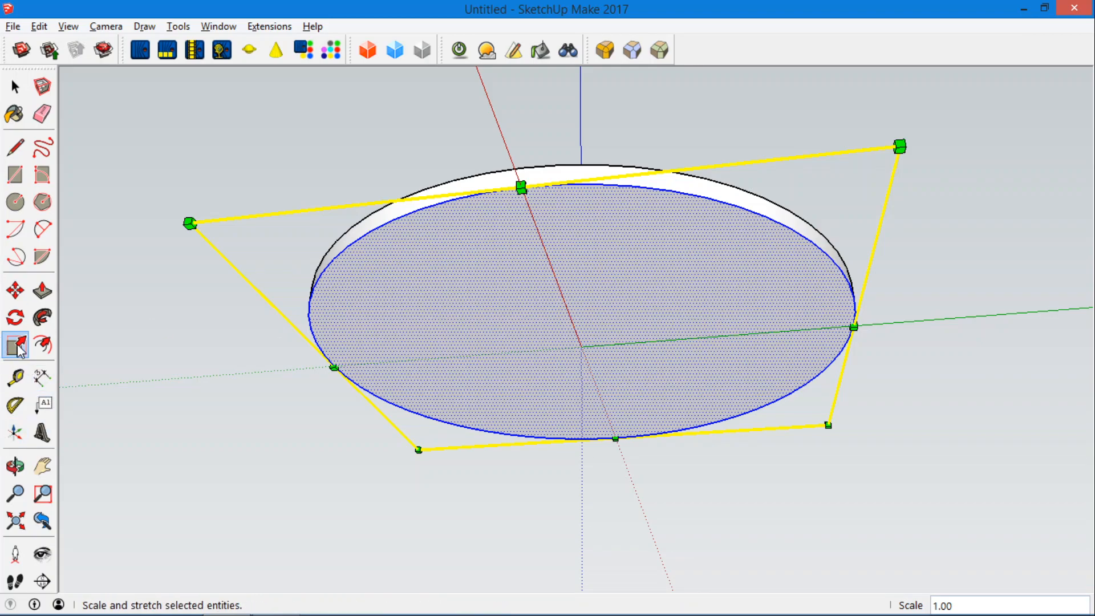
drag(188, 224, 105, 196)
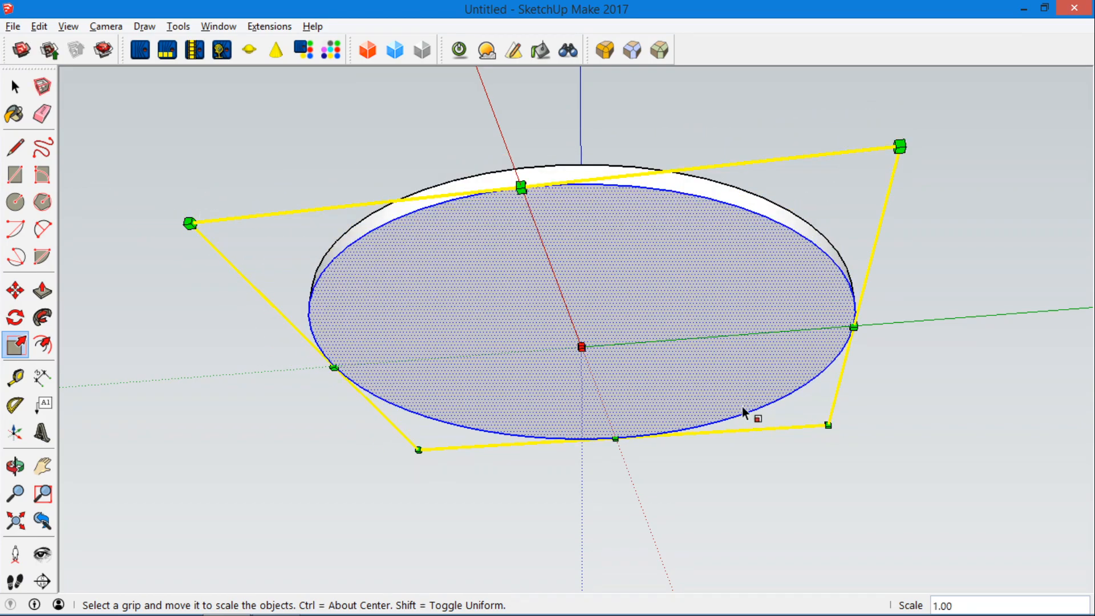
mouse_move(590, 355)
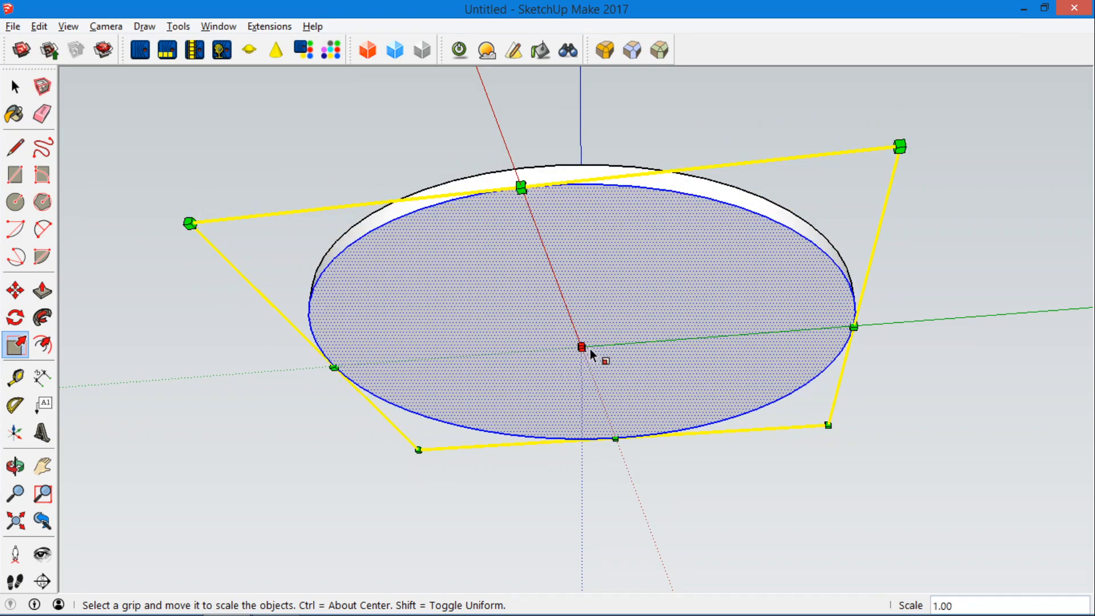
mouse_move(401, 290)
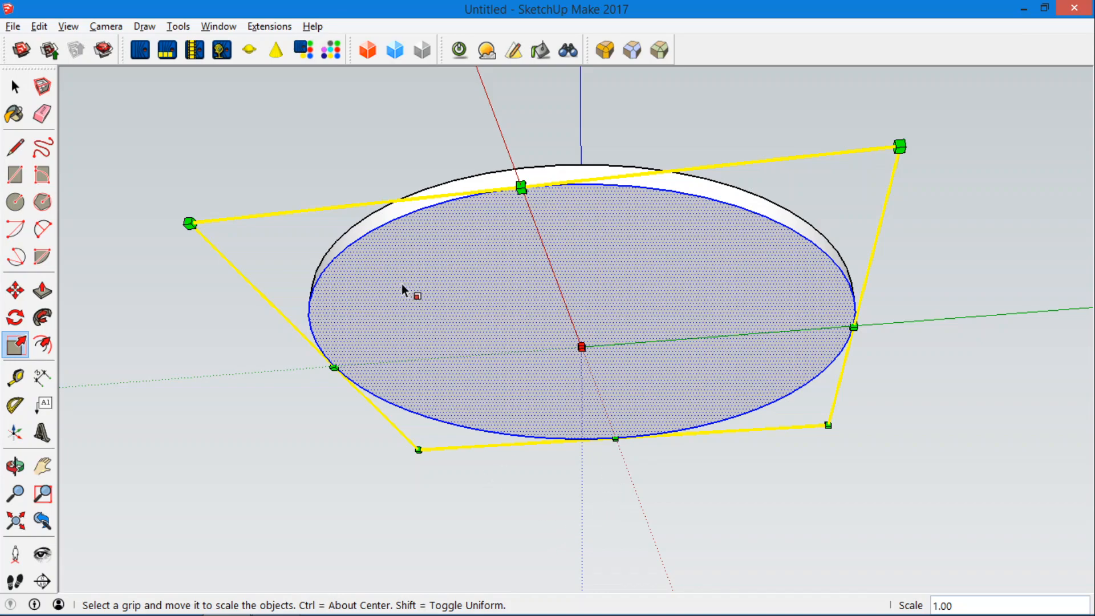
drag(189, 224, 215, 230)
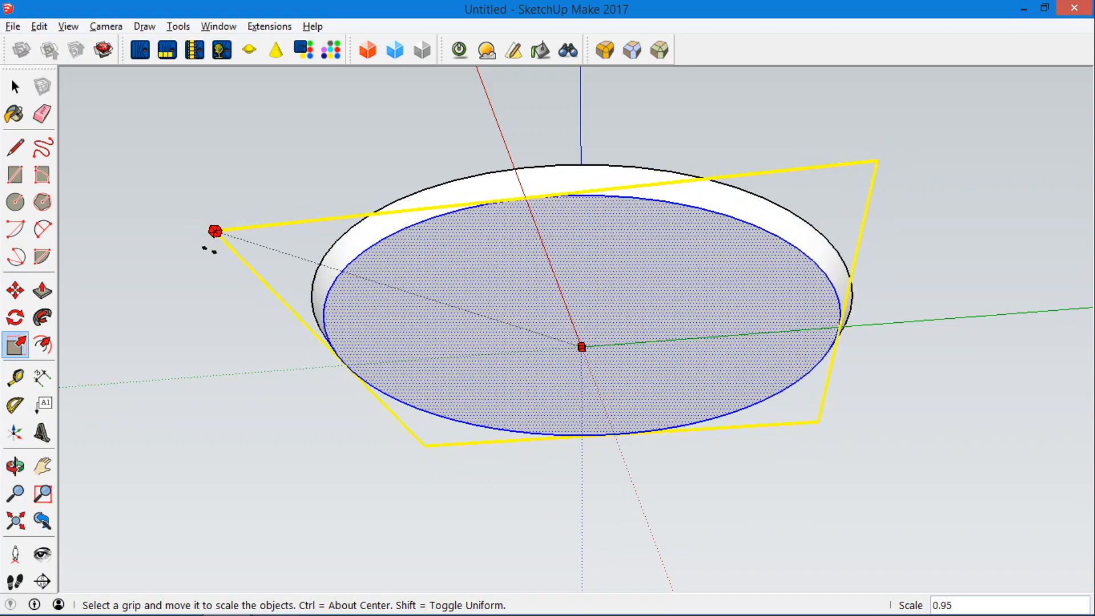
drag(215, 231, 258, 245)
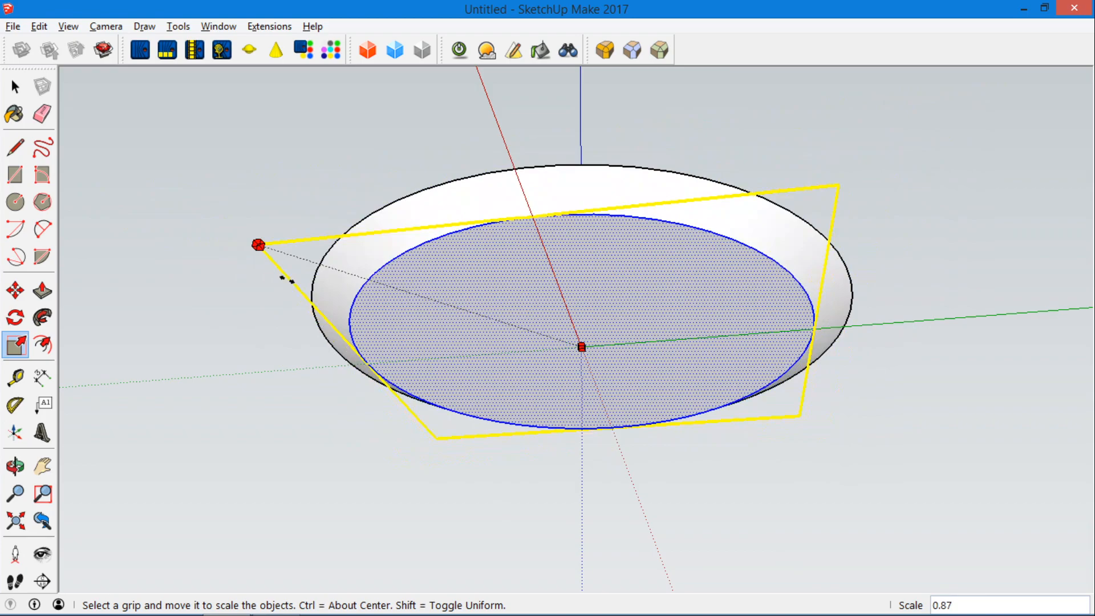
drag(258, 245, 131, 206)
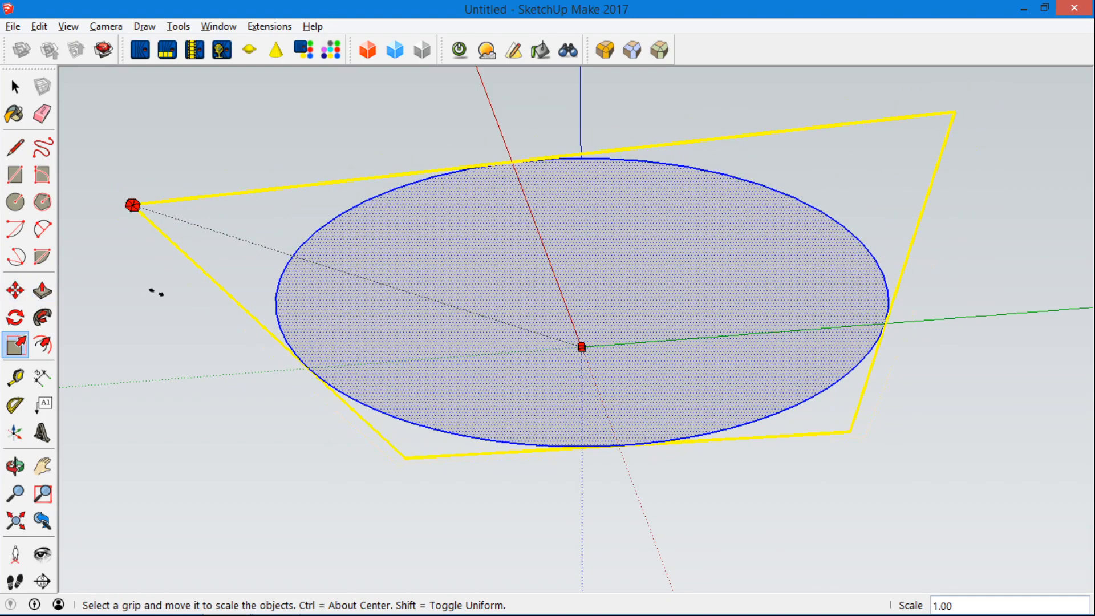
drag(132, 205, 122, 202)
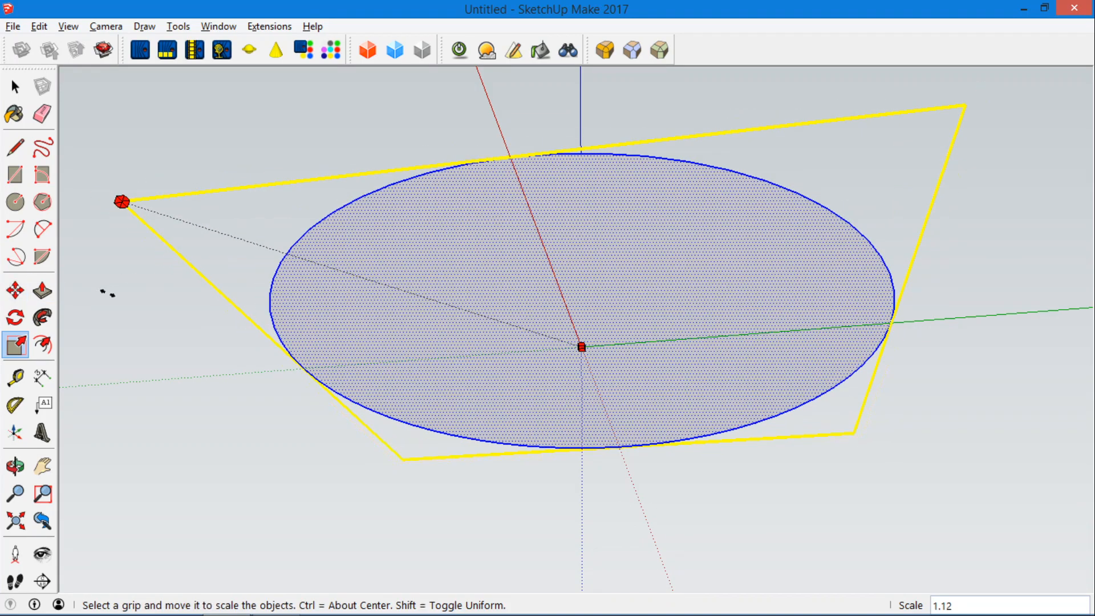
drag(122, 201, 190, 224)
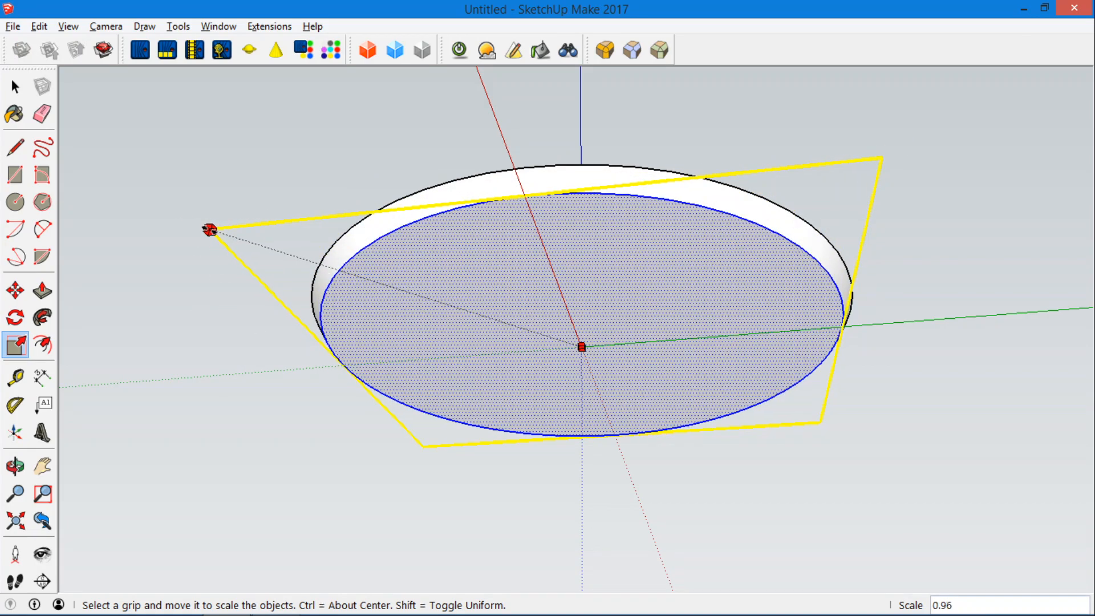
click(14, 467)
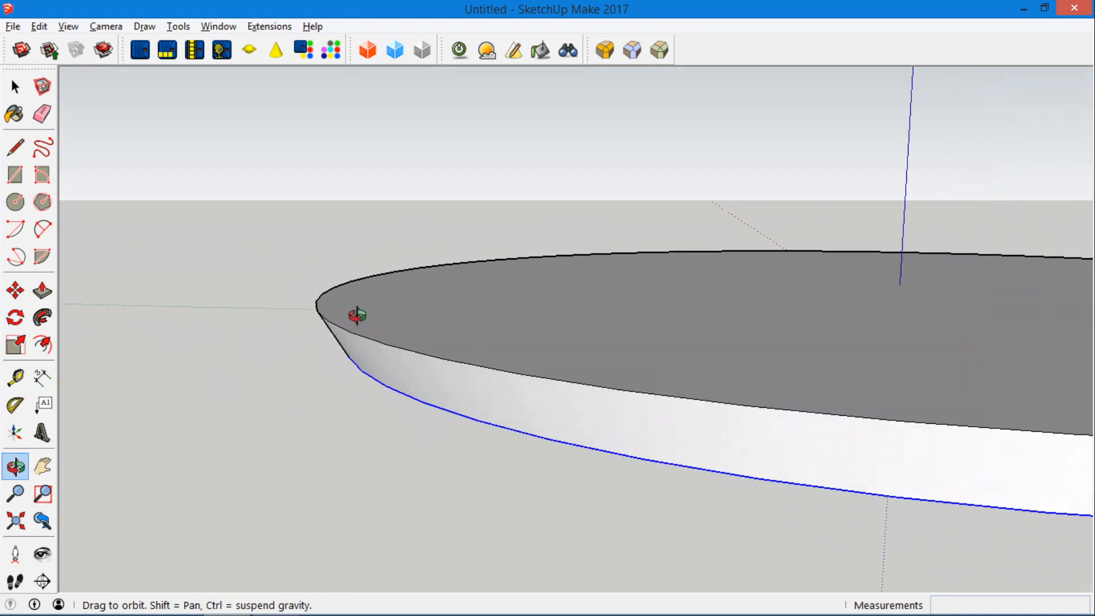
Draw a triangle with lines from the rim to the centre, up the blue axis, and back to the rim
drag(355, 315, 329, 233)
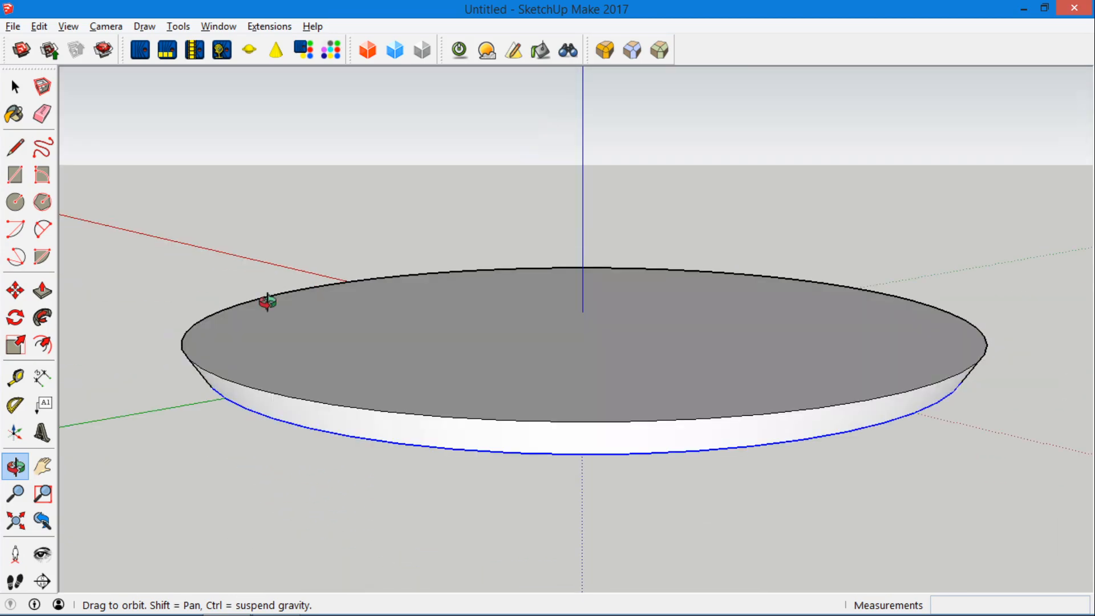
click(15, 147)
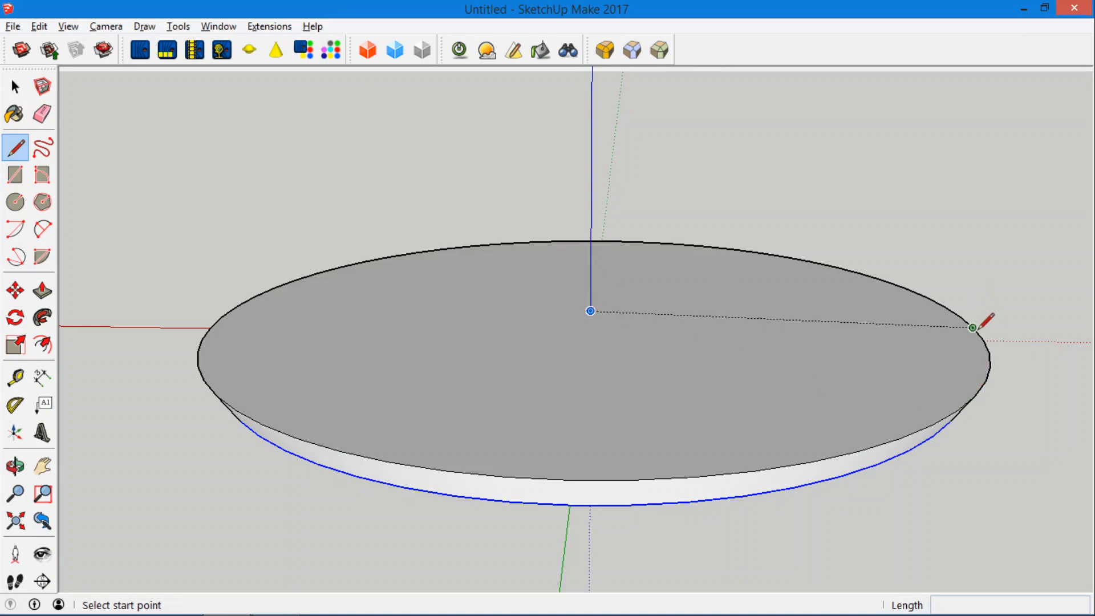
mouse_move(983, 340)
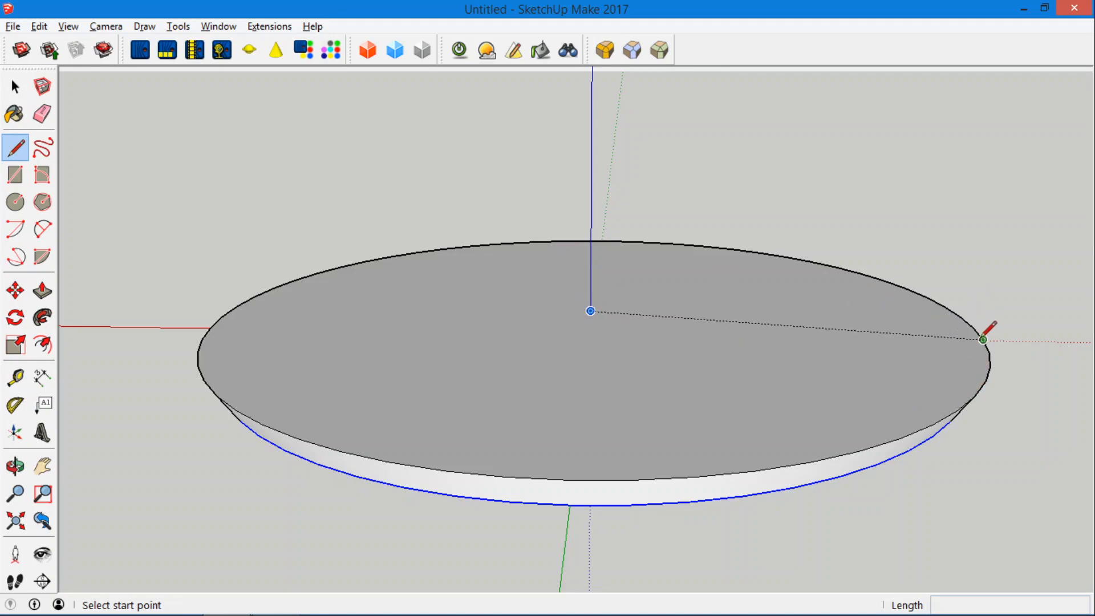
click(983, 340)
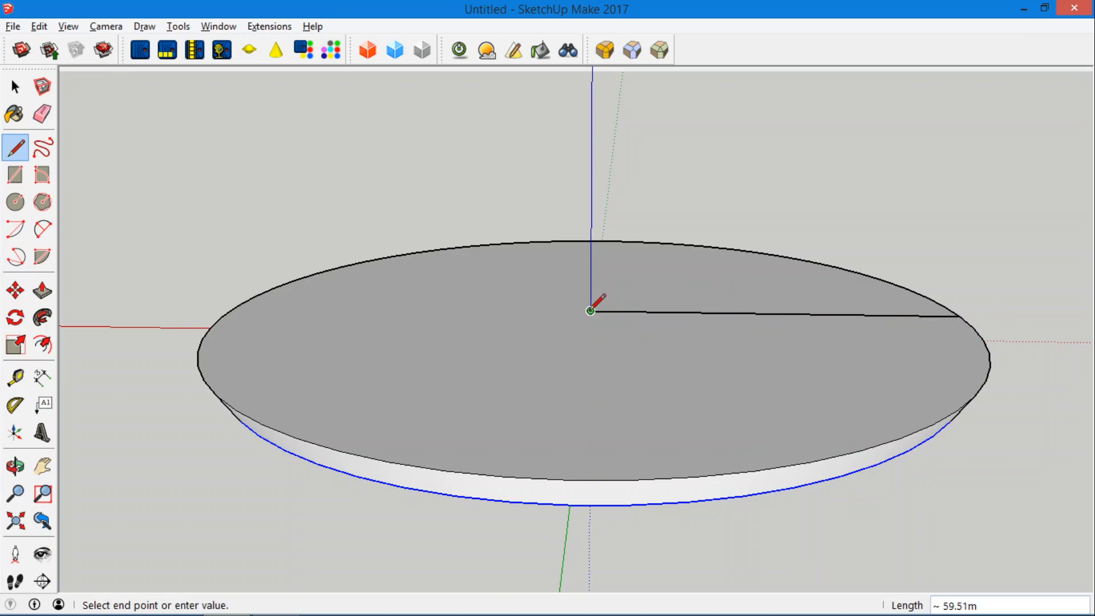
mouse_move(597, 268)
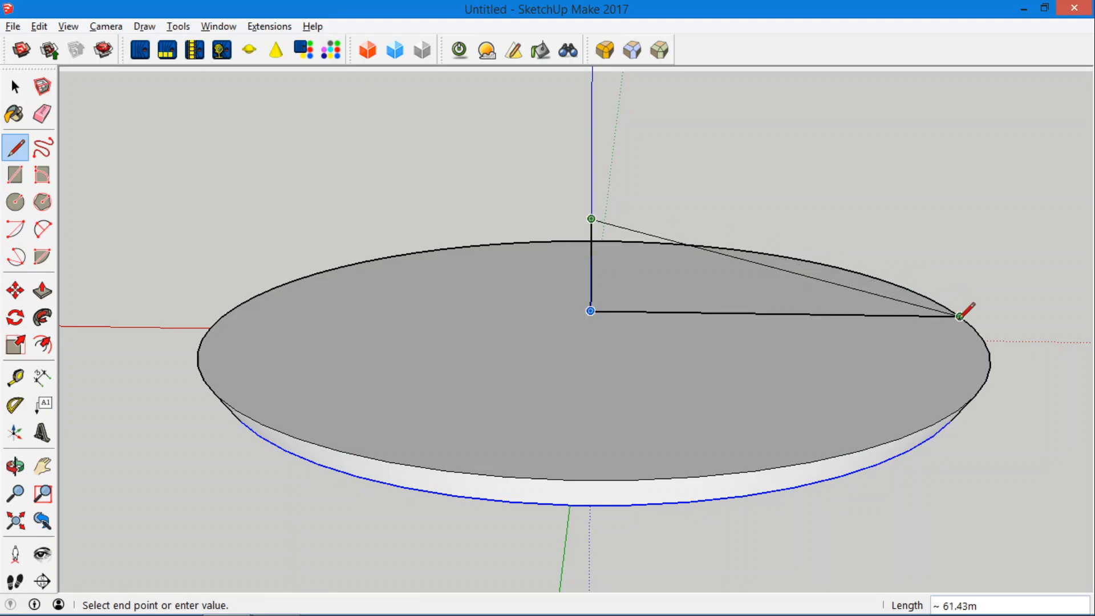
mouse_move(960, 315)
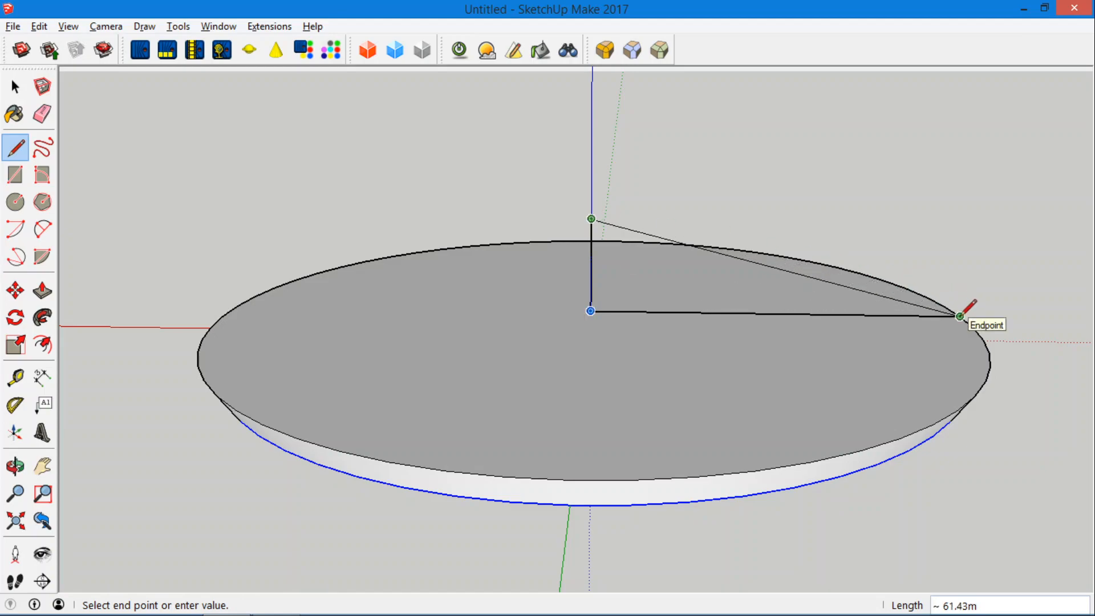
click(15, 466)
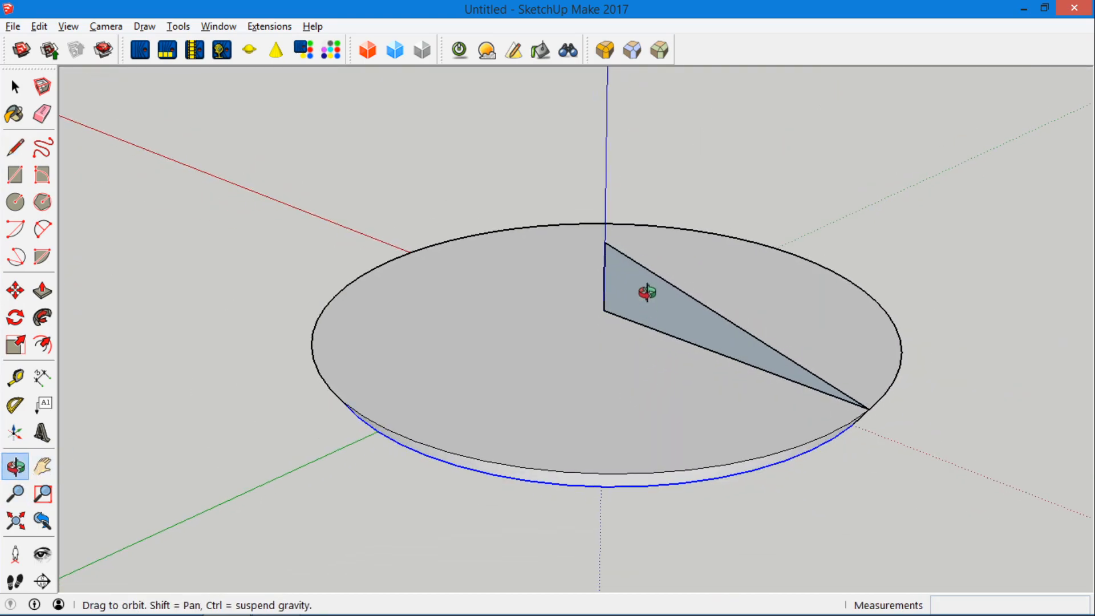
Sweep the triangle around the rim into a cone, inspect it, then undo the sweep
click(43, 320)
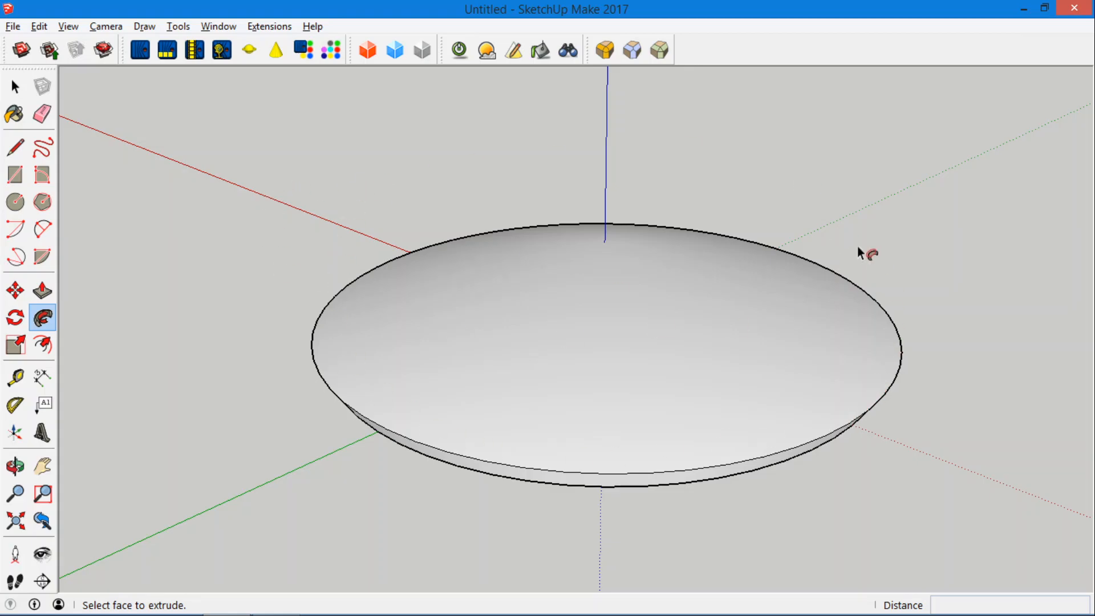
click(15, 466)
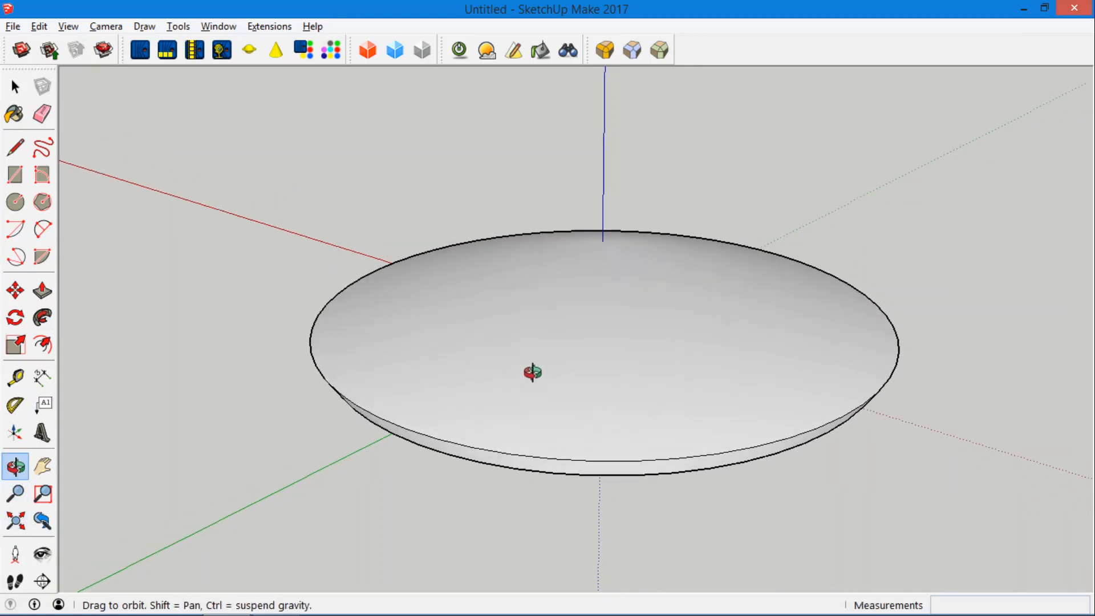
drag(531, 374, 538, 216)
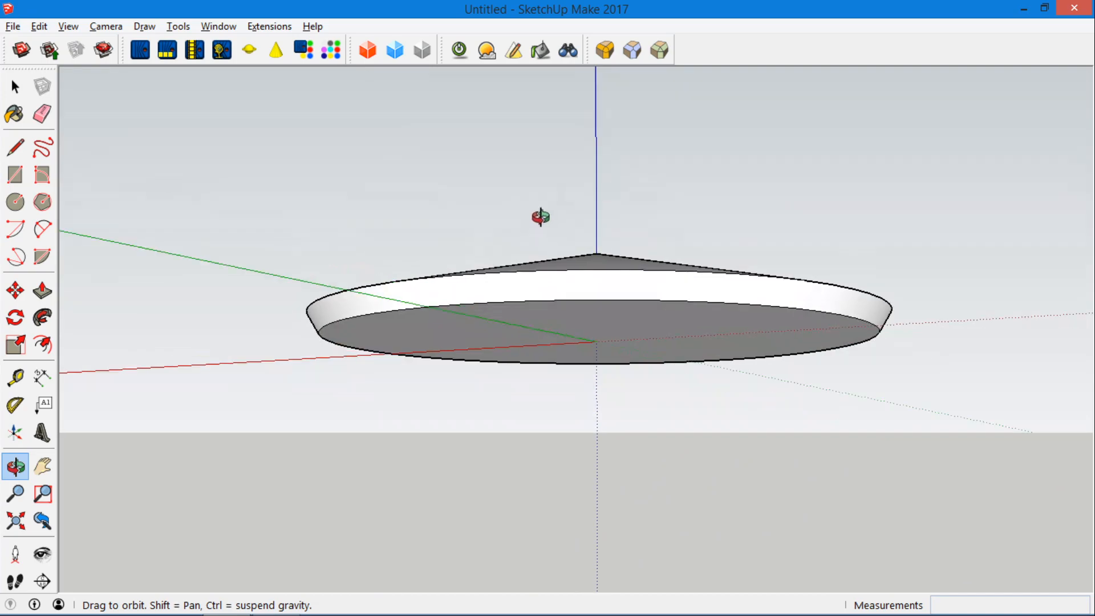
drag(544, 217, 671, 165)
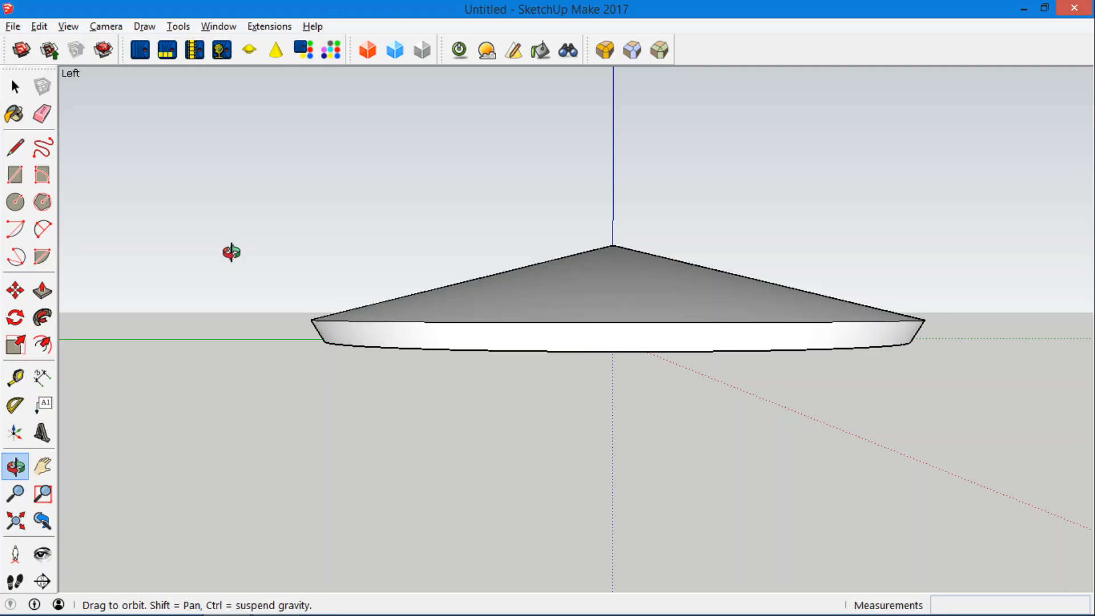
mouse_move(532, 266)
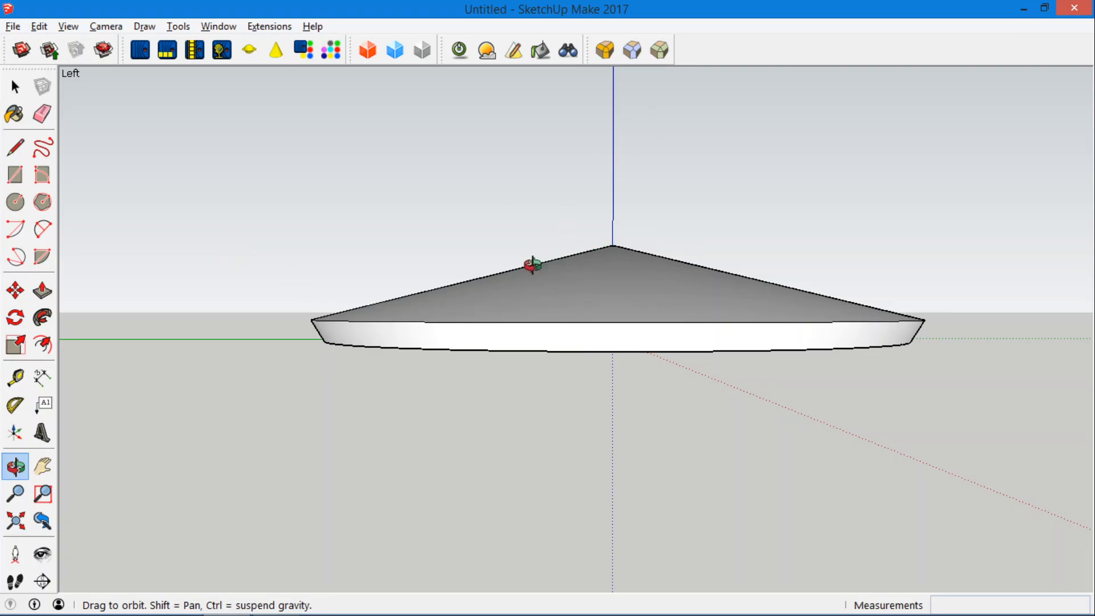
mouse_move(648, 250)
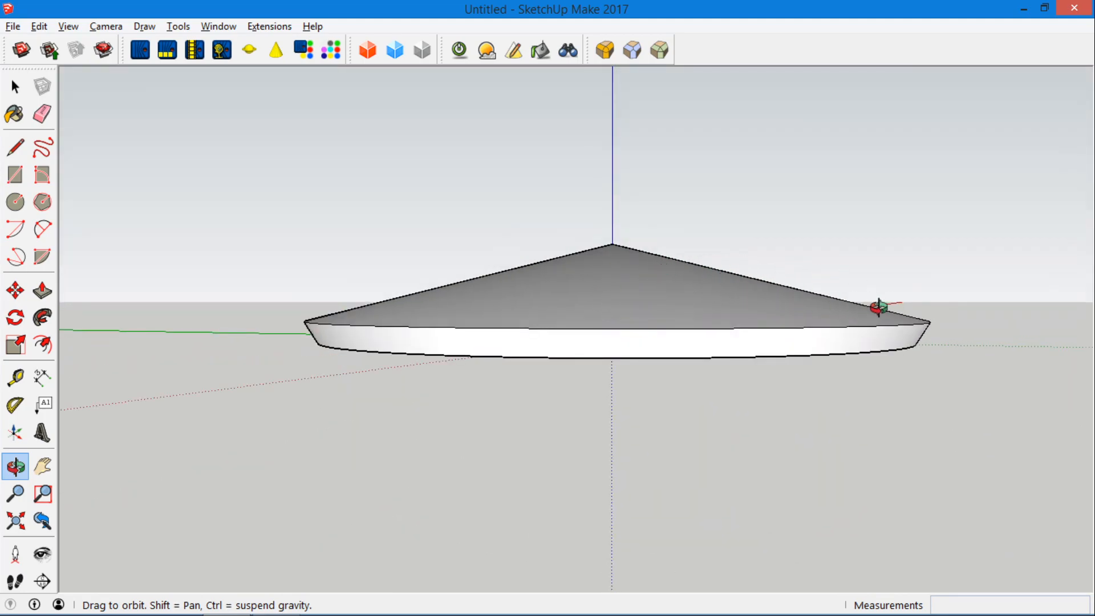
drag(869, 307, 503, 366)
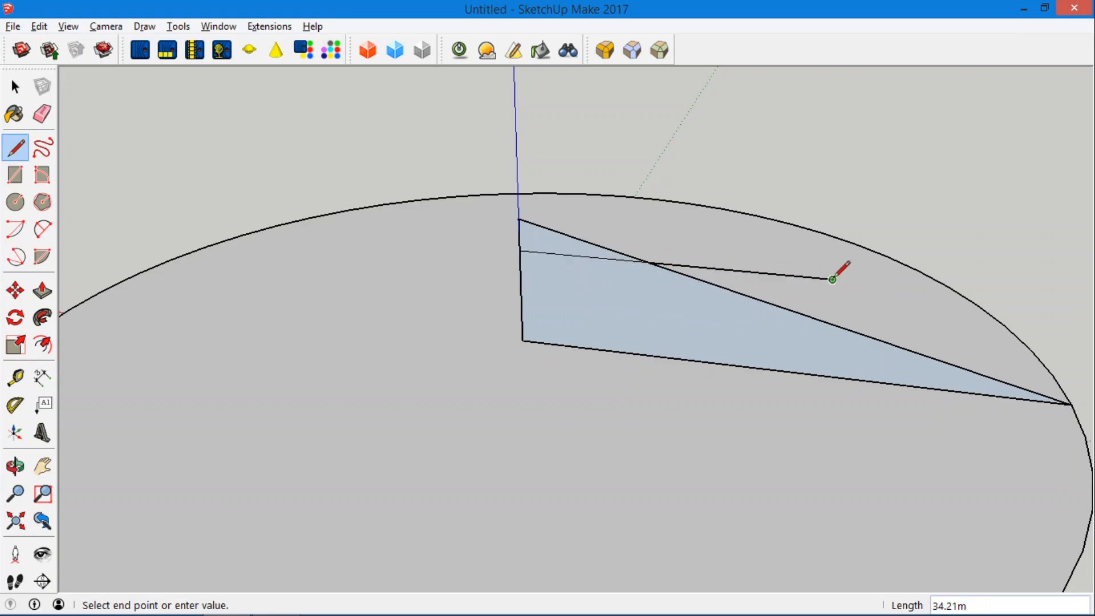
Draw a short horizontal top edge from the axis and erase the leftover pointed tip
click(42, 114)
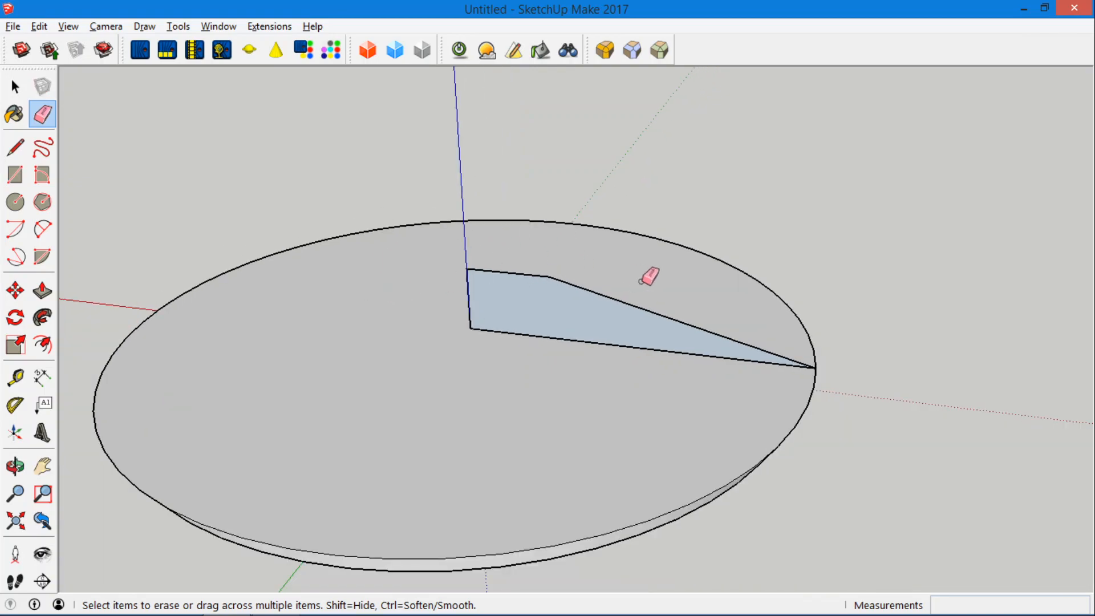
mouse_move(573, 260)
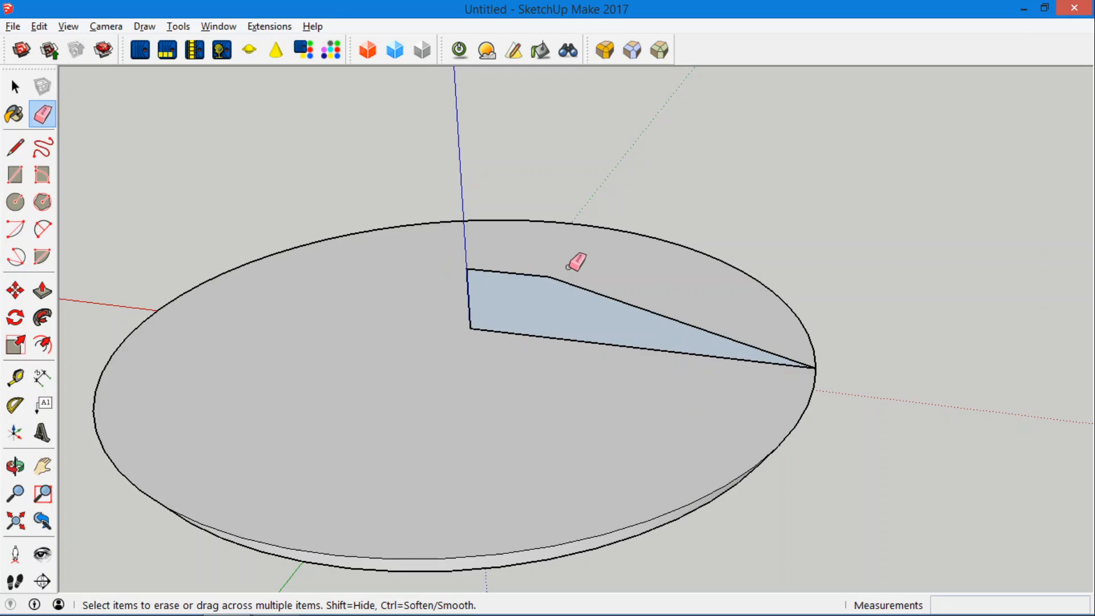
mouse_move(670, 304)
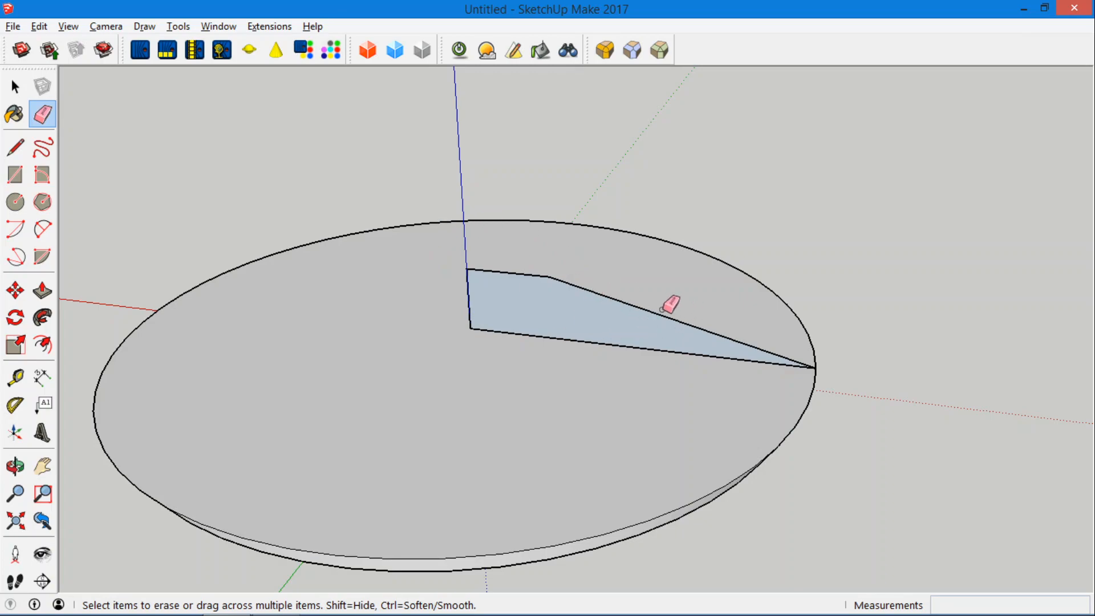
click(42, 231)
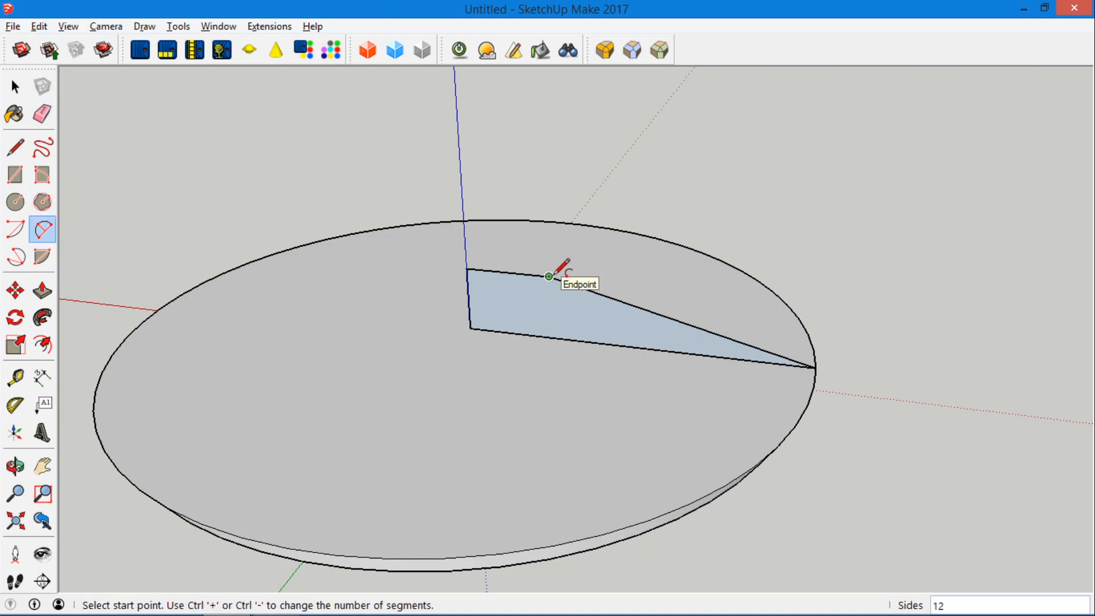
Draw an arc from the flat top's end to the rim with a 5.12m bulge
click(548, 276)
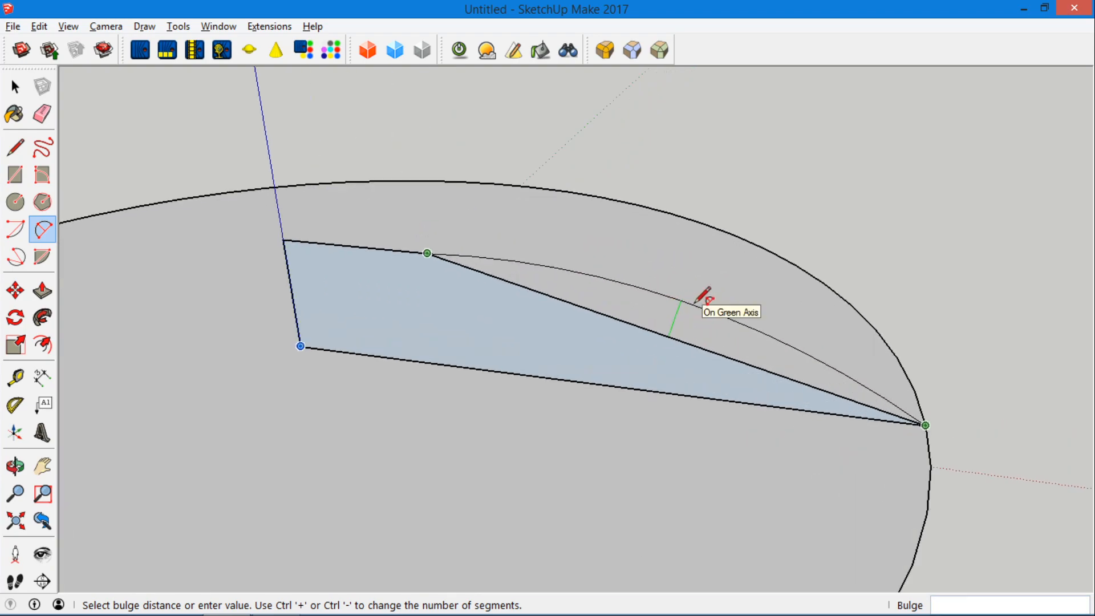
text(5.12m)
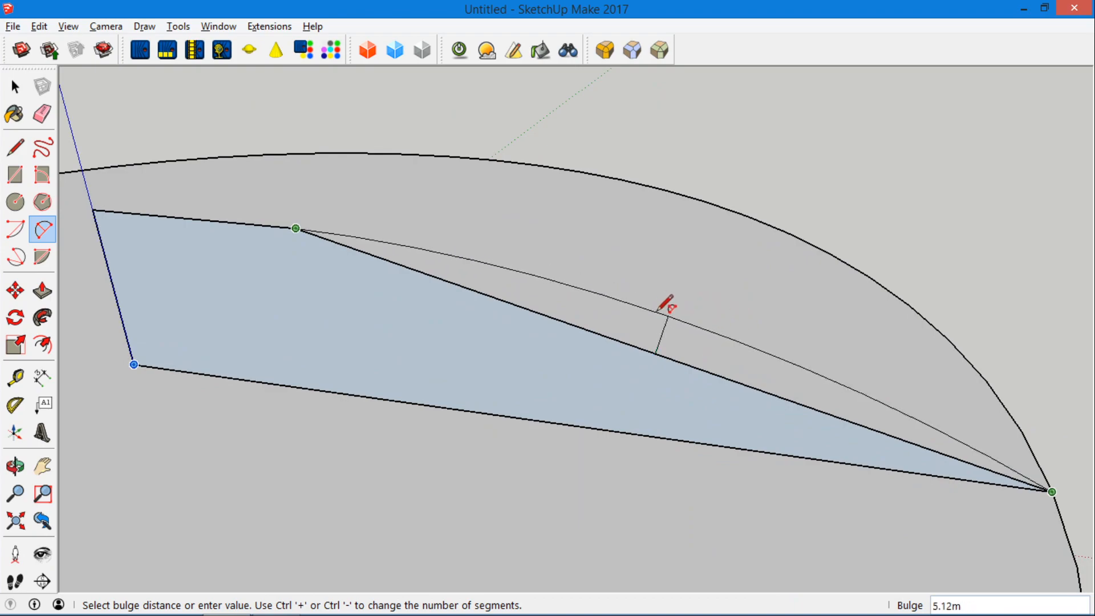
mouse_move(683, 309)
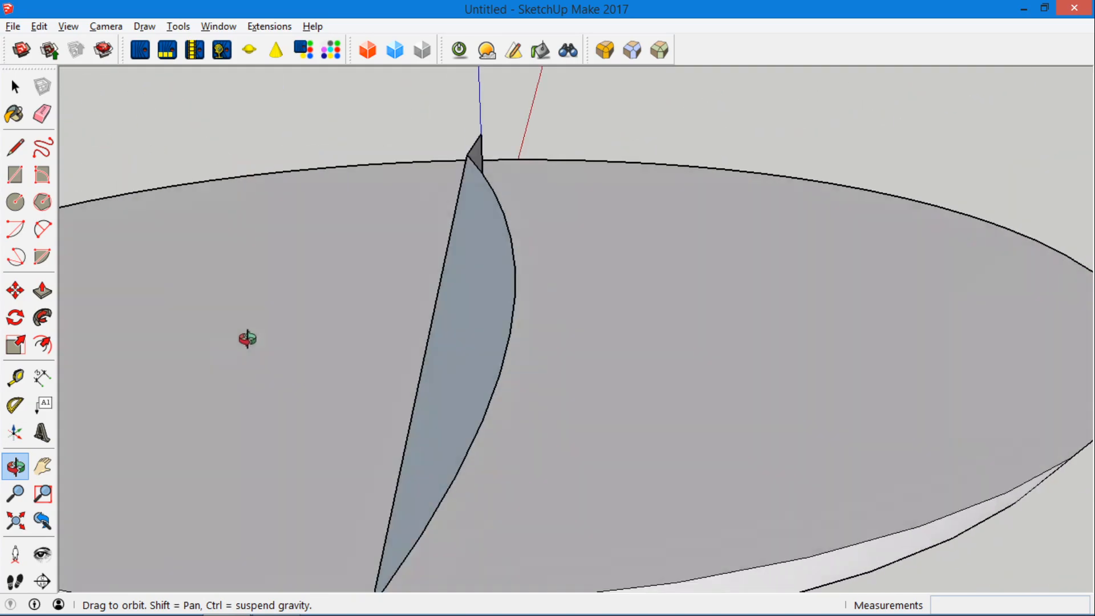
drag(248, 339, 286, 187)
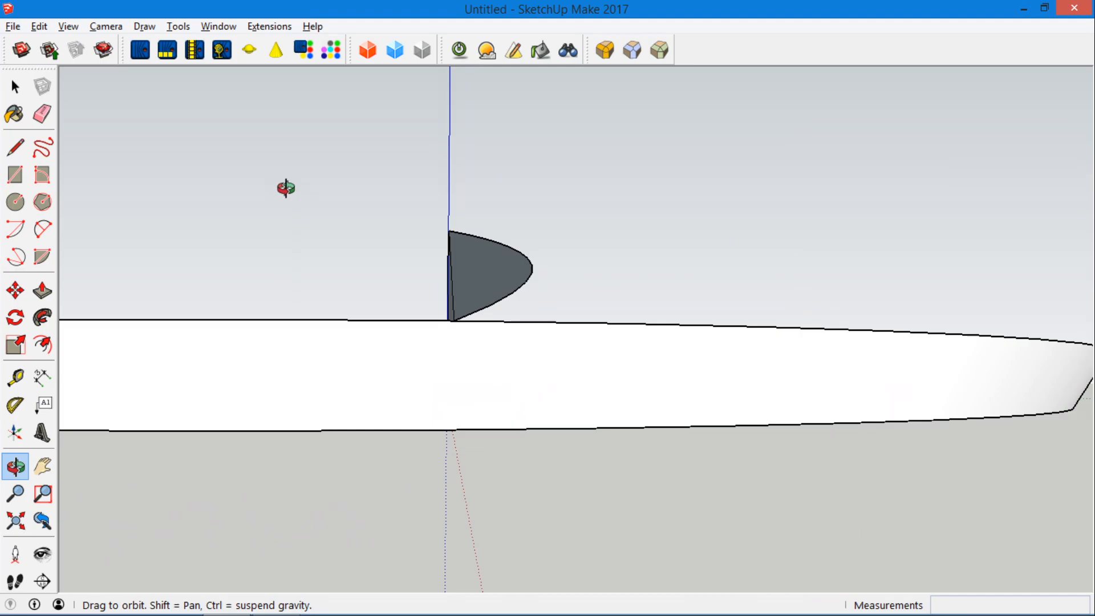
drag(287, 187, 550, 348)
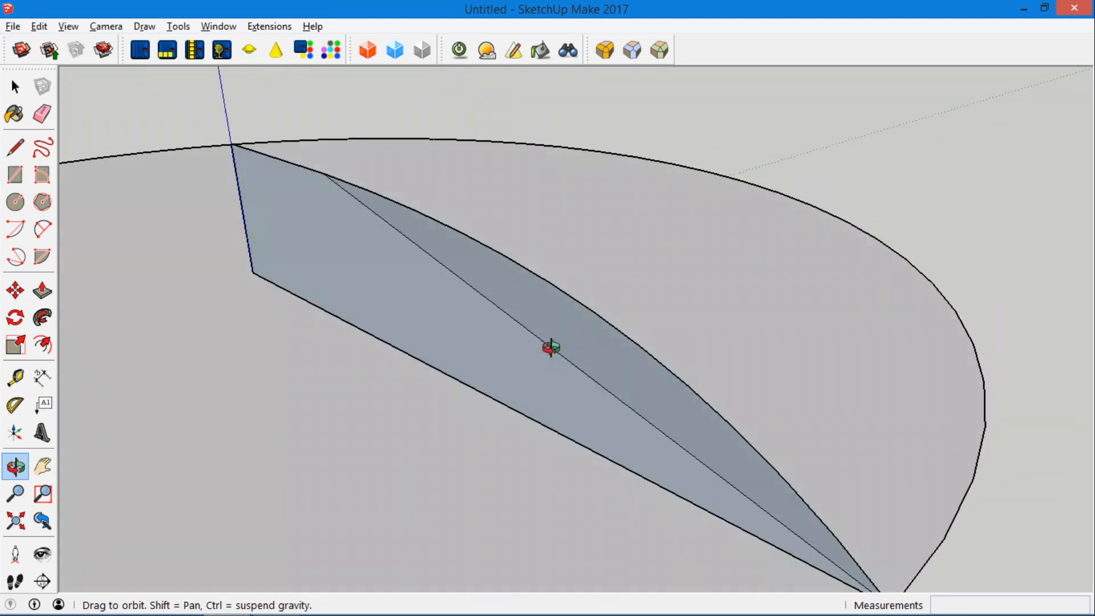
drag(552, 348, 153, 290)
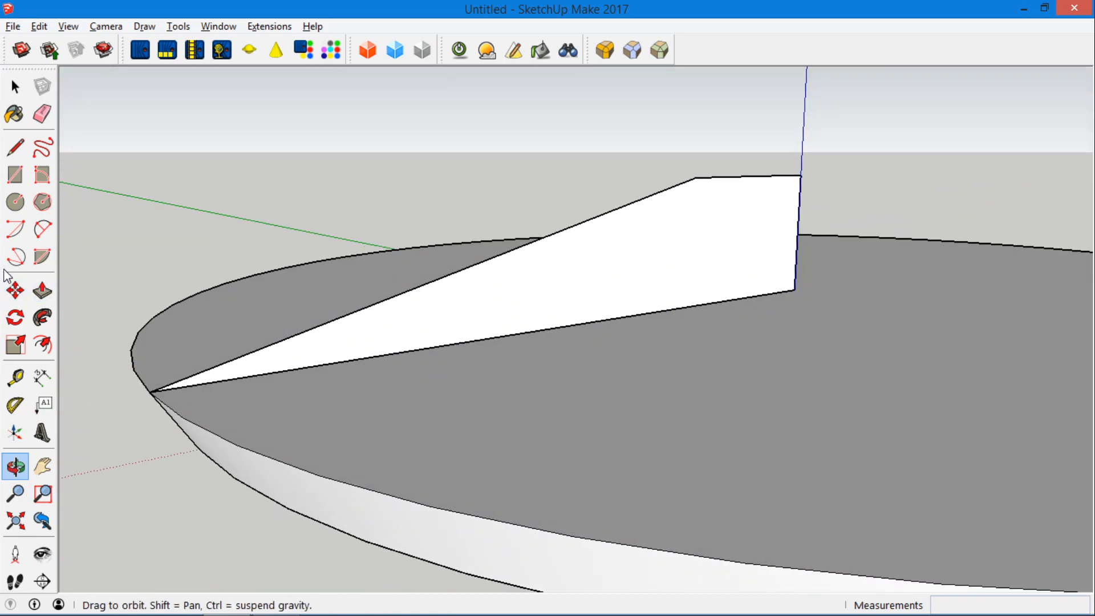
Erase the straight diagonal edge beneath the arc so the profile follows the curve
click(42, 229)
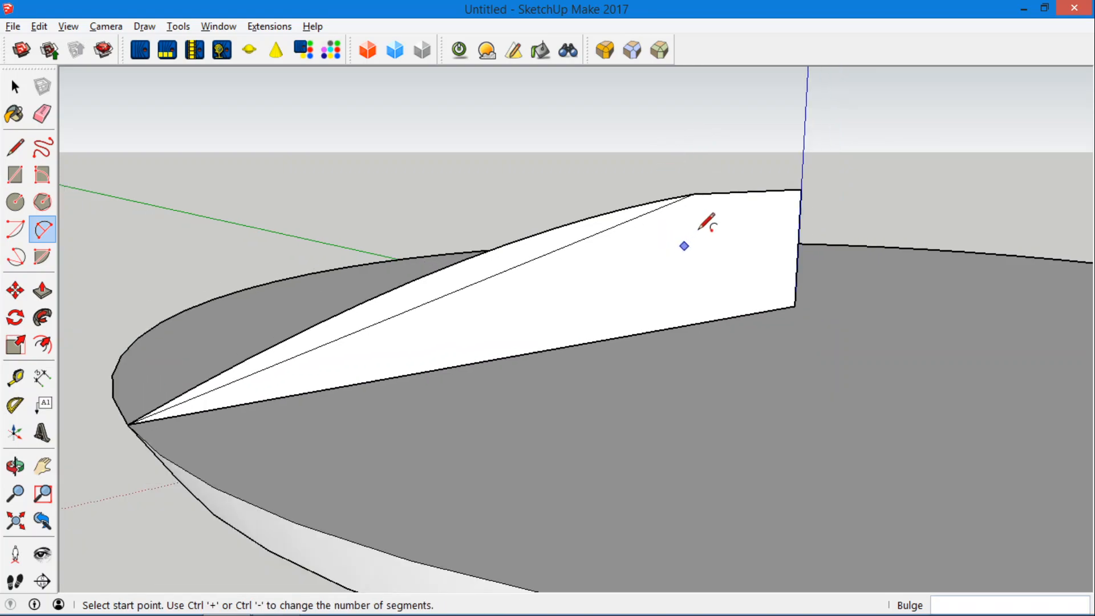
click(14, 466)
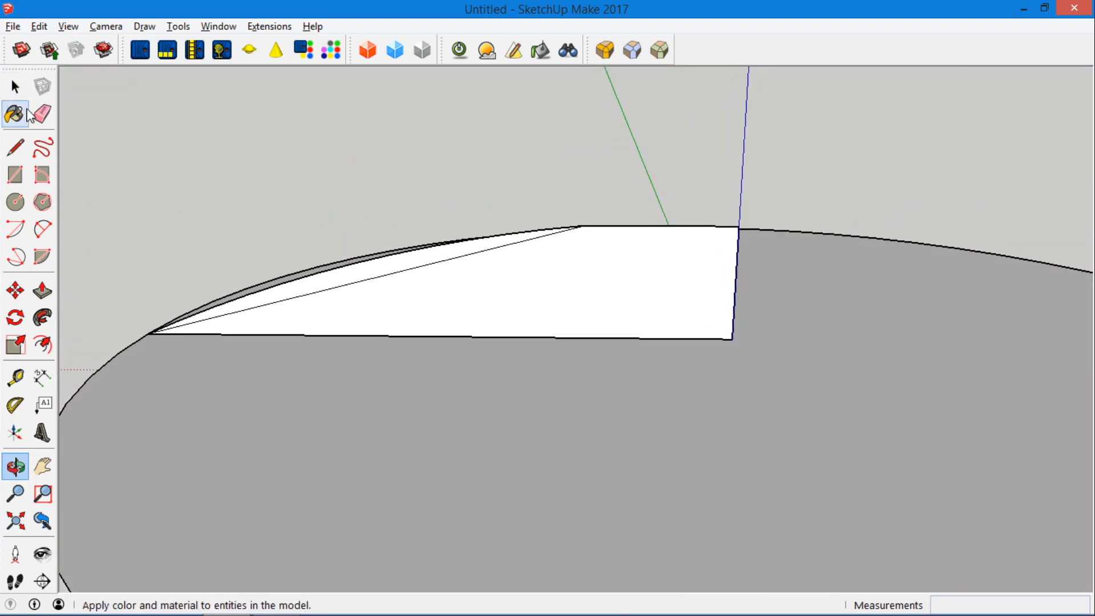
click(41, 114)
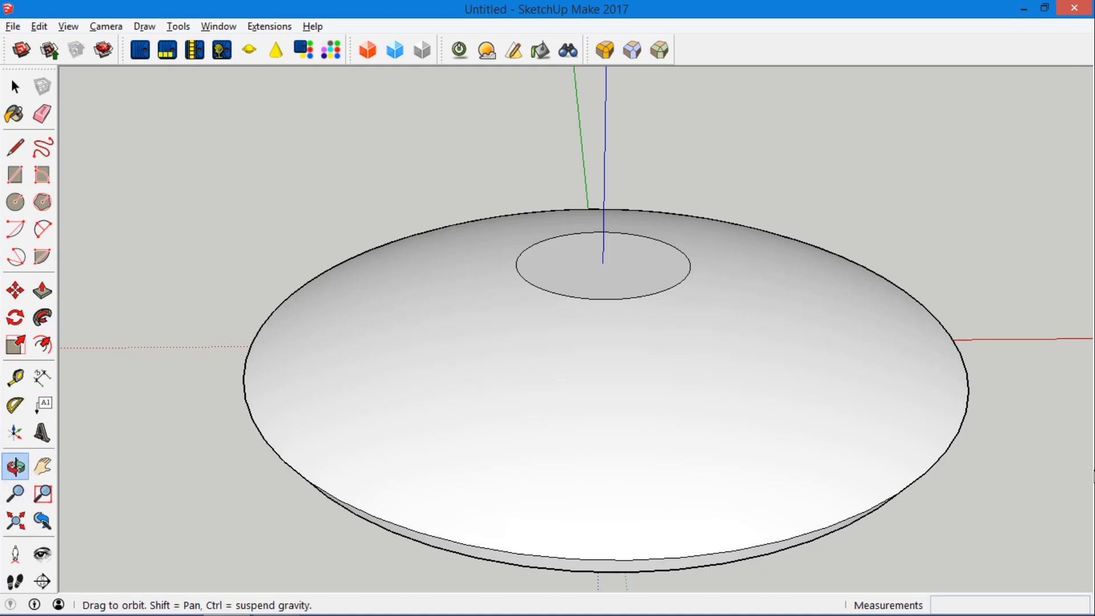
mouse_move(413, 404)
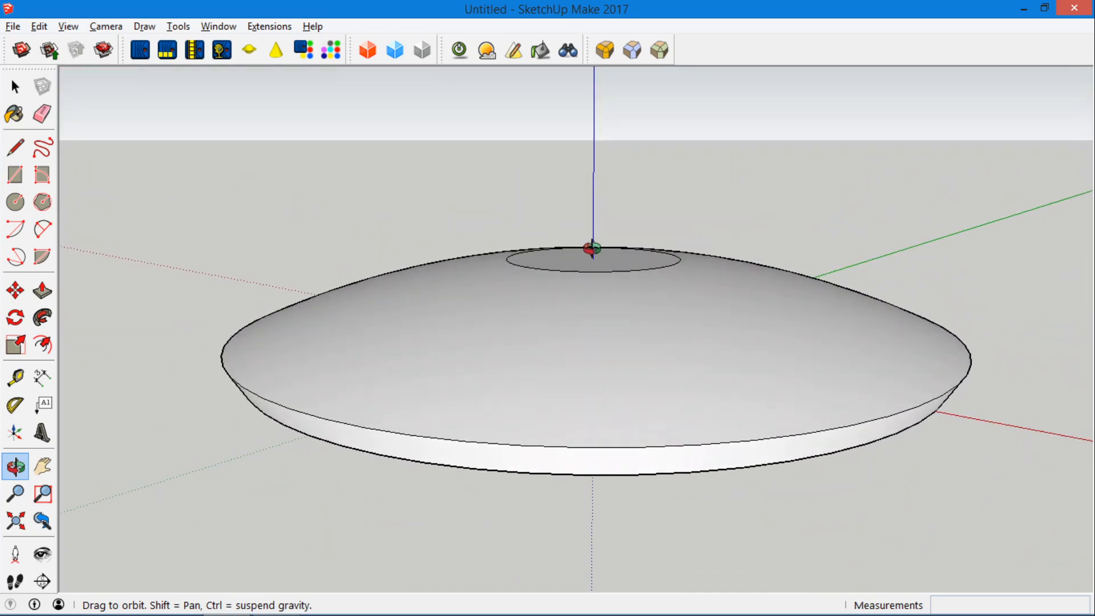
Orbit to a side view of the domed saucer, showing its smooth crown and thin rim
drag(587, 252, 517, 196)
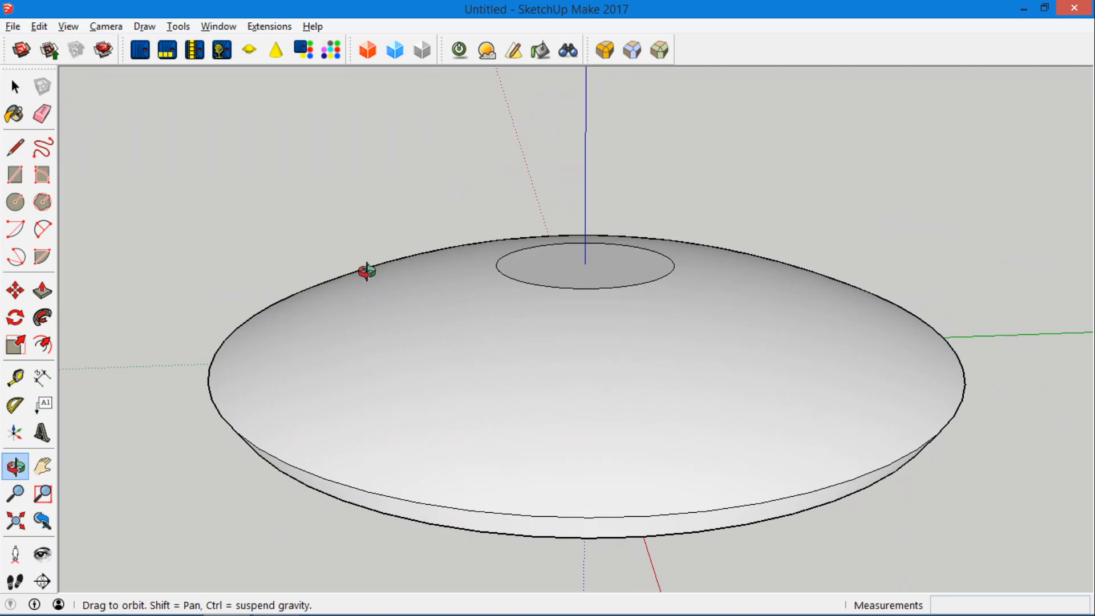
Select the dome and scale it vertically to 0.56 of its height
click(16, 87)
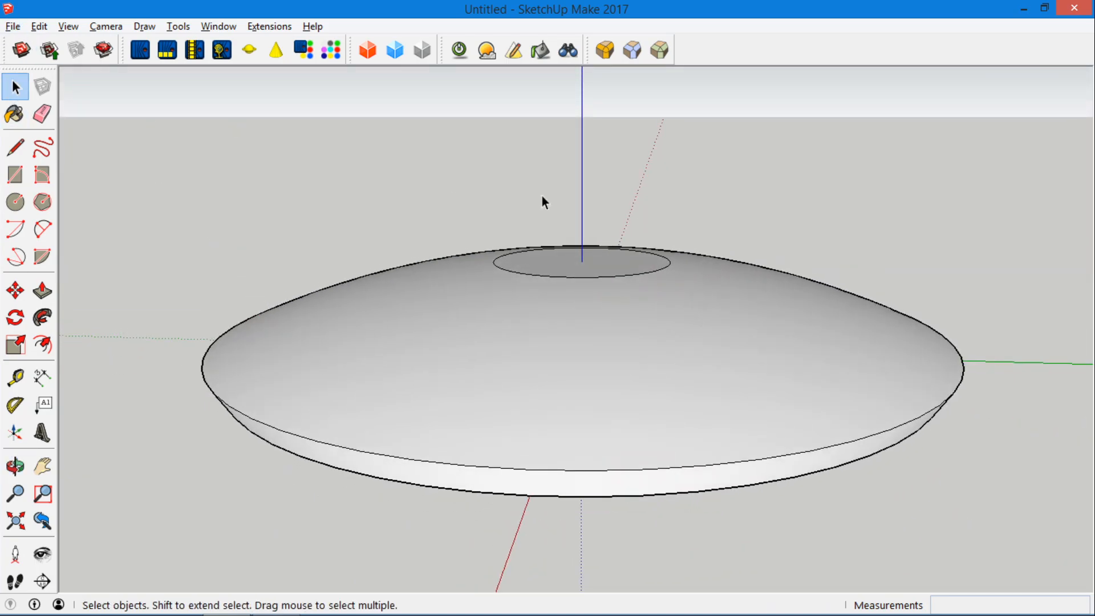
click(551, 317)
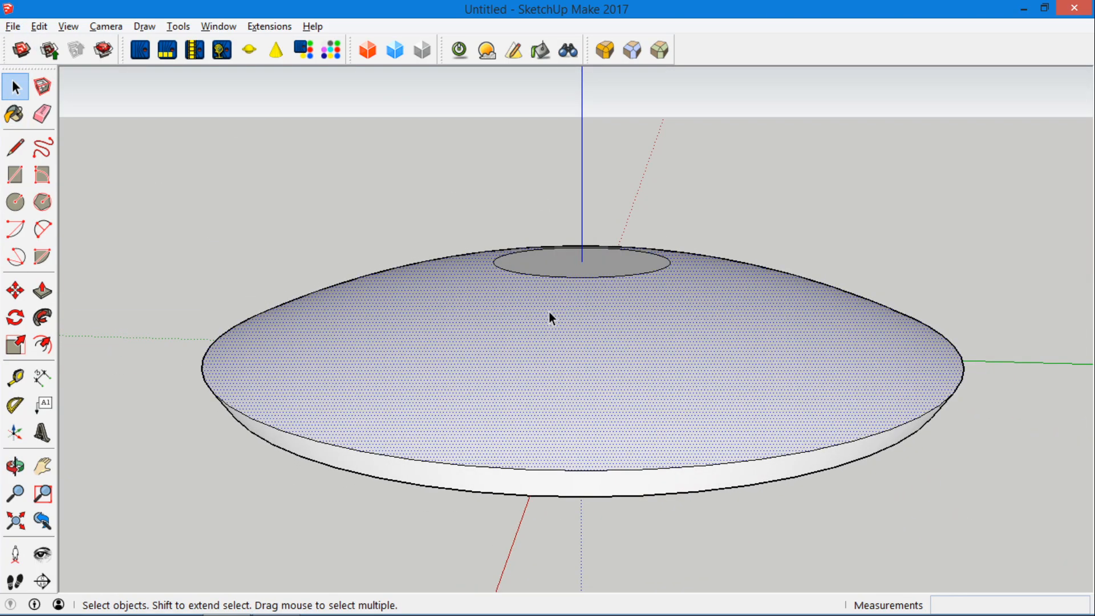
click(597, 267)
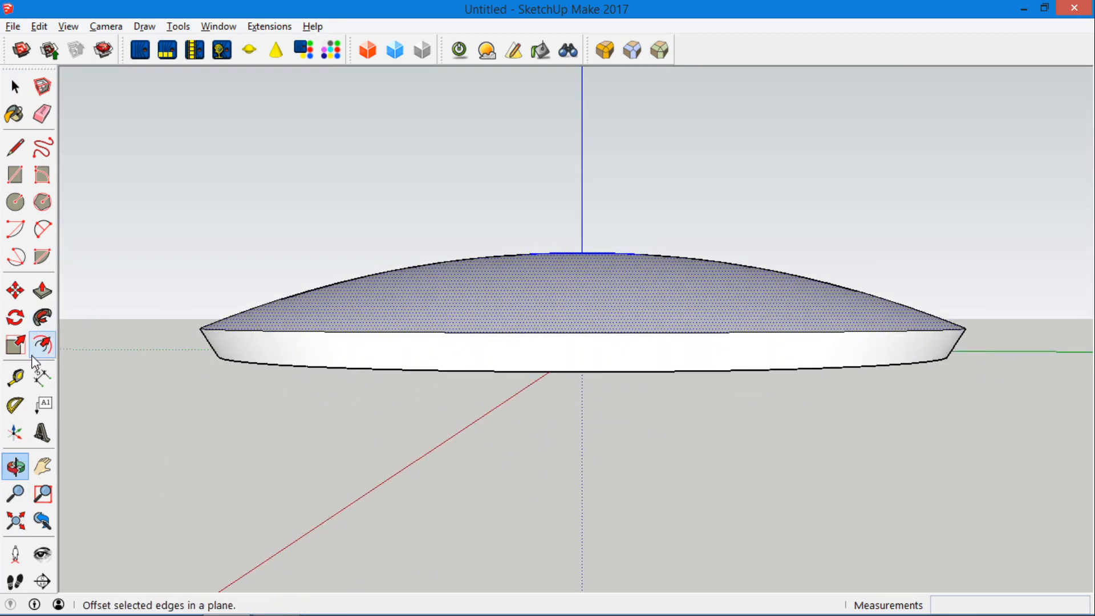
mouse_move(15, 345)
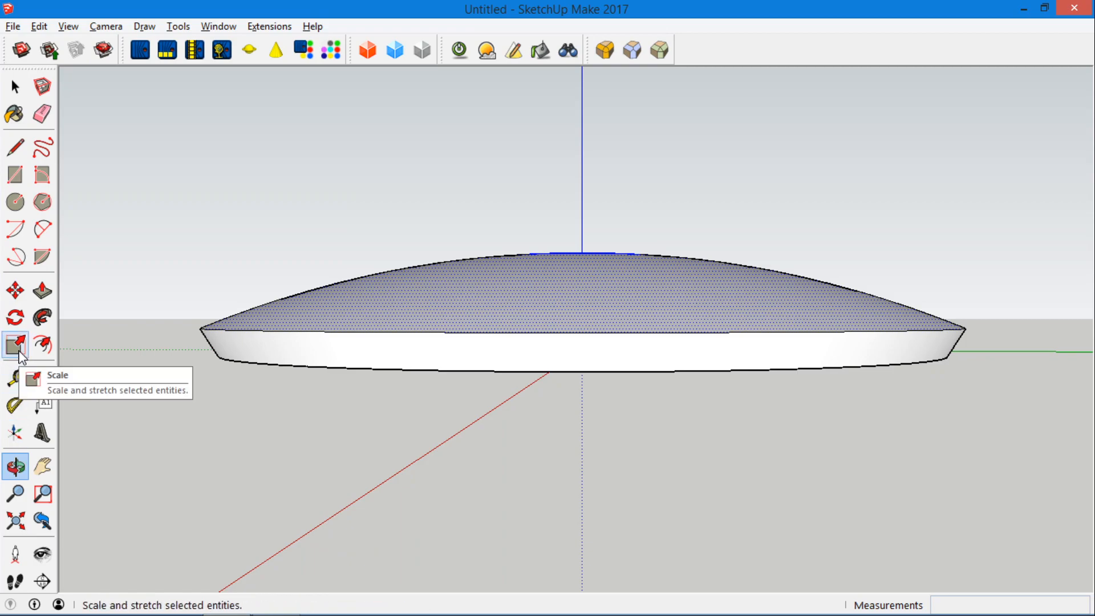
click(14, 344)
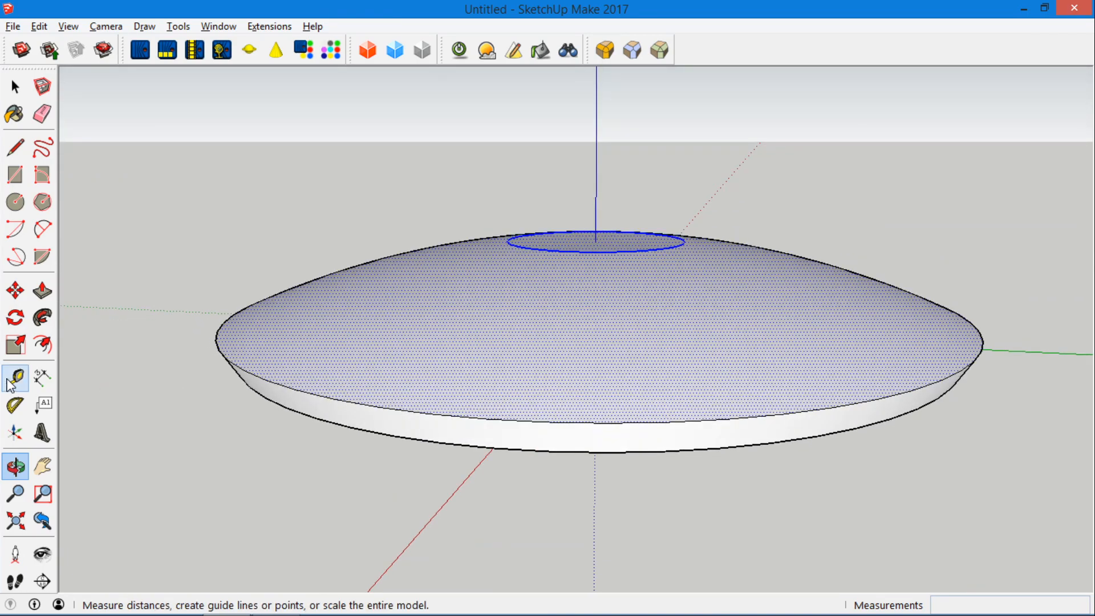
click(14, 343)
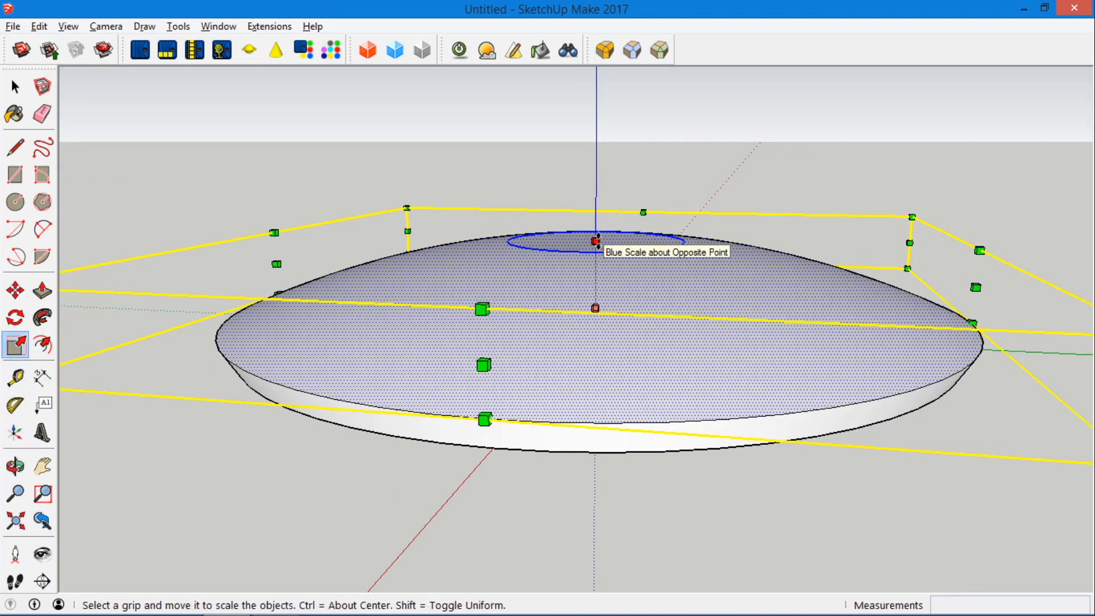
drag(595, 241, 597, 245)
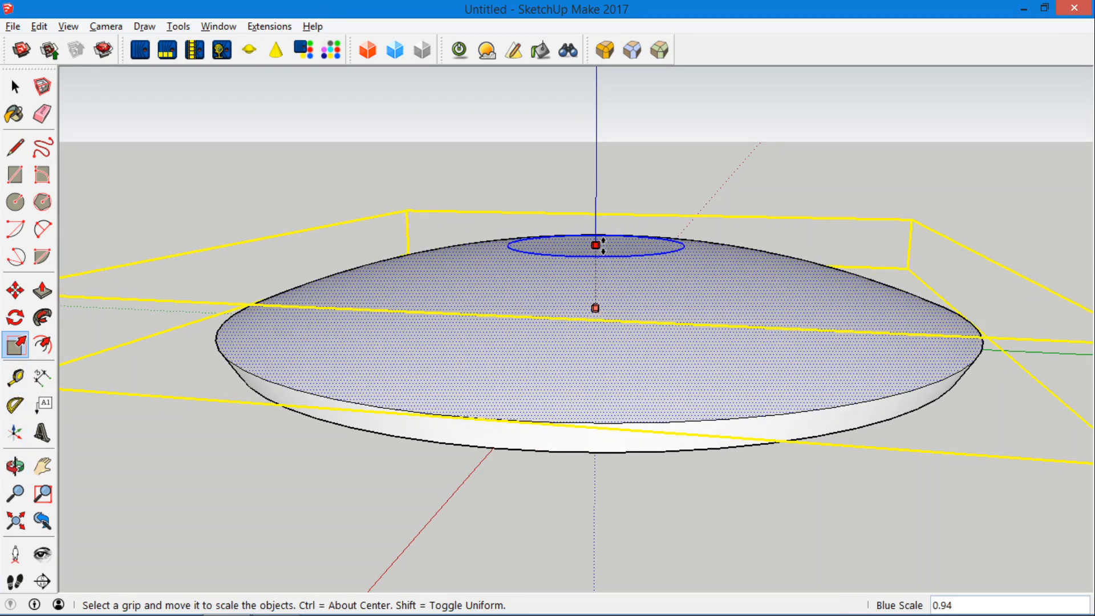
drag(595, 245, 595, 271)
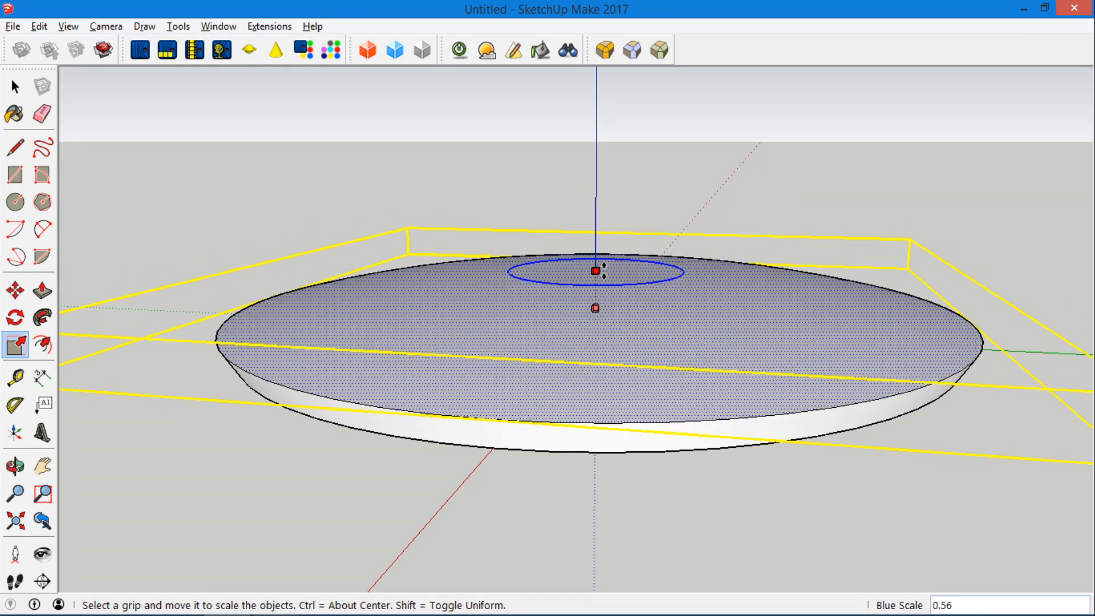
click(15, 466)
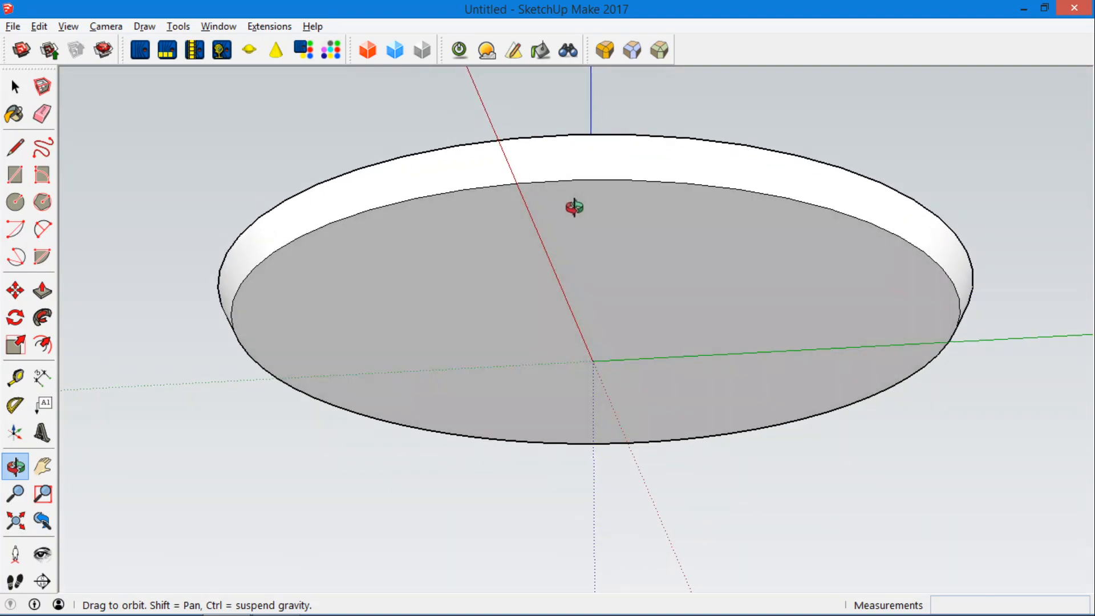
Draw an underside profile: vertical edge down from centre, short bottom edge, diagonal to rim
drag(573, 206, 460, 245)
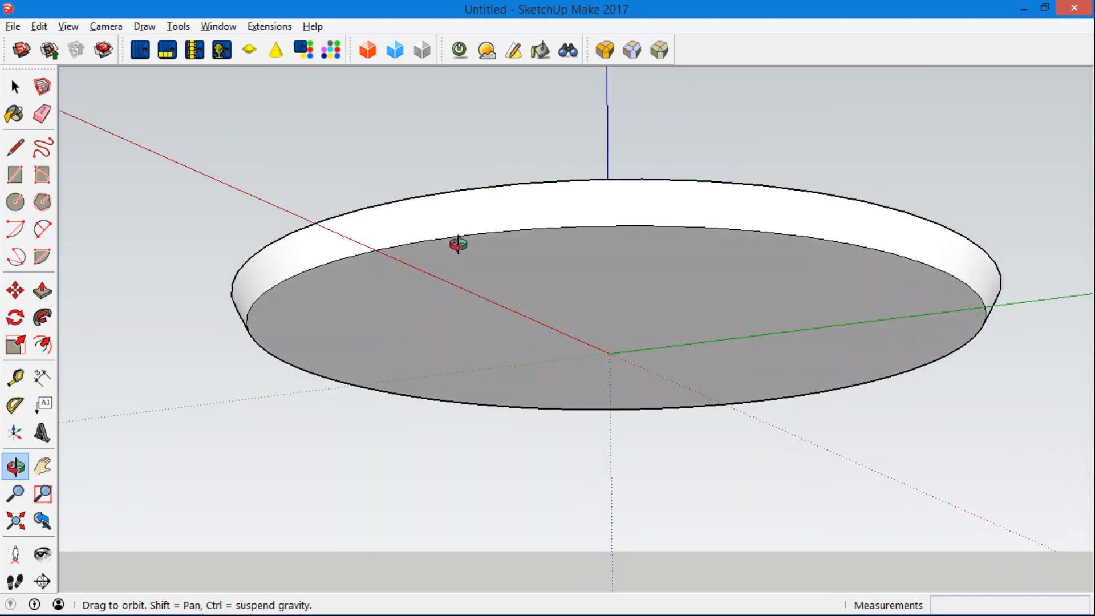
click(15, 147)
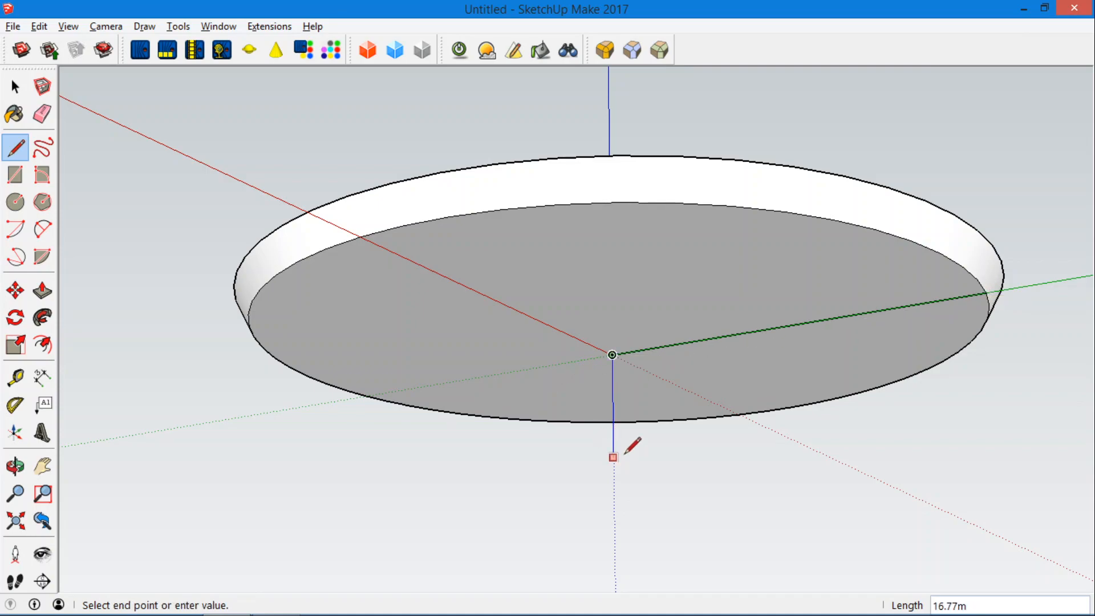
mouse_move(613, 461)
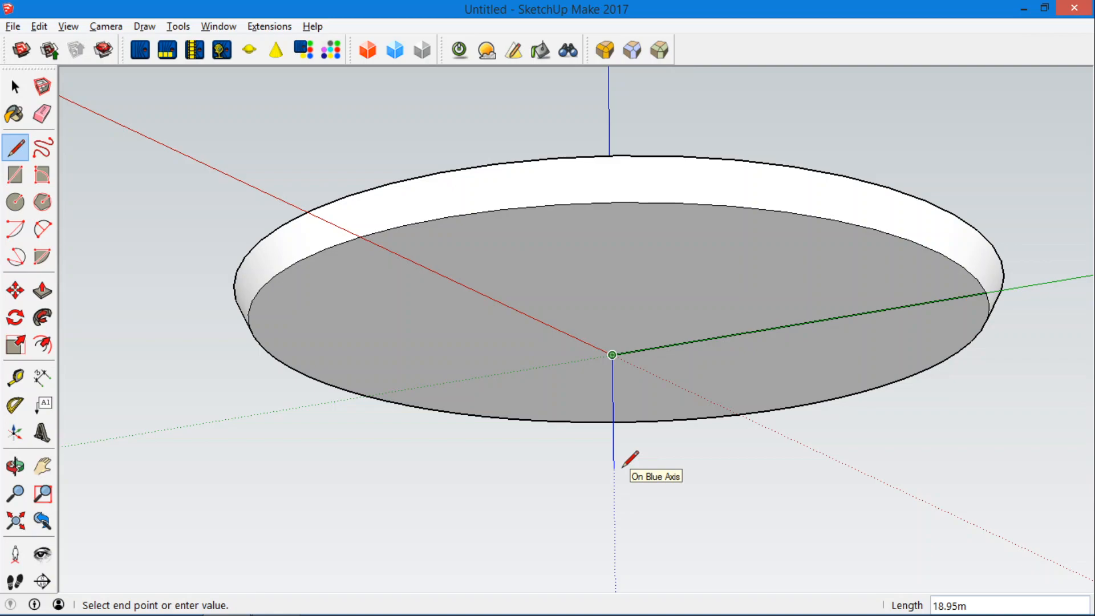
click(613, 467)
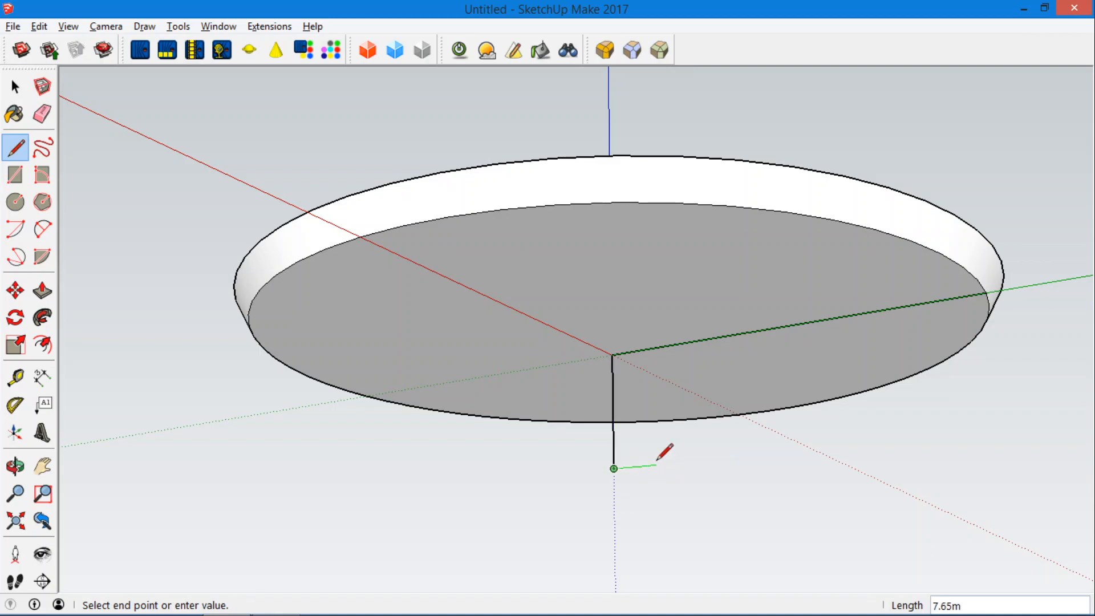
mouse_move(656, 458)
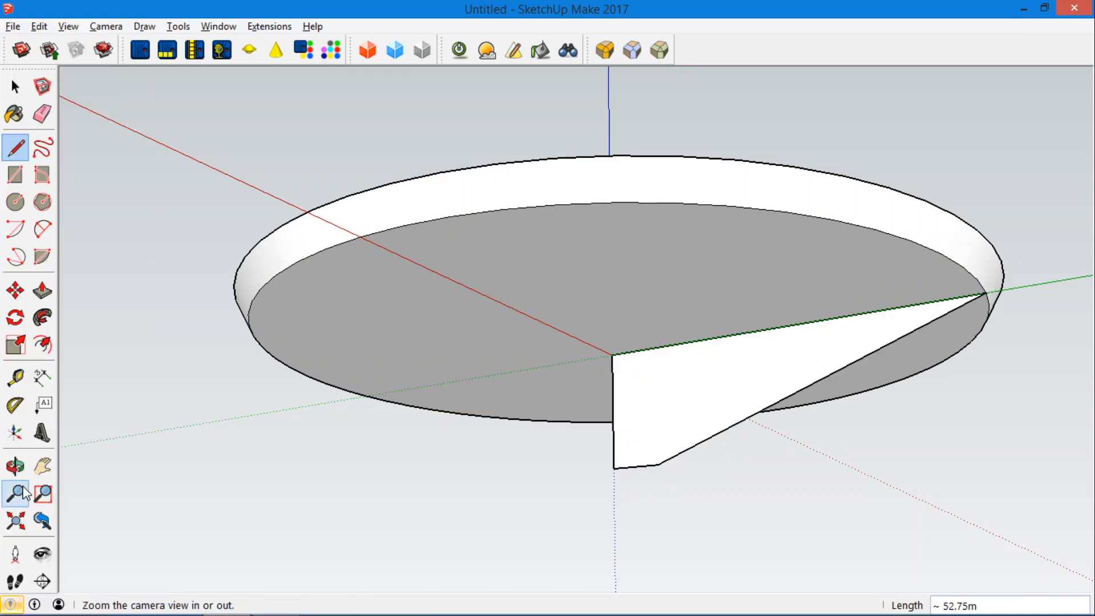
click(15, 466)
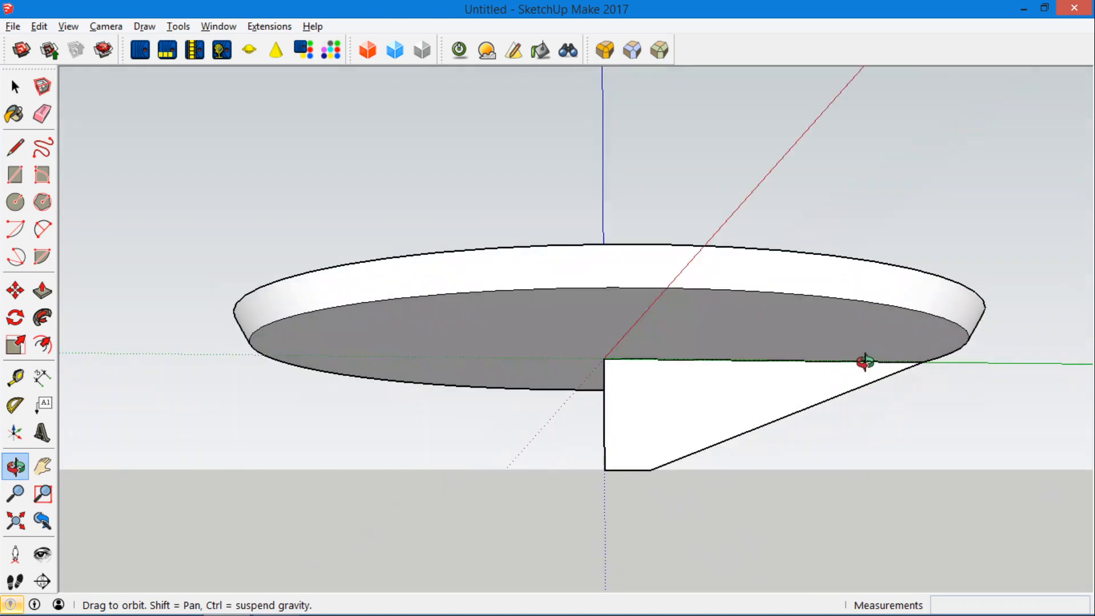
drag(864, 361, 778, 408)
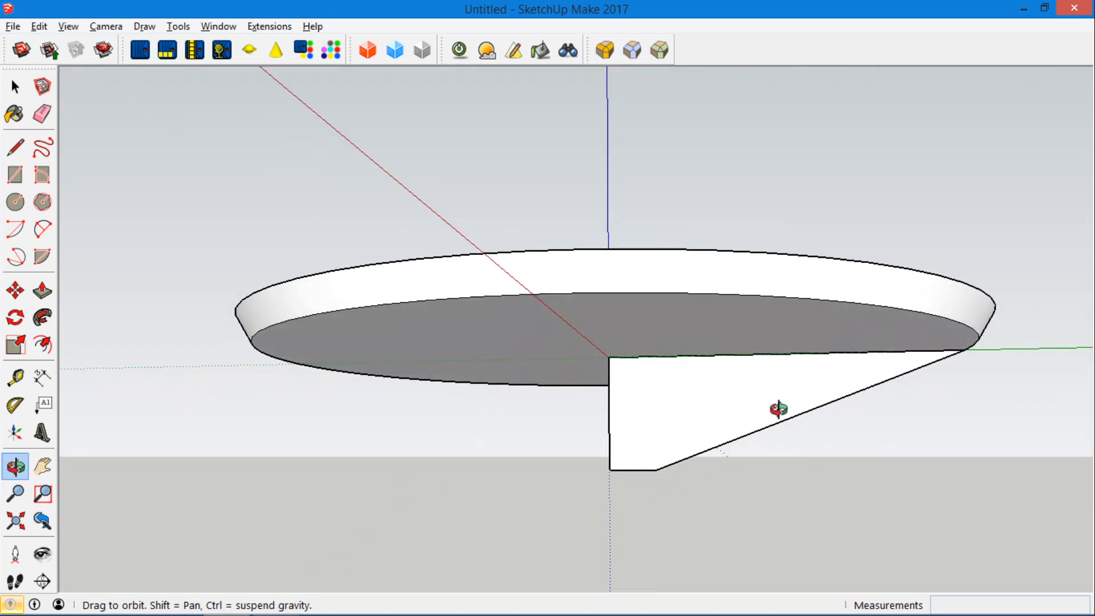
Draw a 2-point arc from the profile's bottom corner to the rim, bulging about 2.2m
click(43, 229)
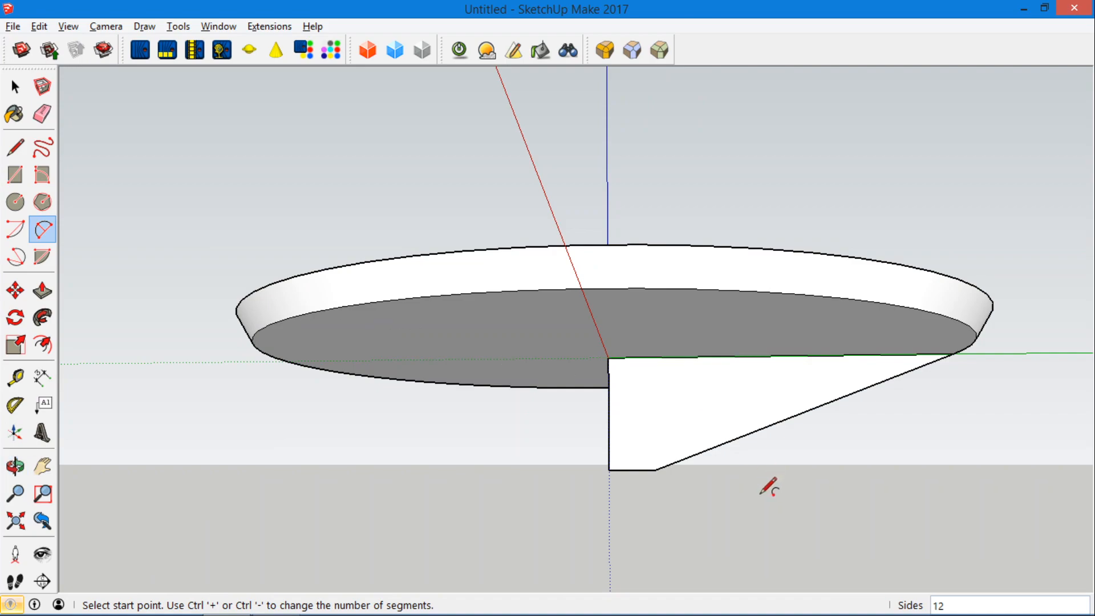
click(655, 469)
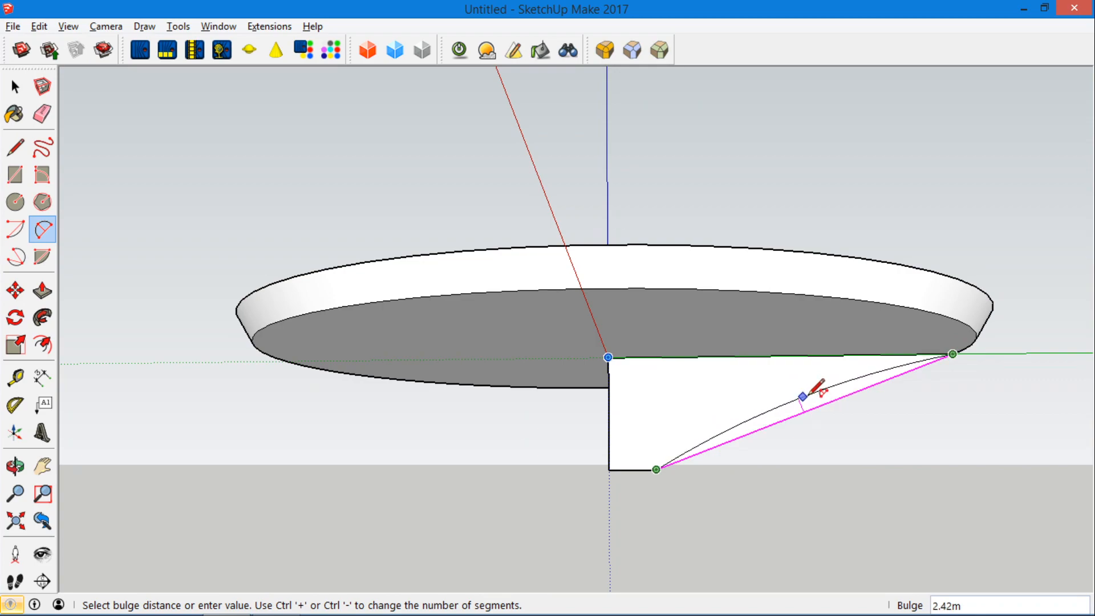
mouse_move(803, 391)
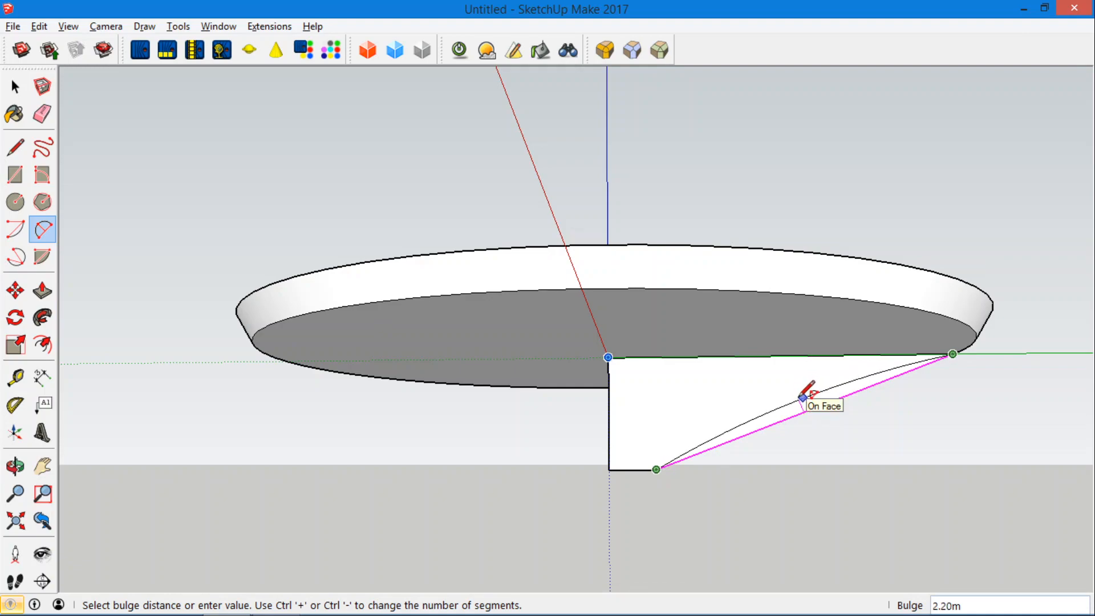
click(41, 114)
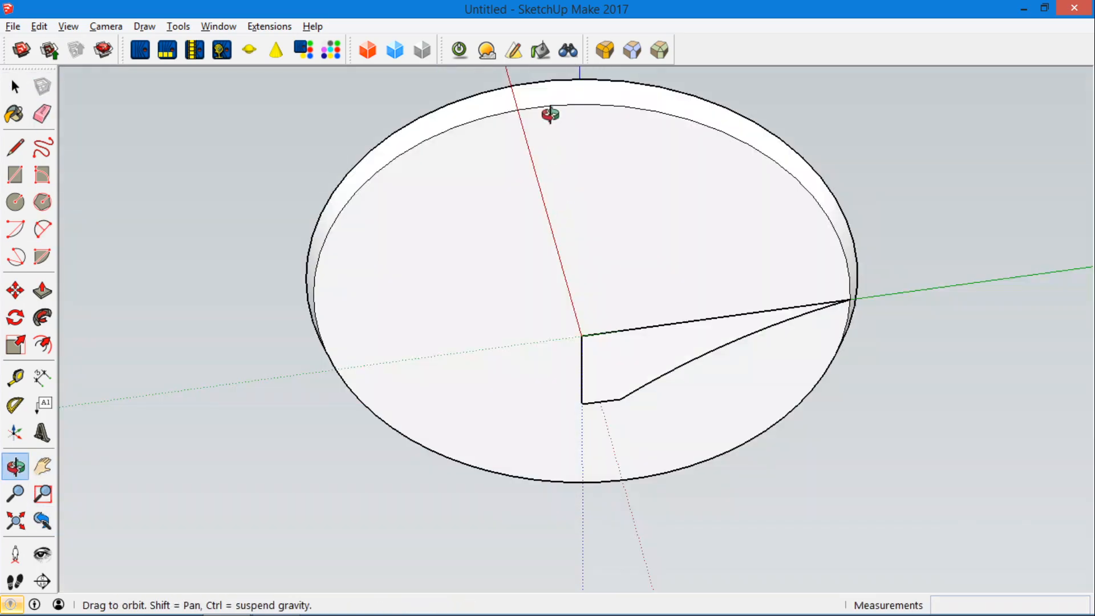
Follow Me the curved profile around the full rim to form the flared underside
drag(551, 112, 531, 363)
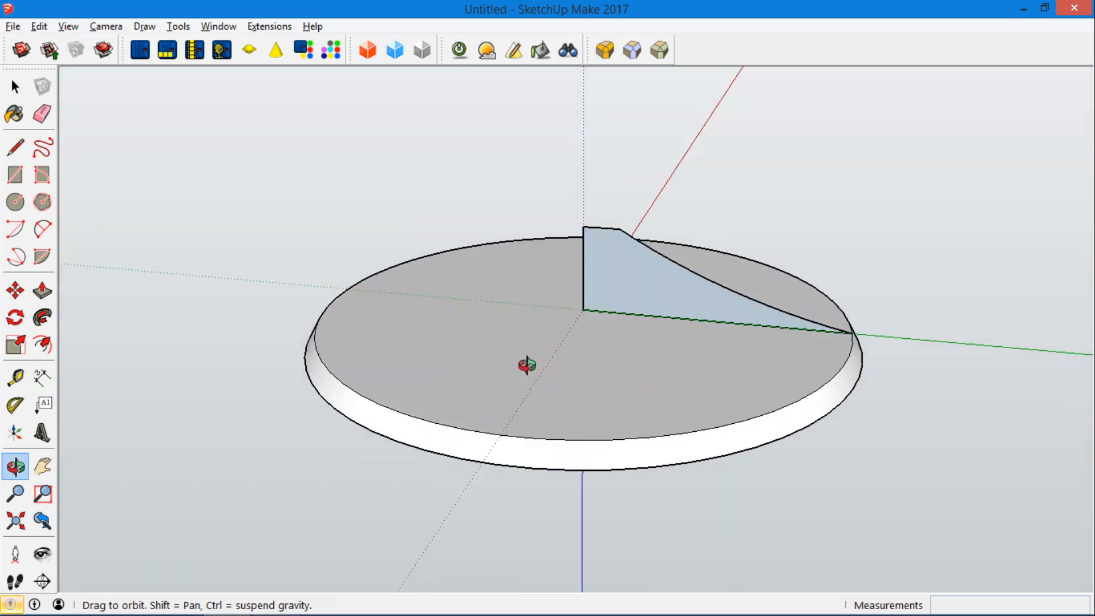
click(42, 318)
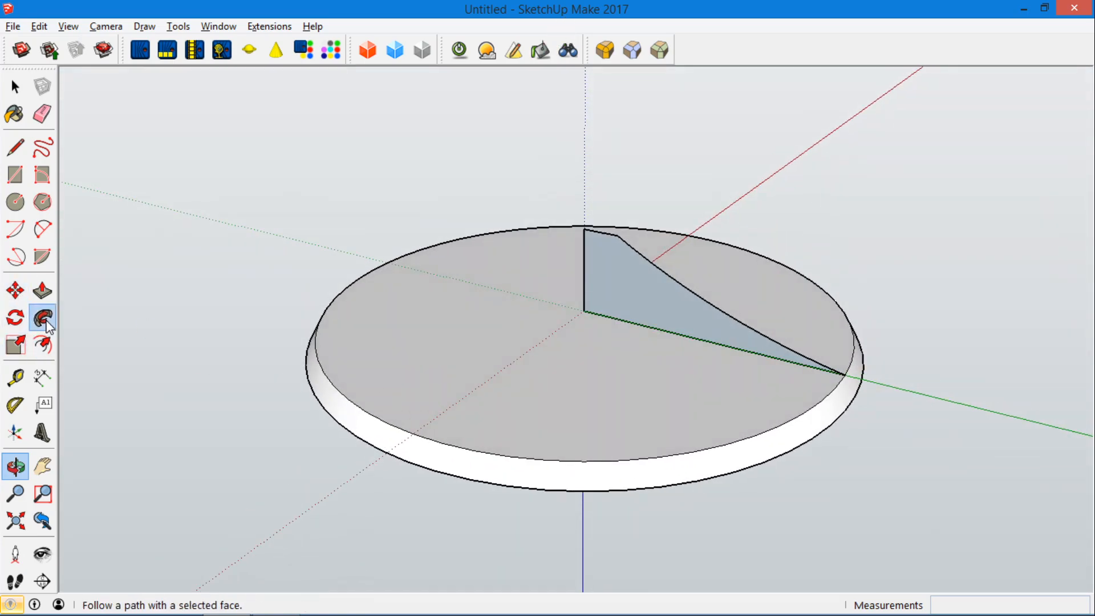
mouse_move(43, 320)
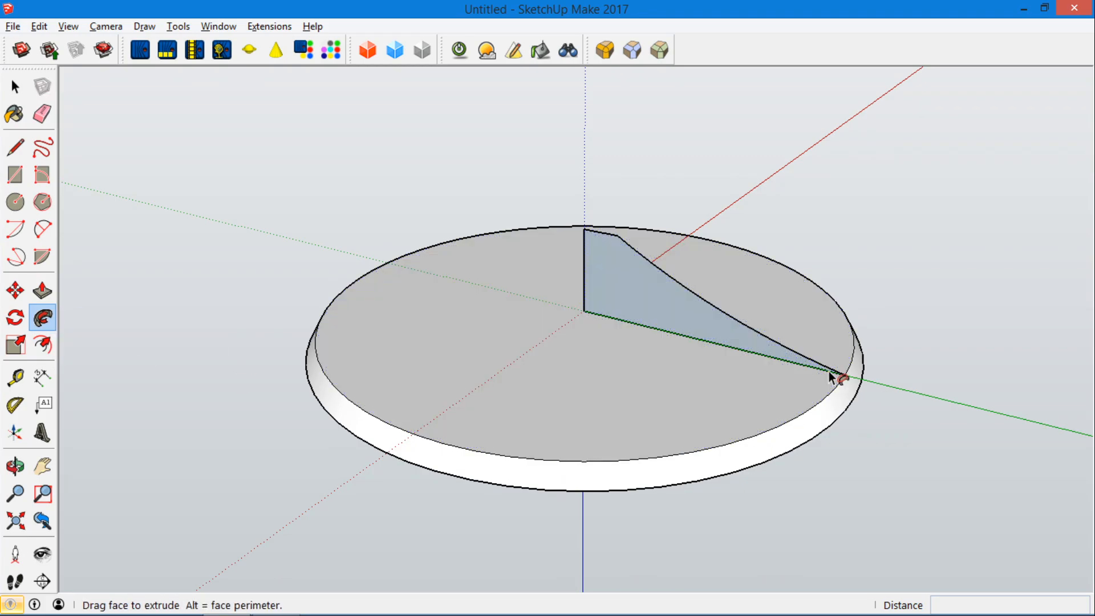
drag(830, 377, 360, 416)
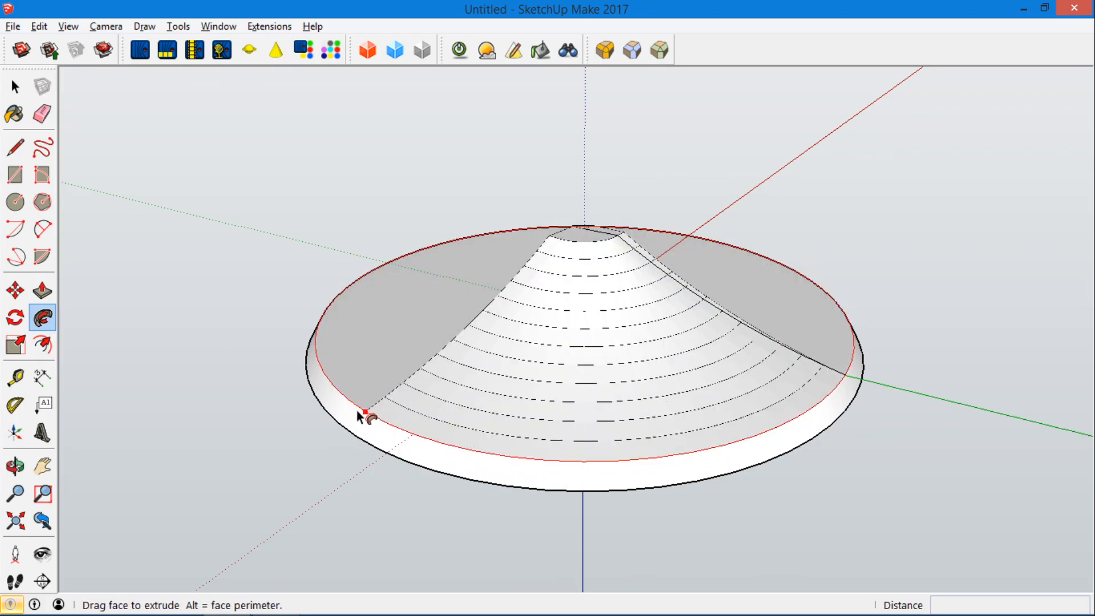
drag(362, 411, 746, 259)
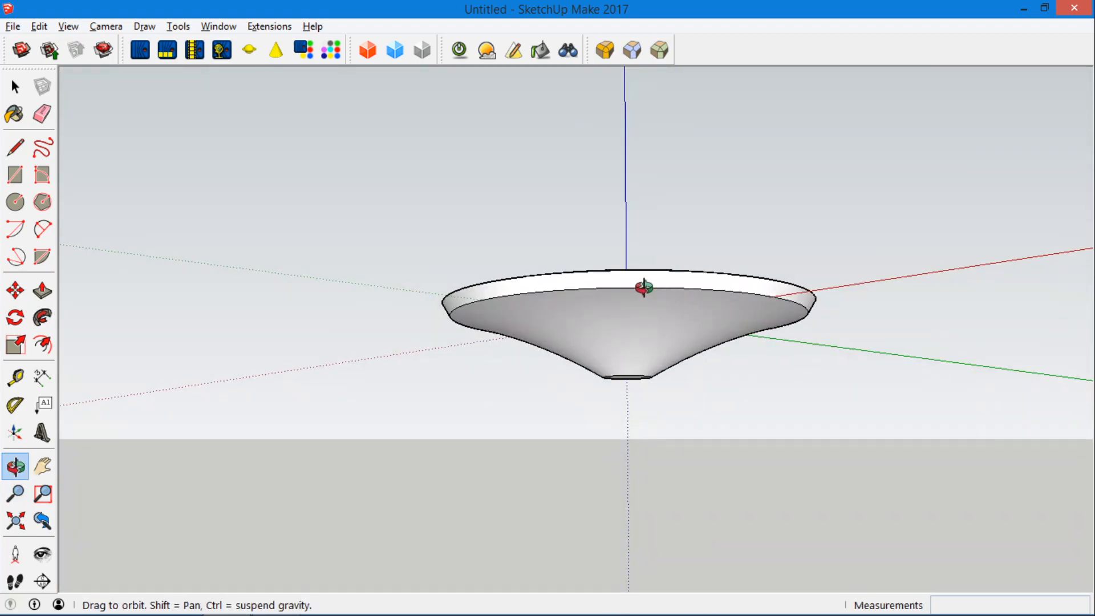
drag(643, 287, 653, 381)
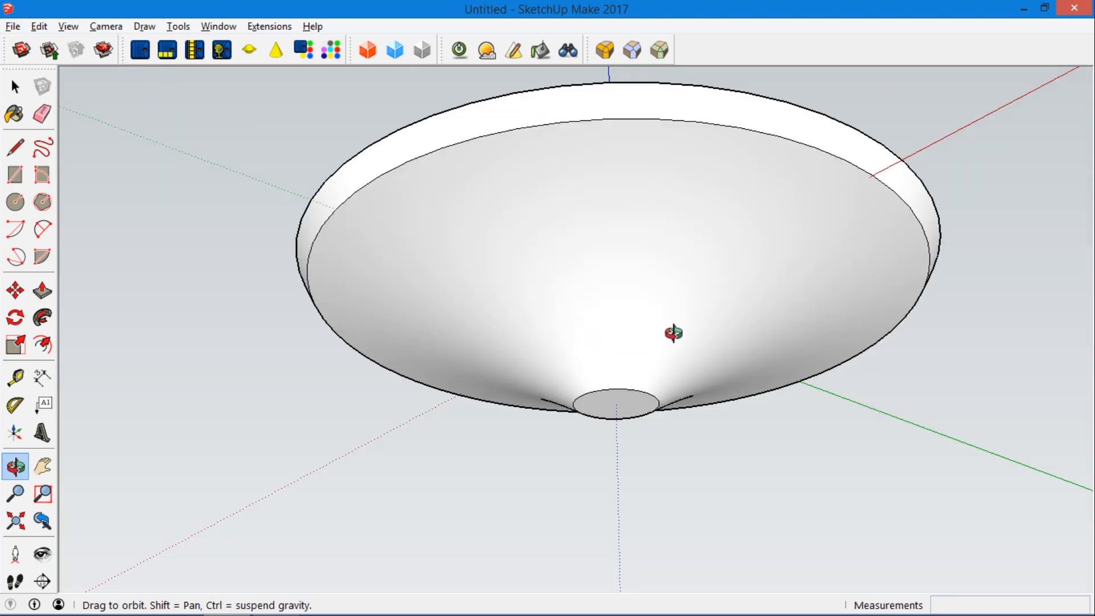
drag(670, 331, 252, 175)
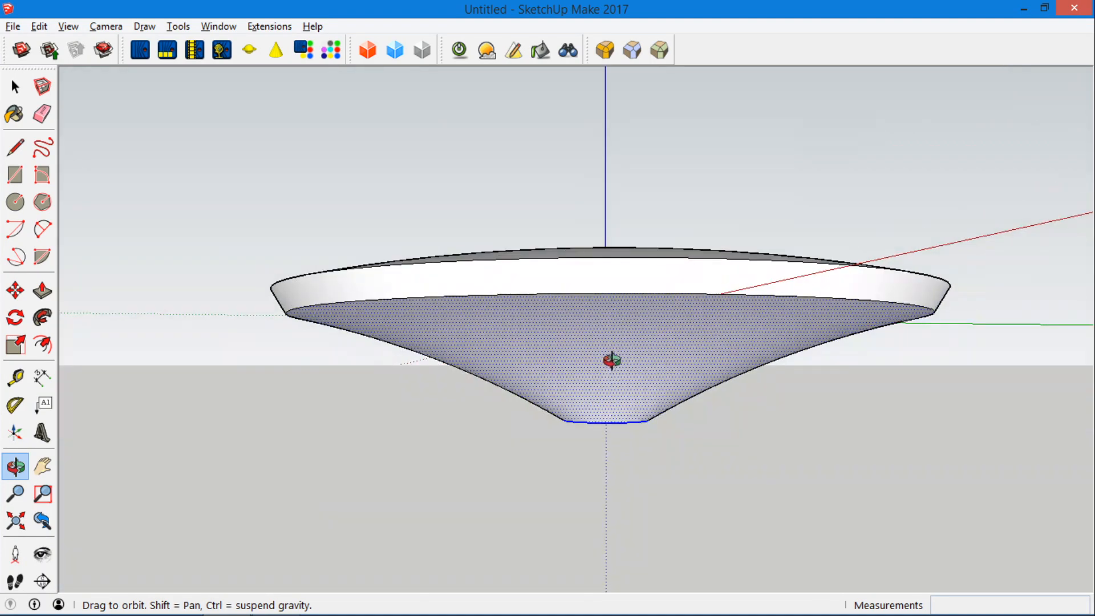
Scale the underside vertically to 0.39 of its depth for a slimmer saucer
click(15, 346)
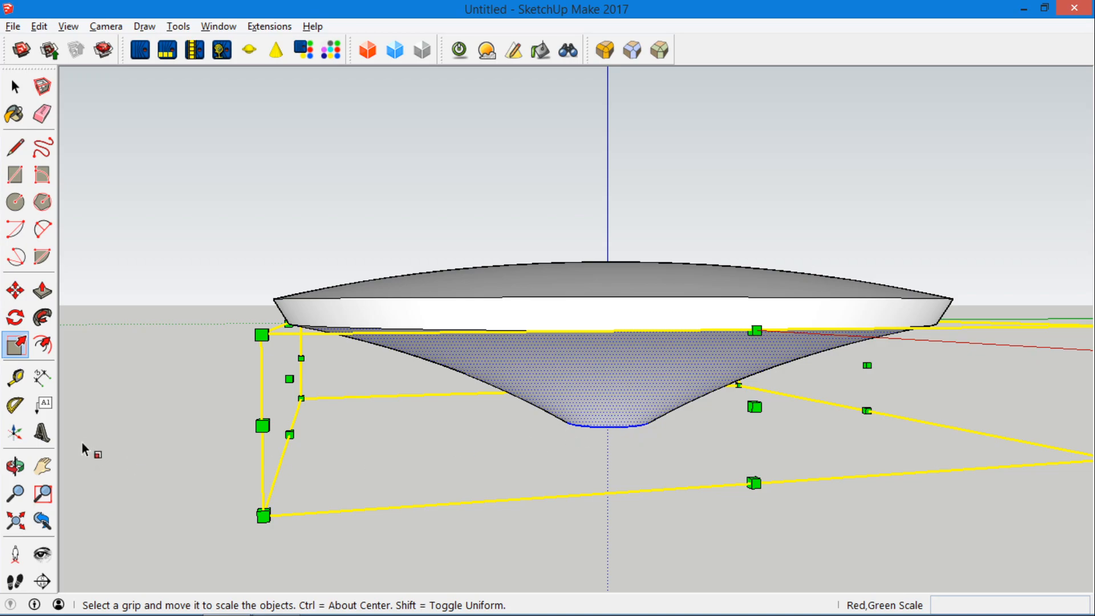
mouse_move(588, 442)
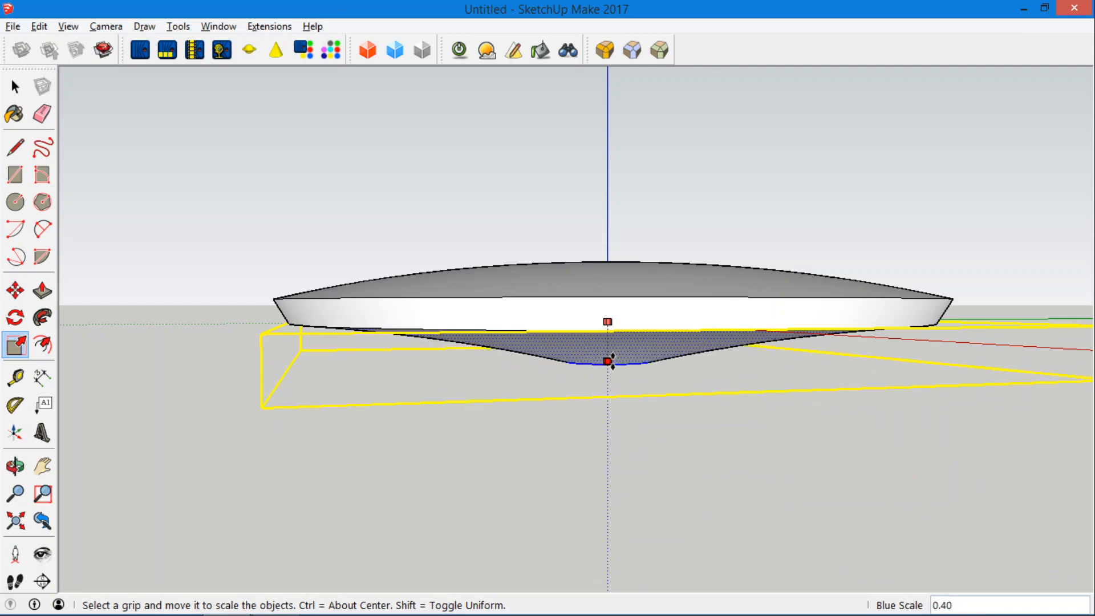
drag(609, 360, 609, 361)
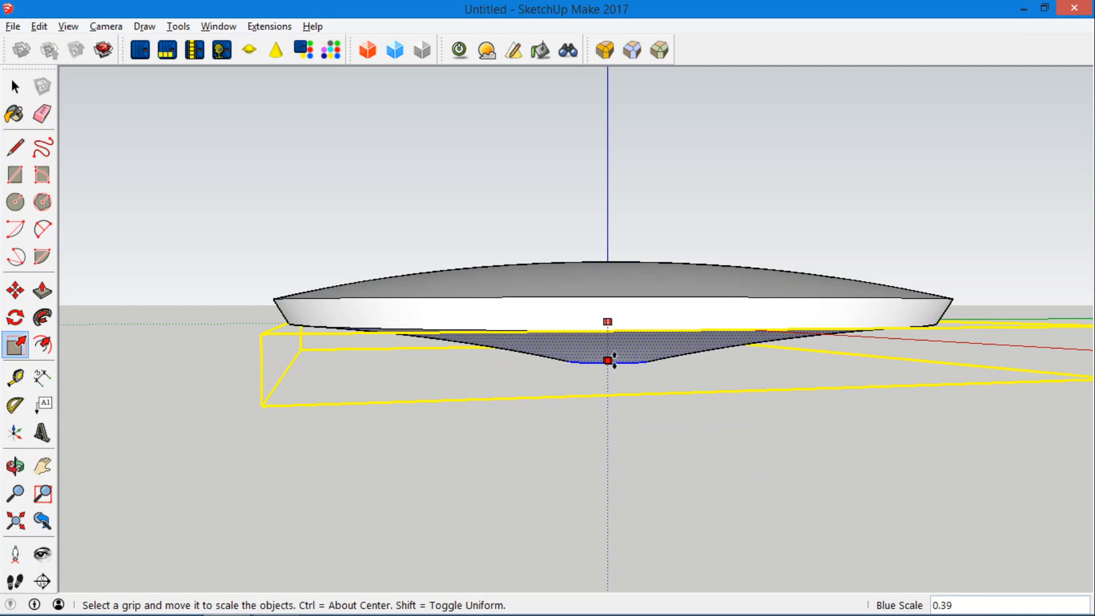
click(15, 466)
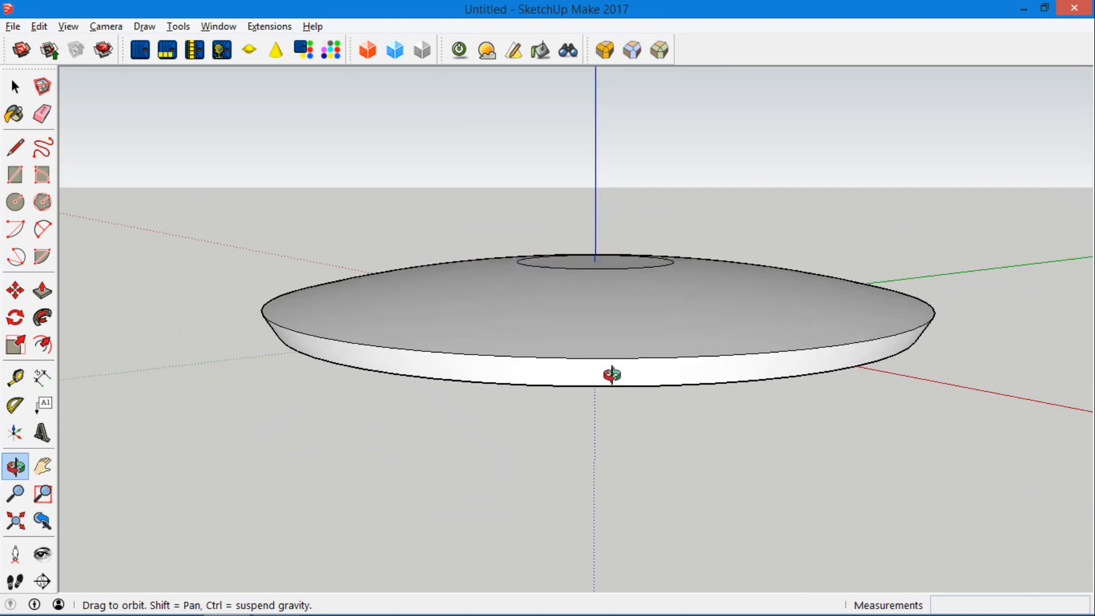
drag(615, 374, 814, 516)
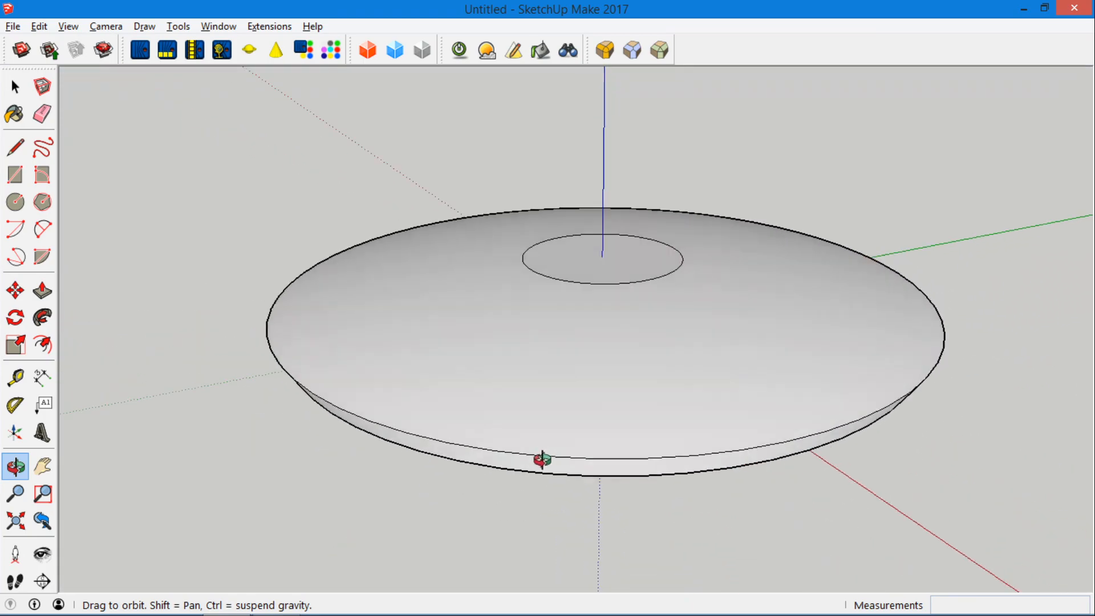
drag(544, 461, 691, 329)
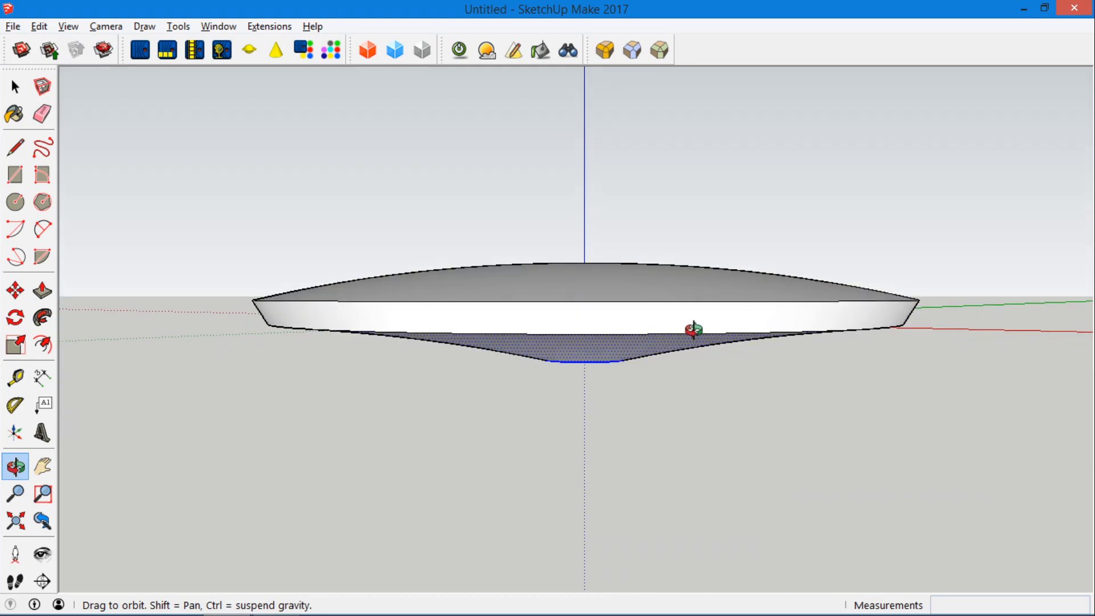
drag(691, 329, 311, 496)
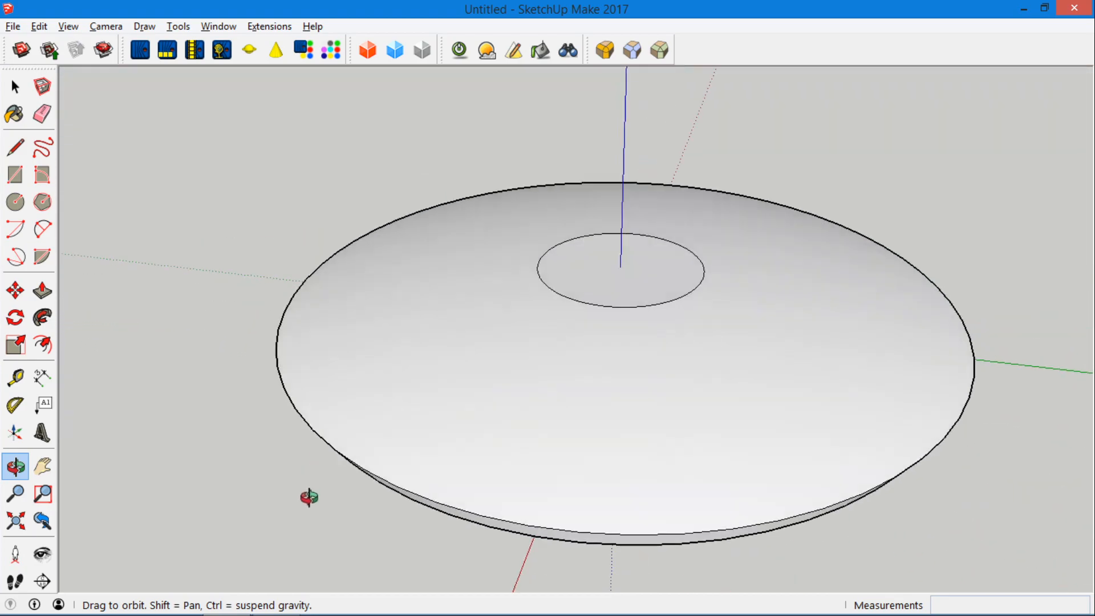